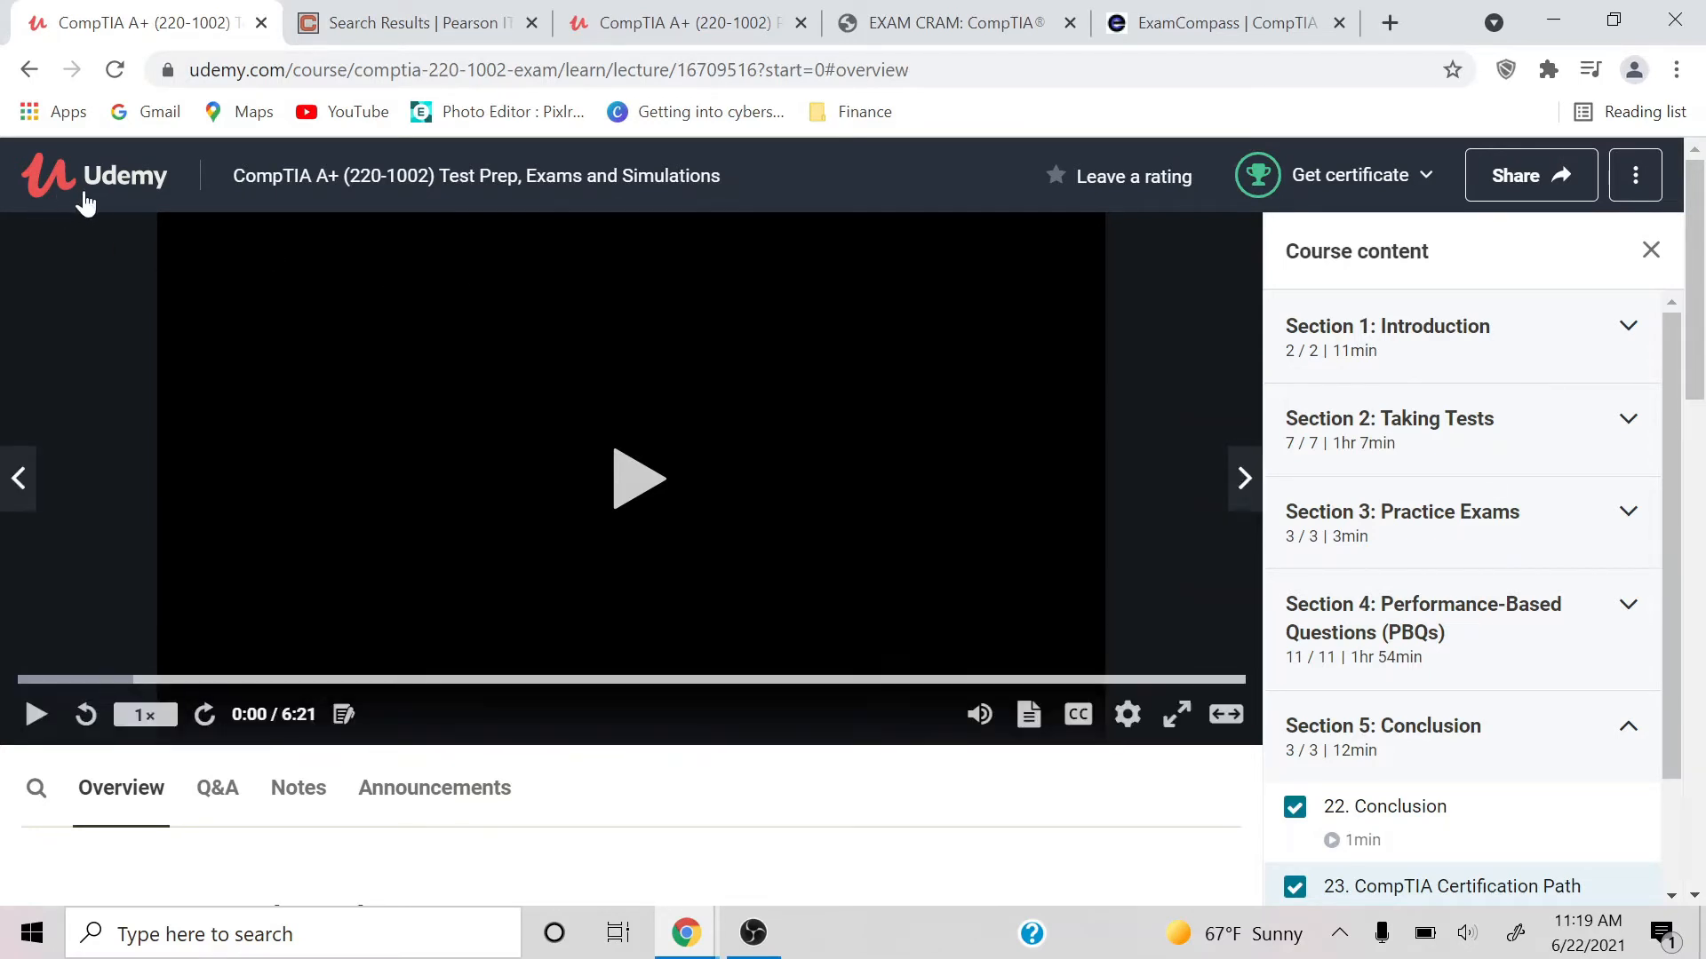
pyautogui.moveTo(343, 392)
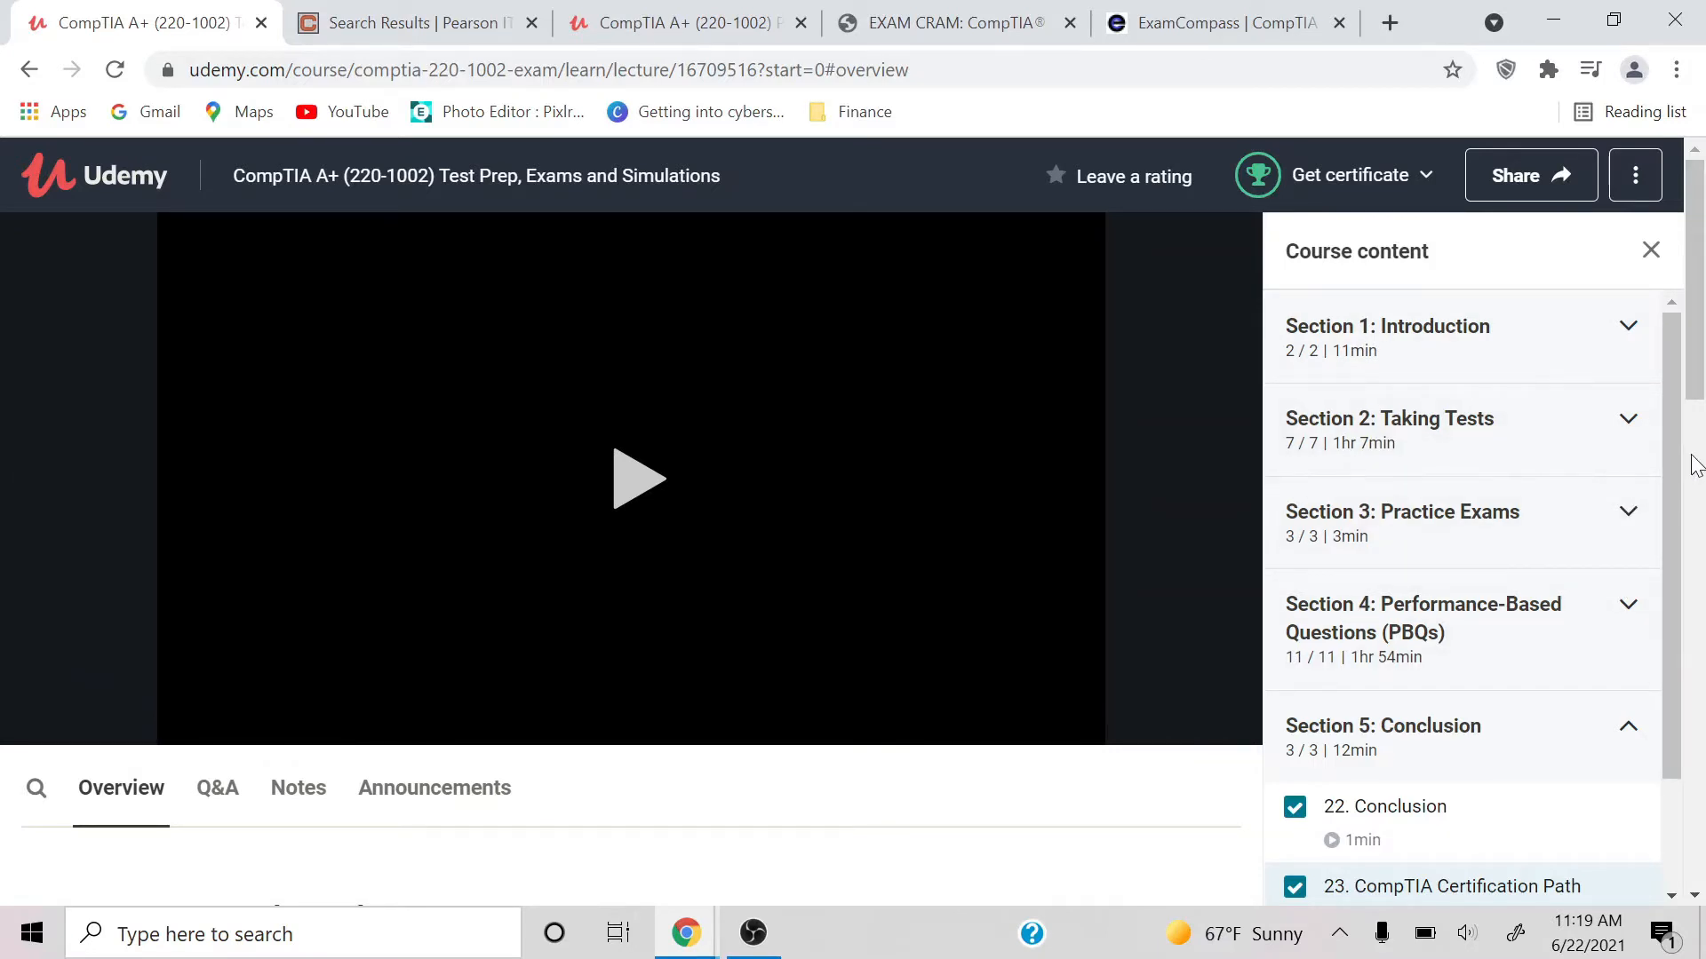
pyautogui.moveTo(1690, 384)
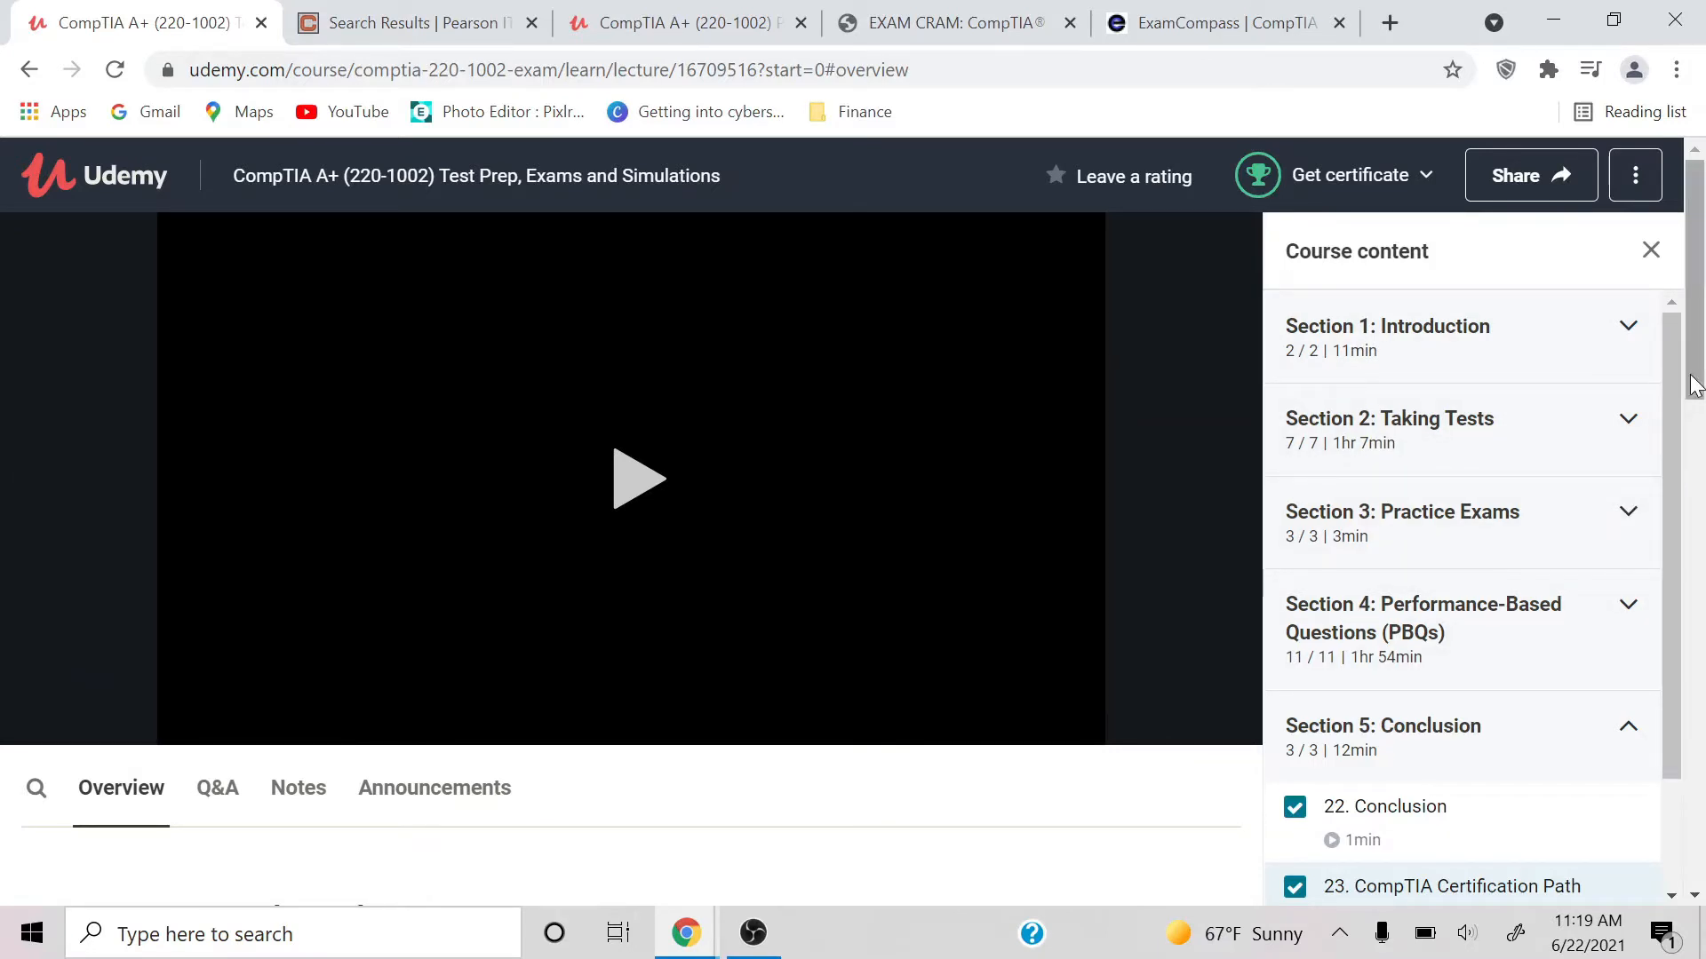
# Leave the Udemy A+ course for the Pearson Exam Cram search results.
pyautogui.scroll(-3)
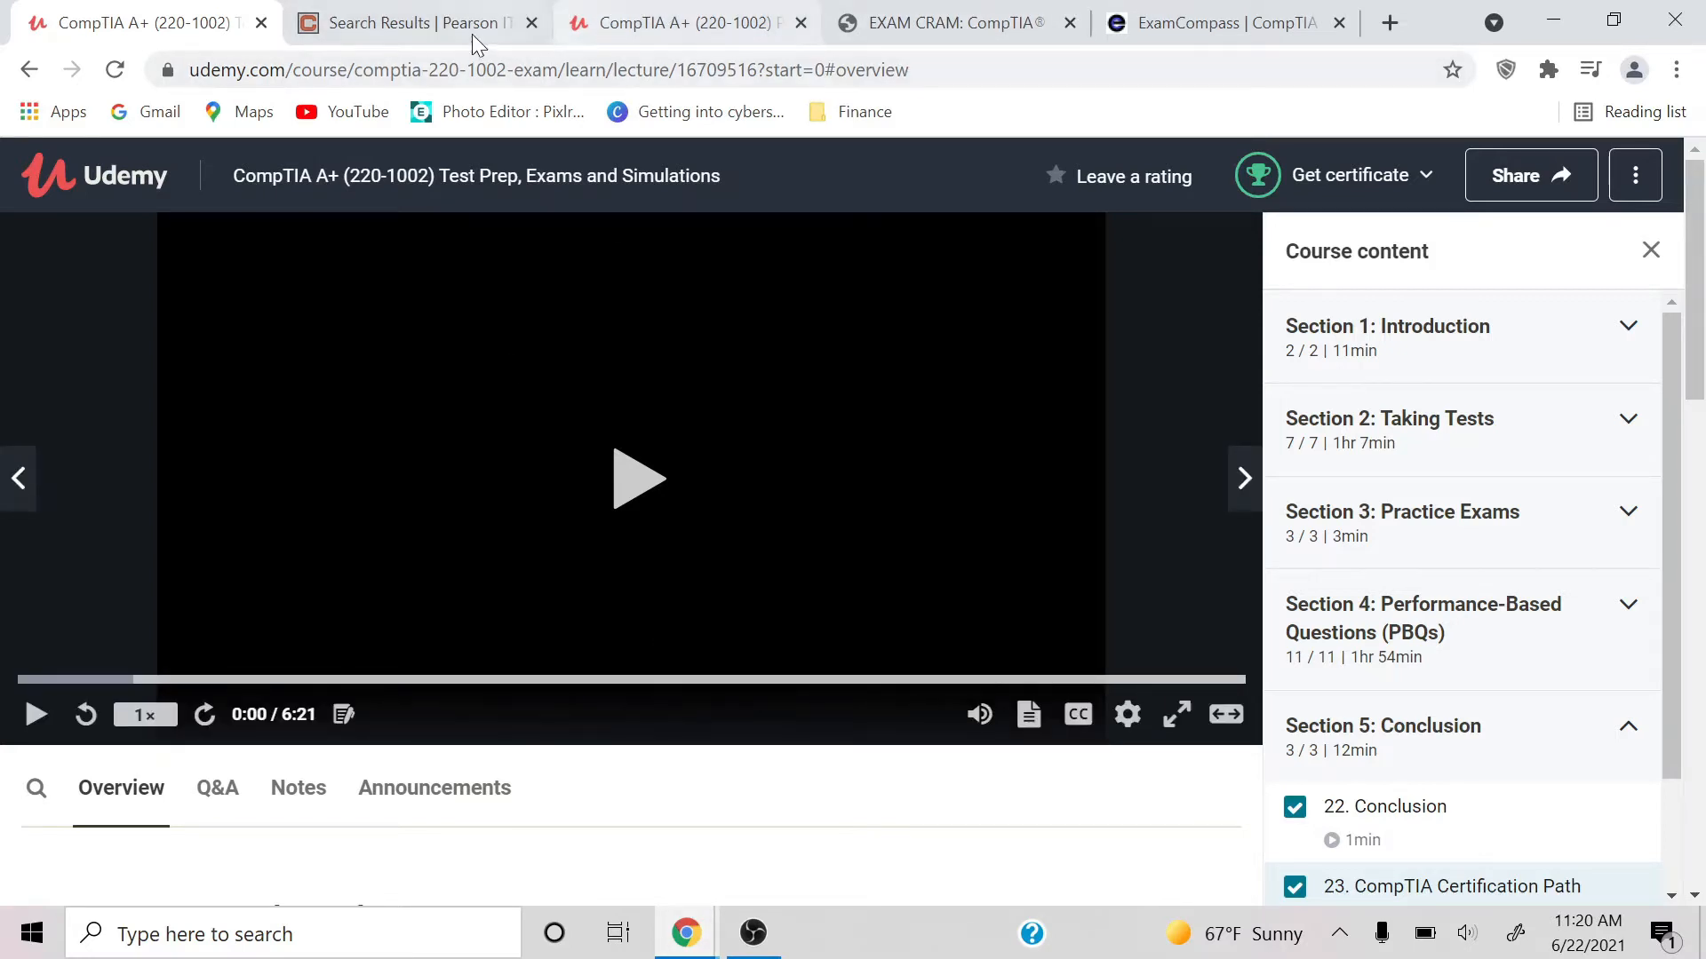
pyautogui.click(413, 21)
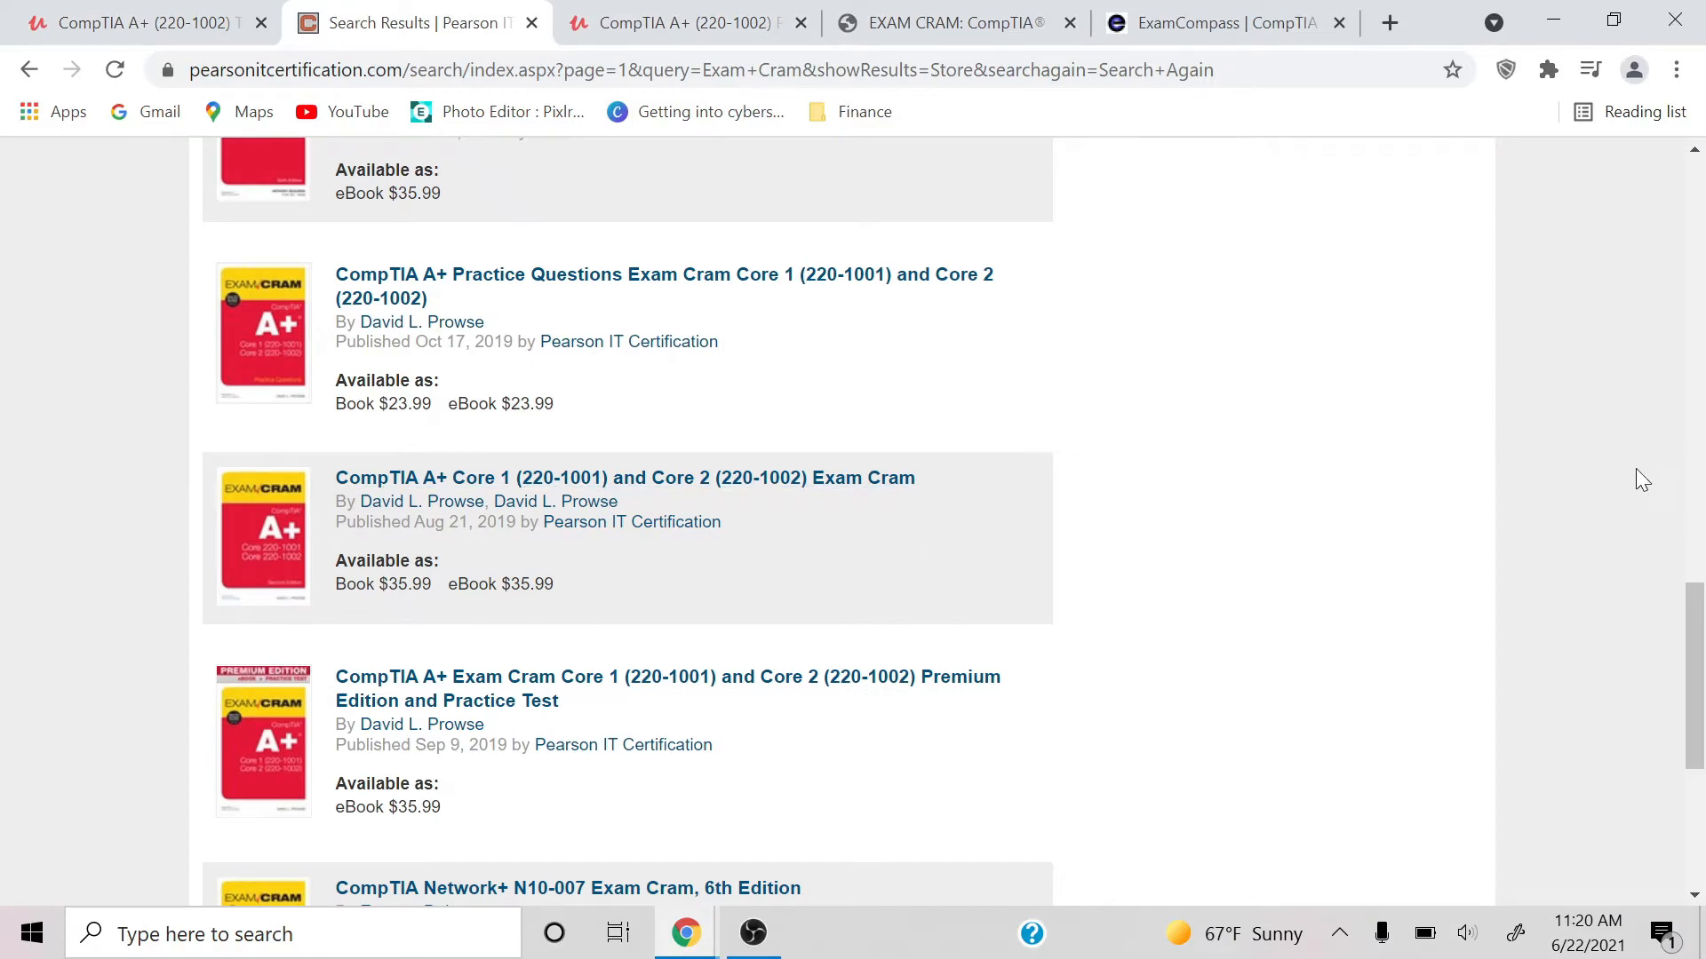
# Scroll the Pearson results to the CompTIA A+ Exam Cram titles, then view the downloaded Exam Cram PDF.
pyautogui.scroll(3)
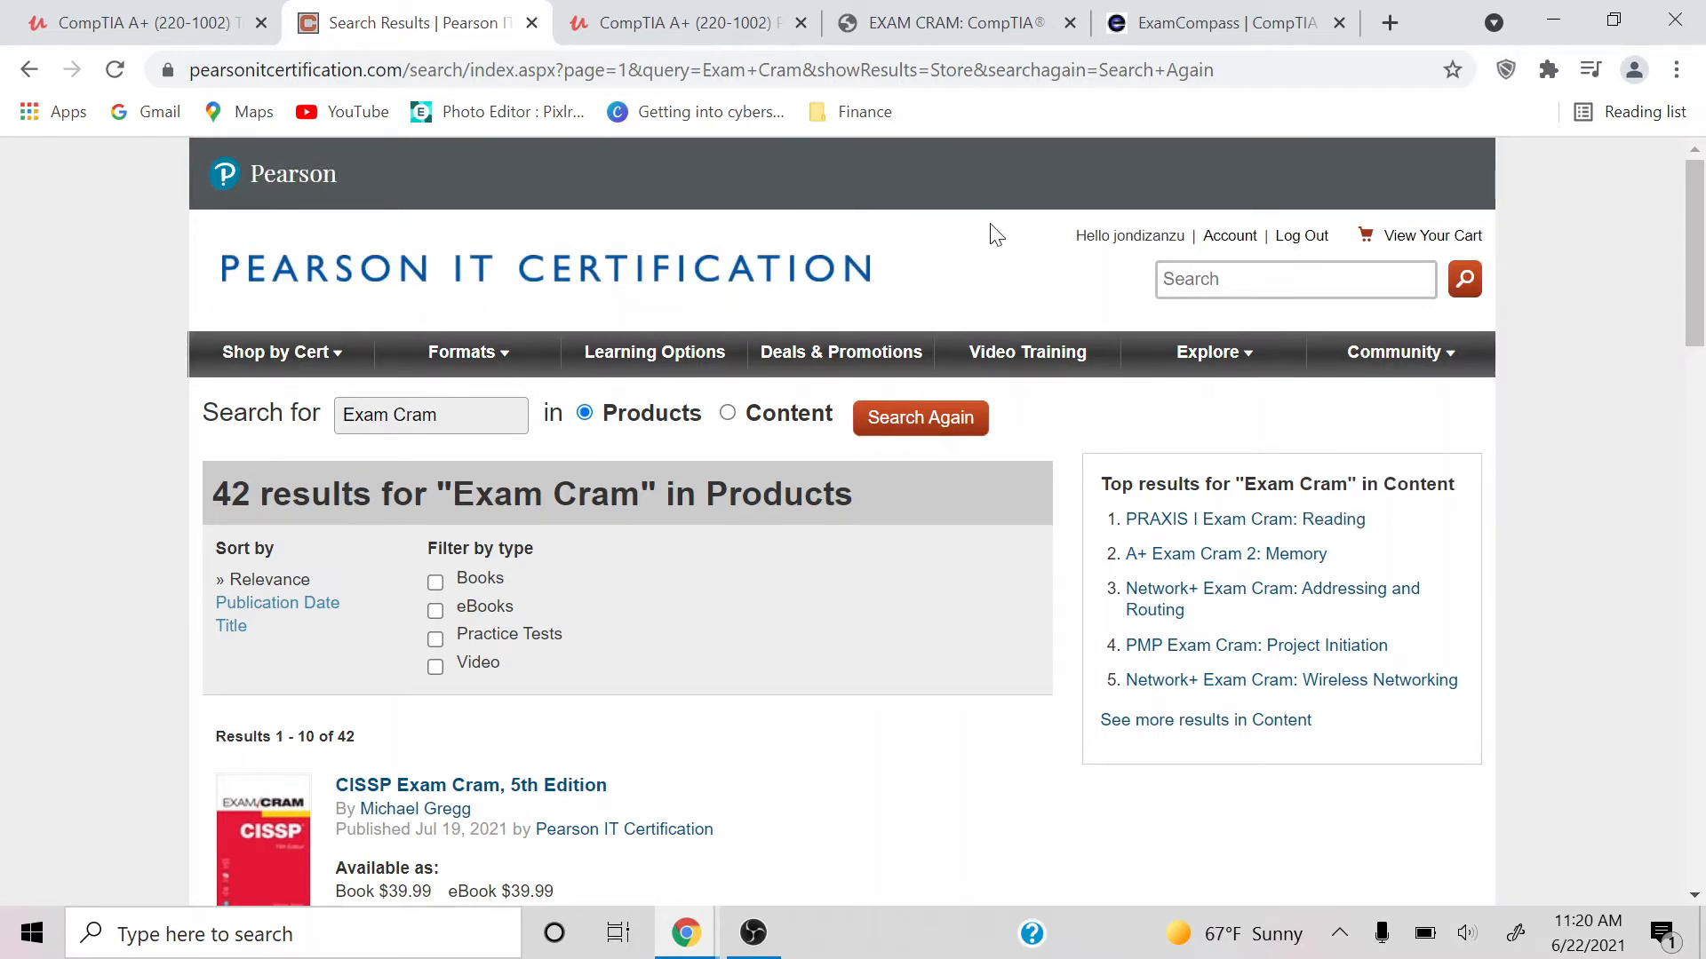
pyautogui.scroll(-3)
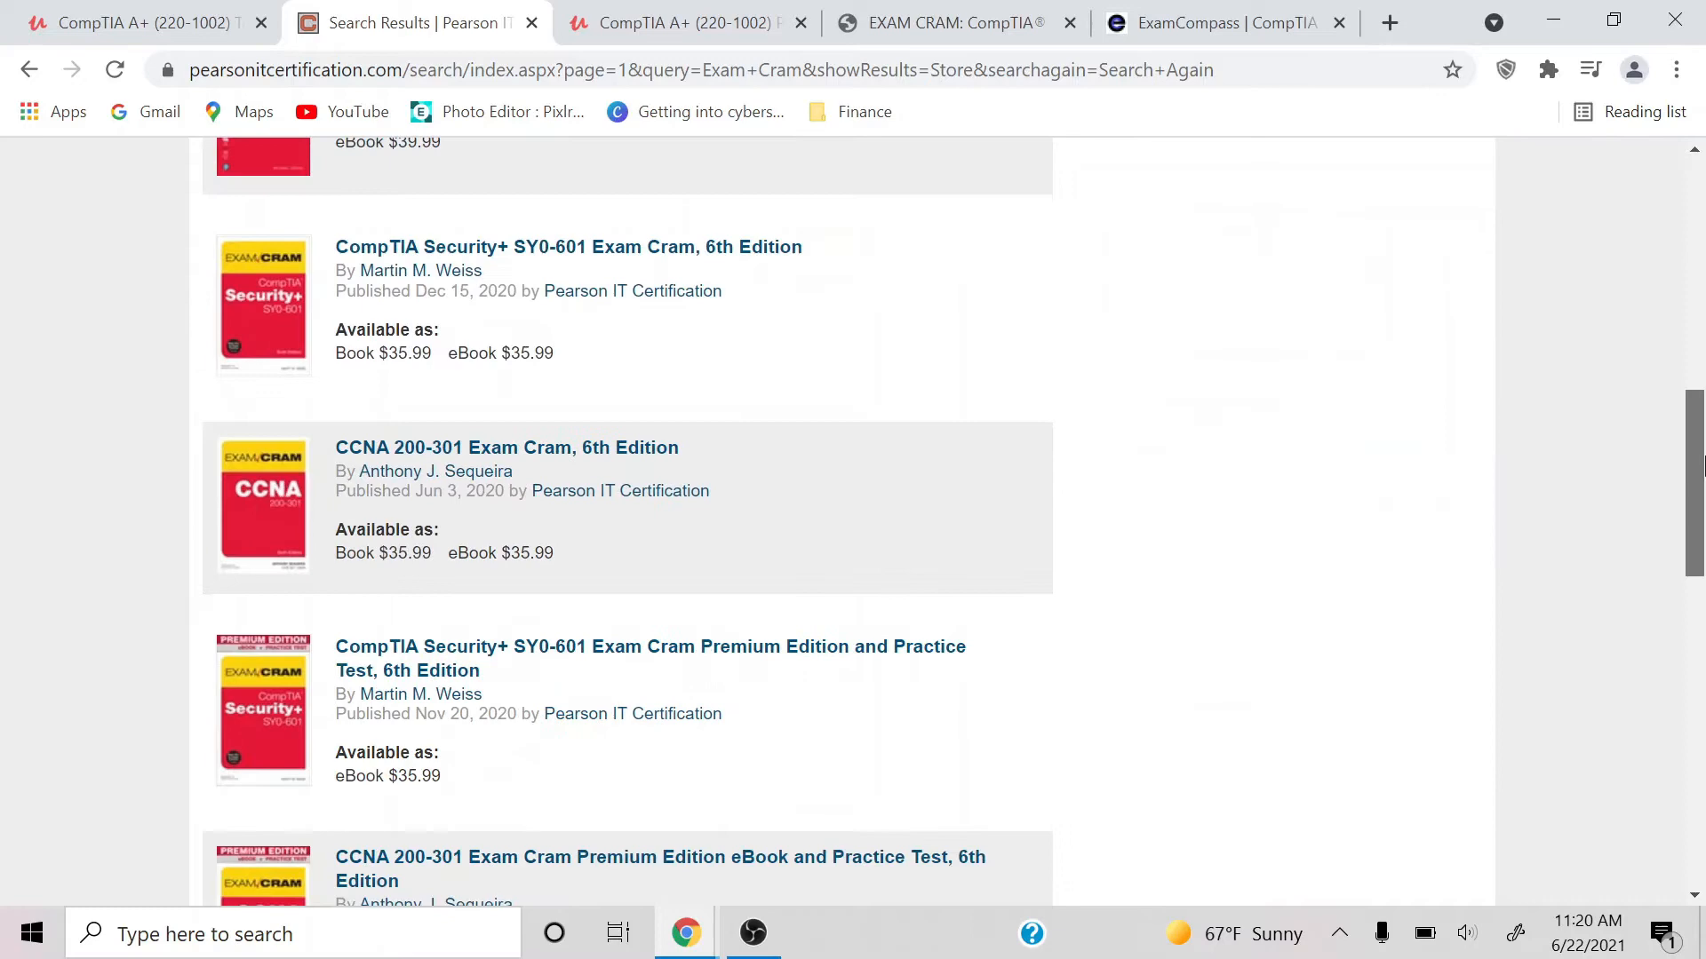
pyautogui.scroll(-3)
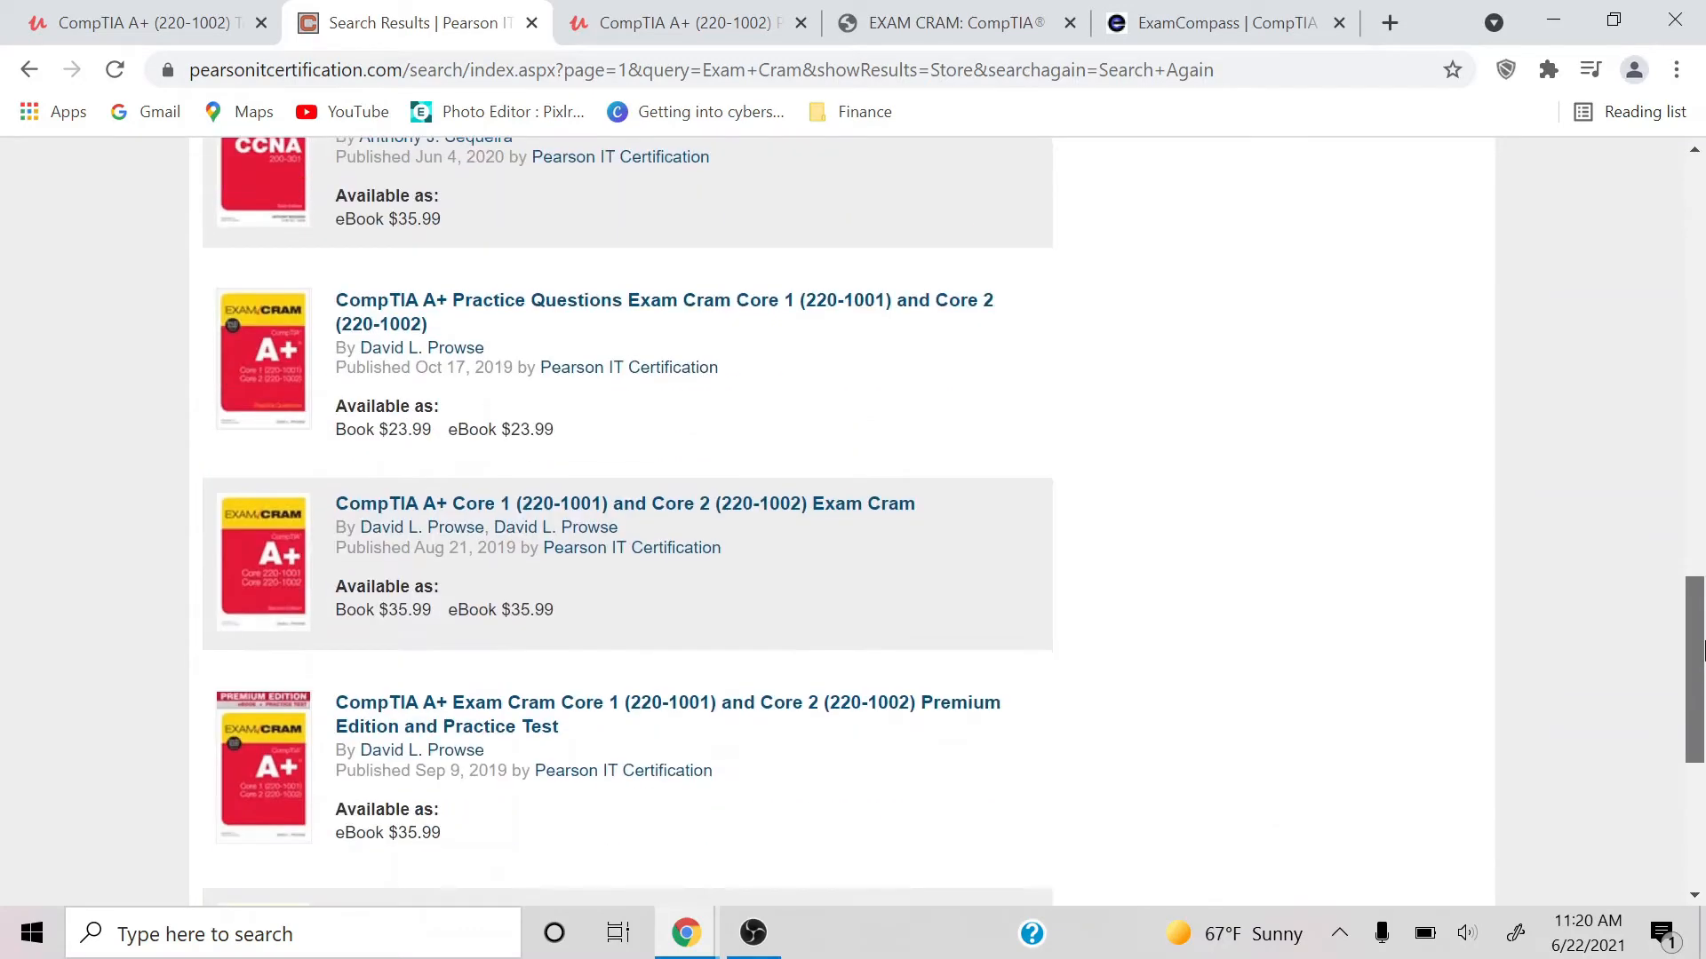
pyautogui.scroll(-3)
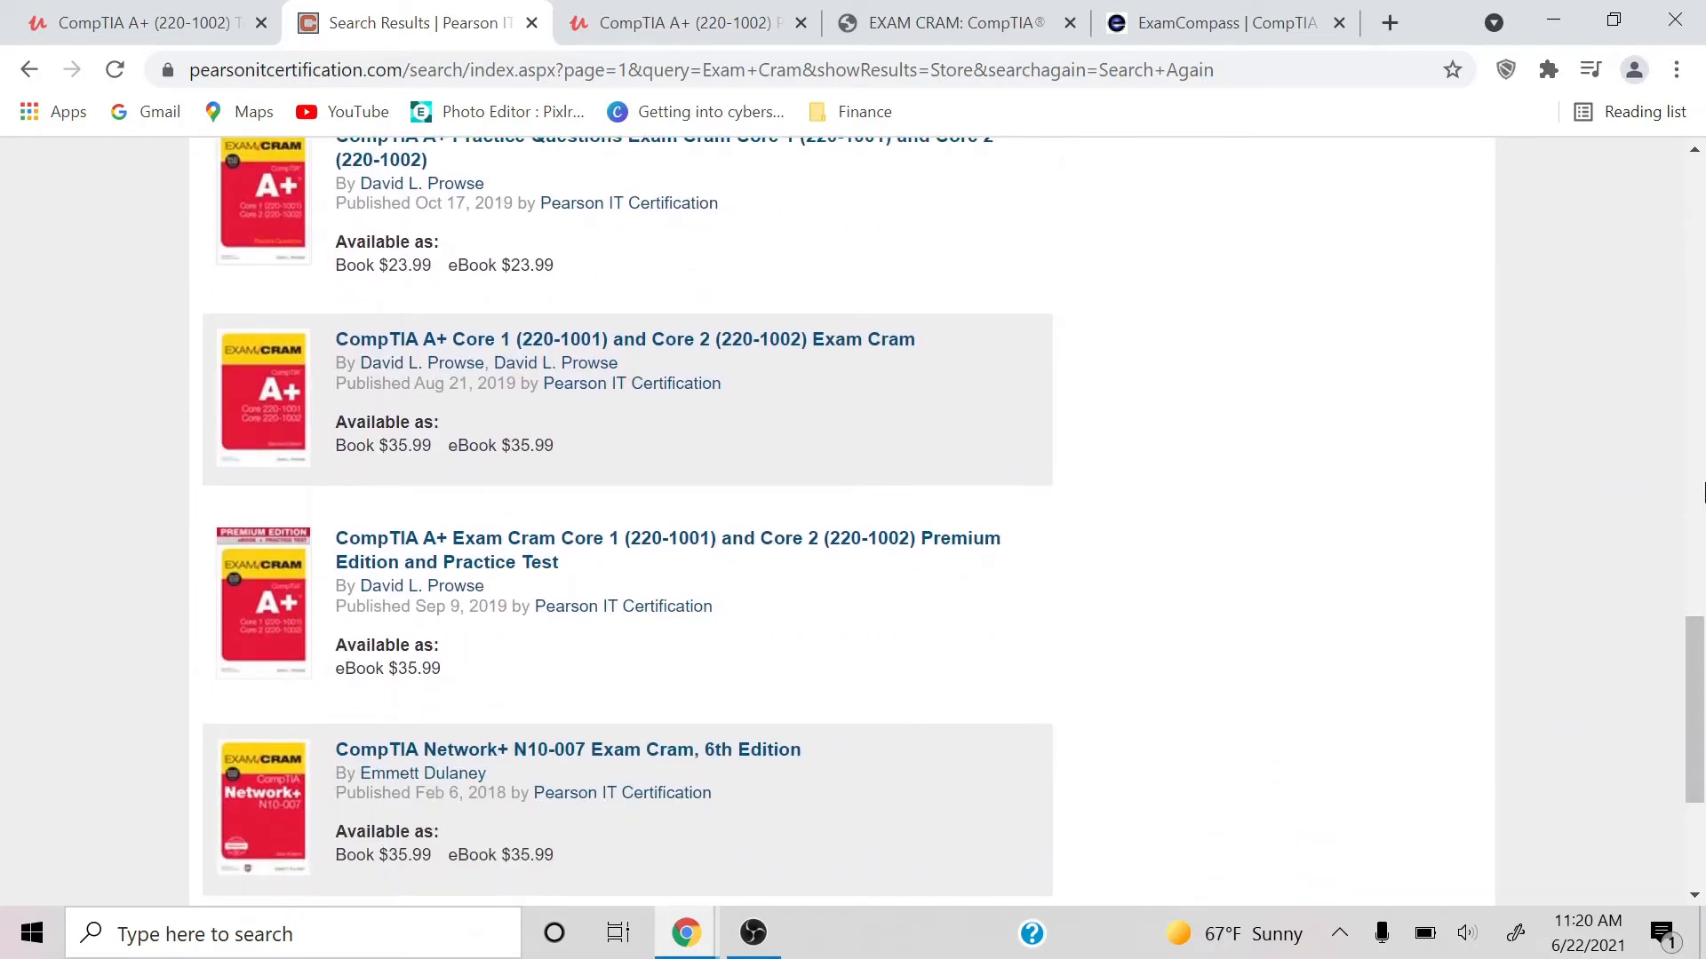
pyautogui.click(952, 21)
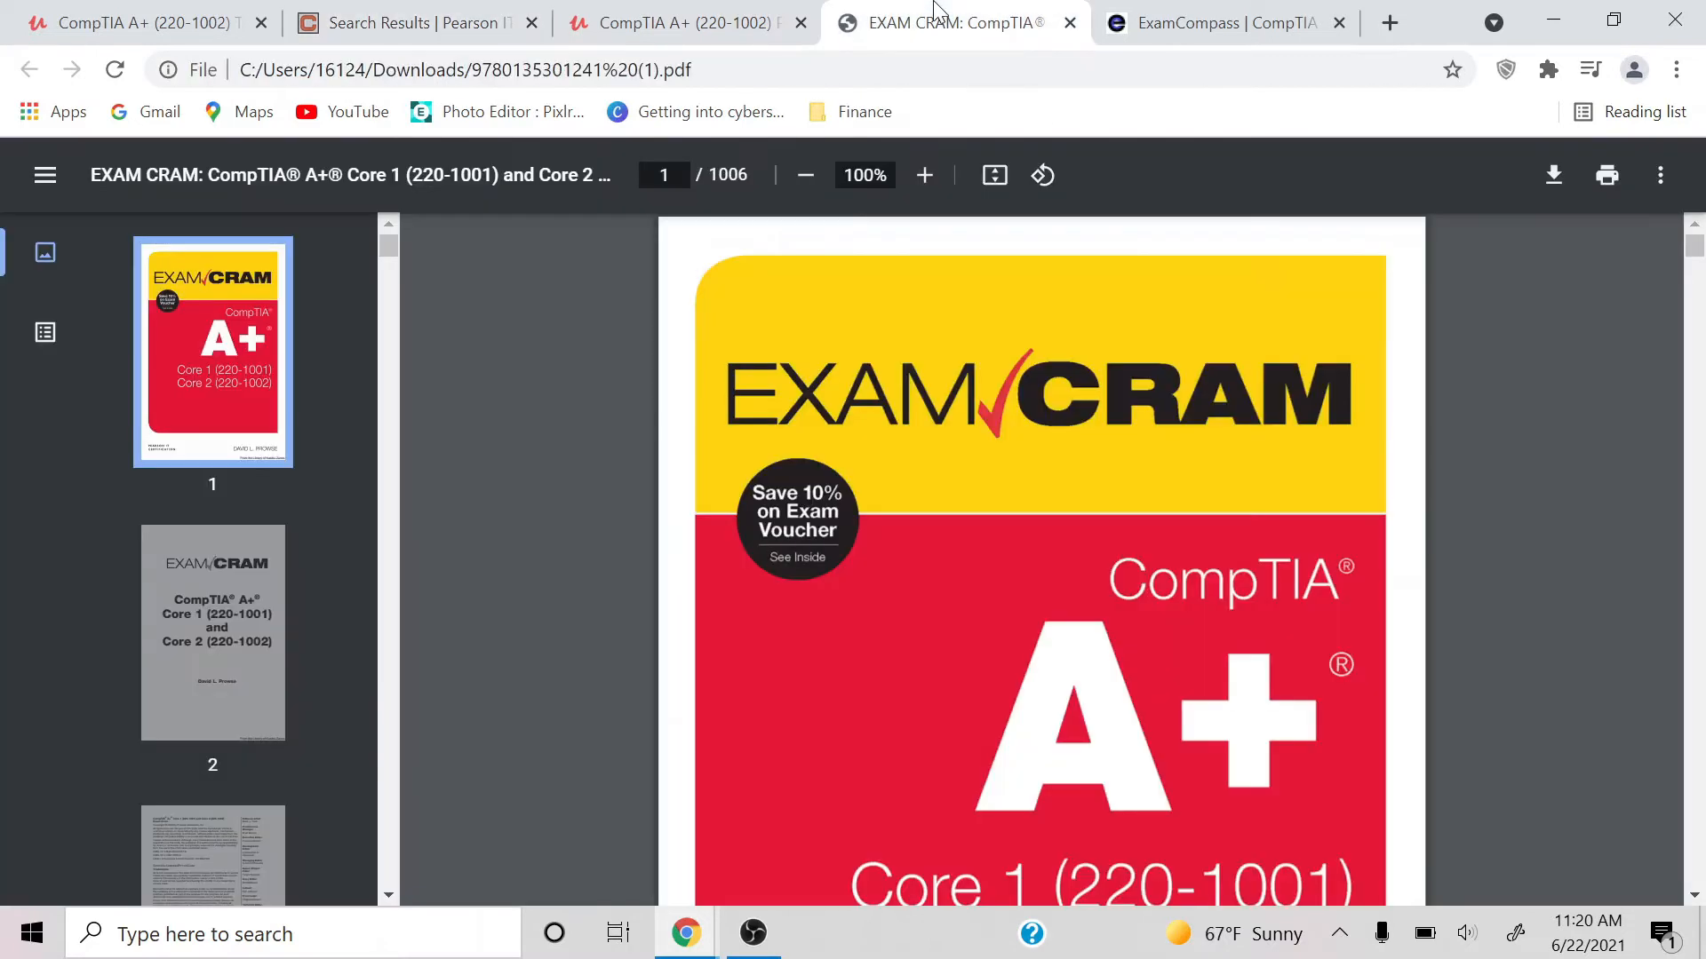
pyautogui.moveTo(1688, 314)
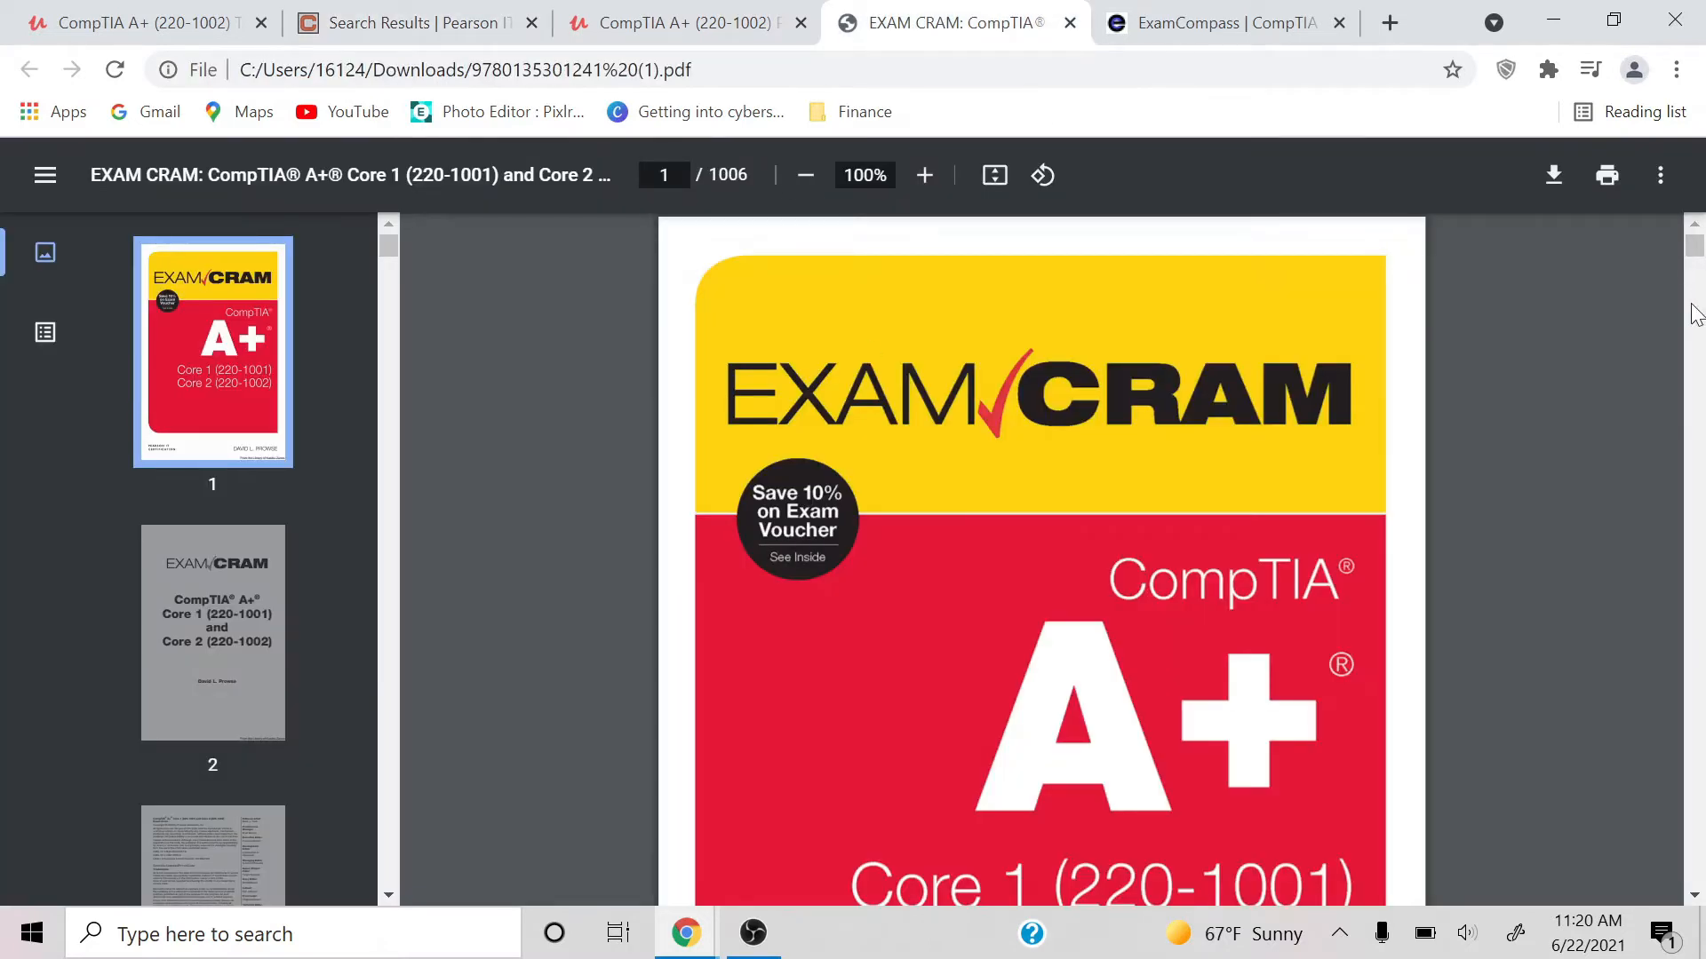
pyautogui.moveTo(1695, 897)
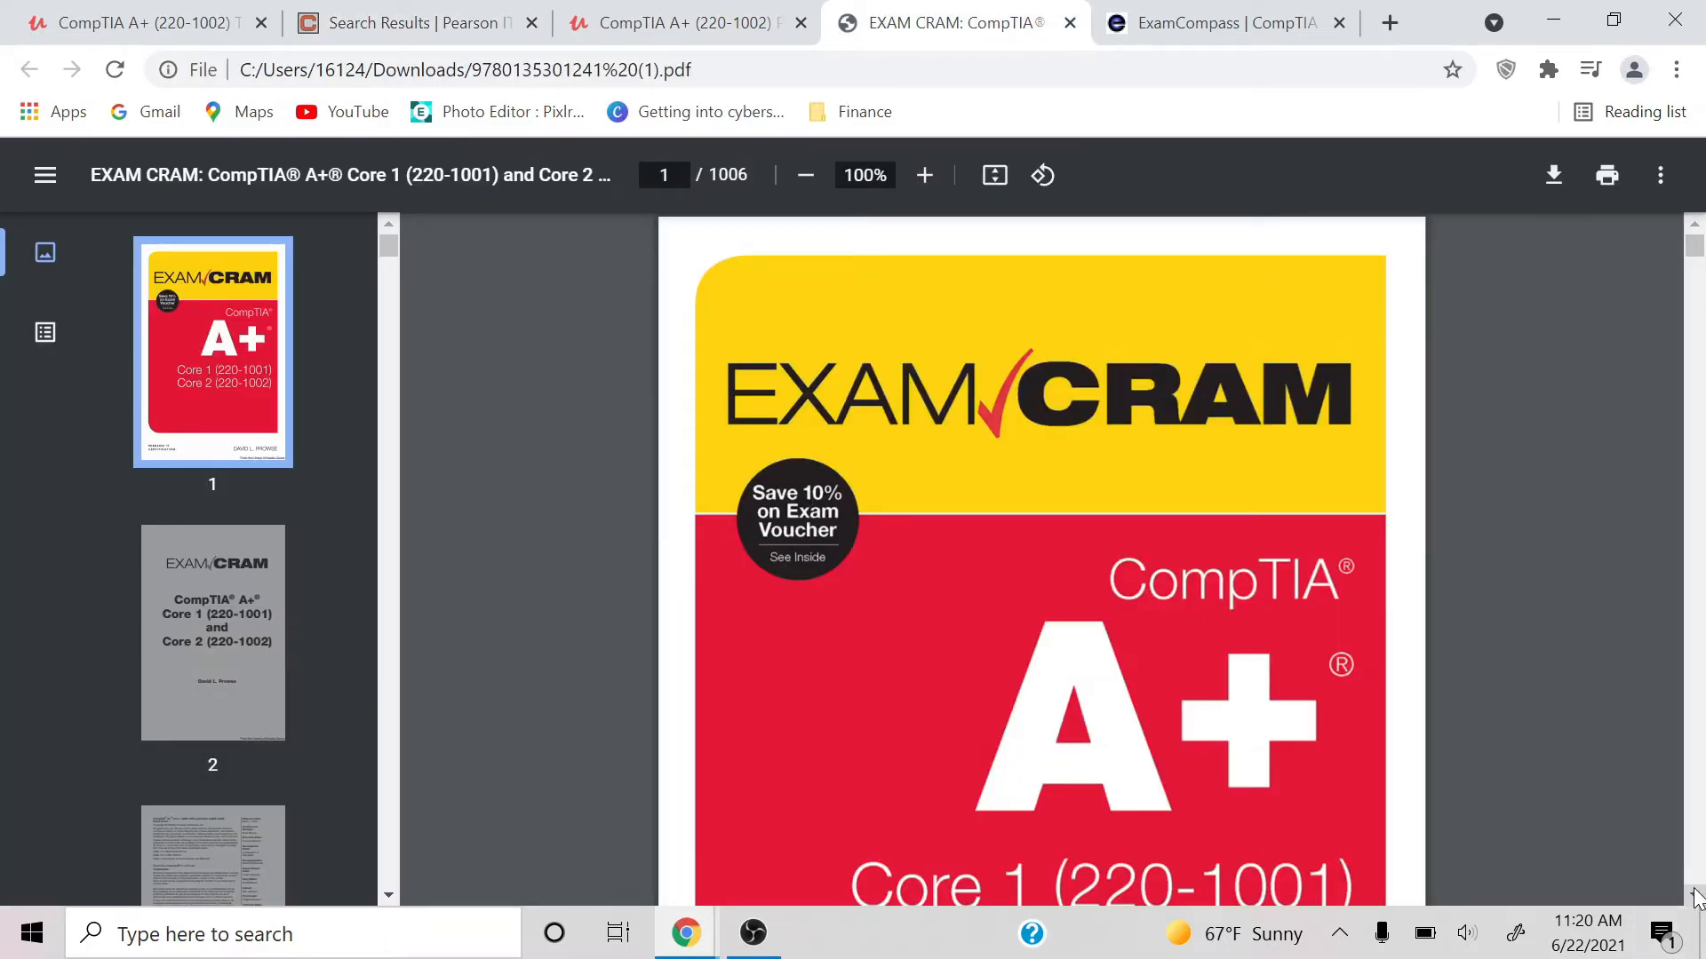
pyautogui.scroll(-3)
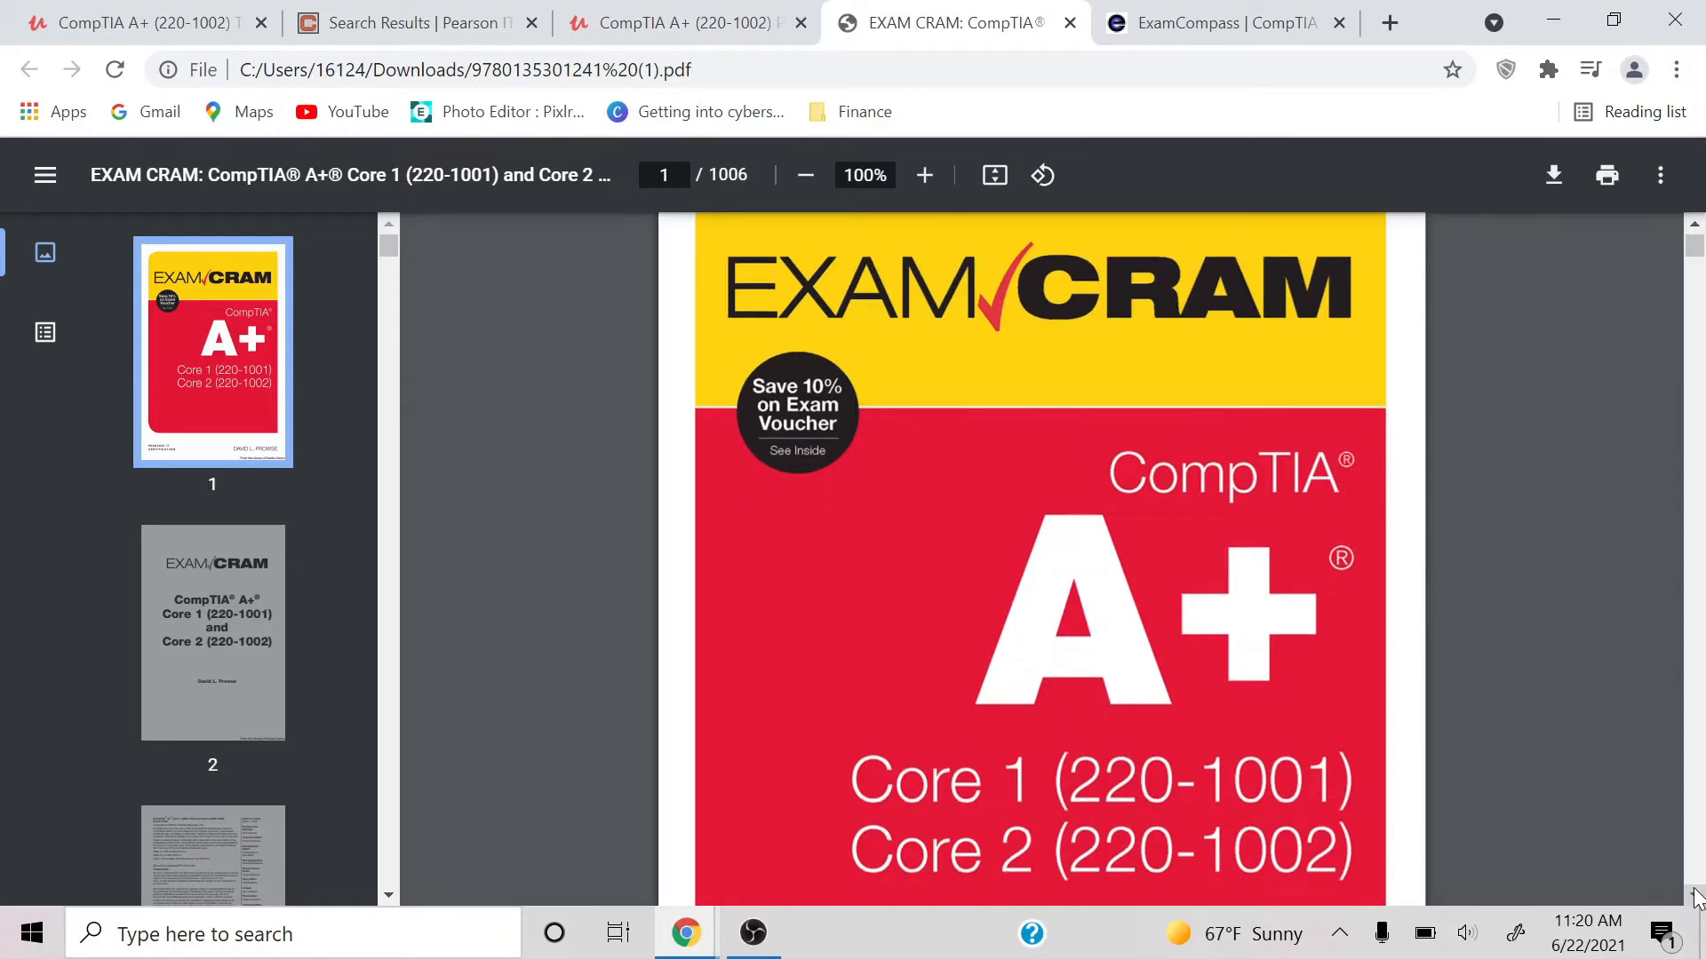
pyautogui.scroll(-3)
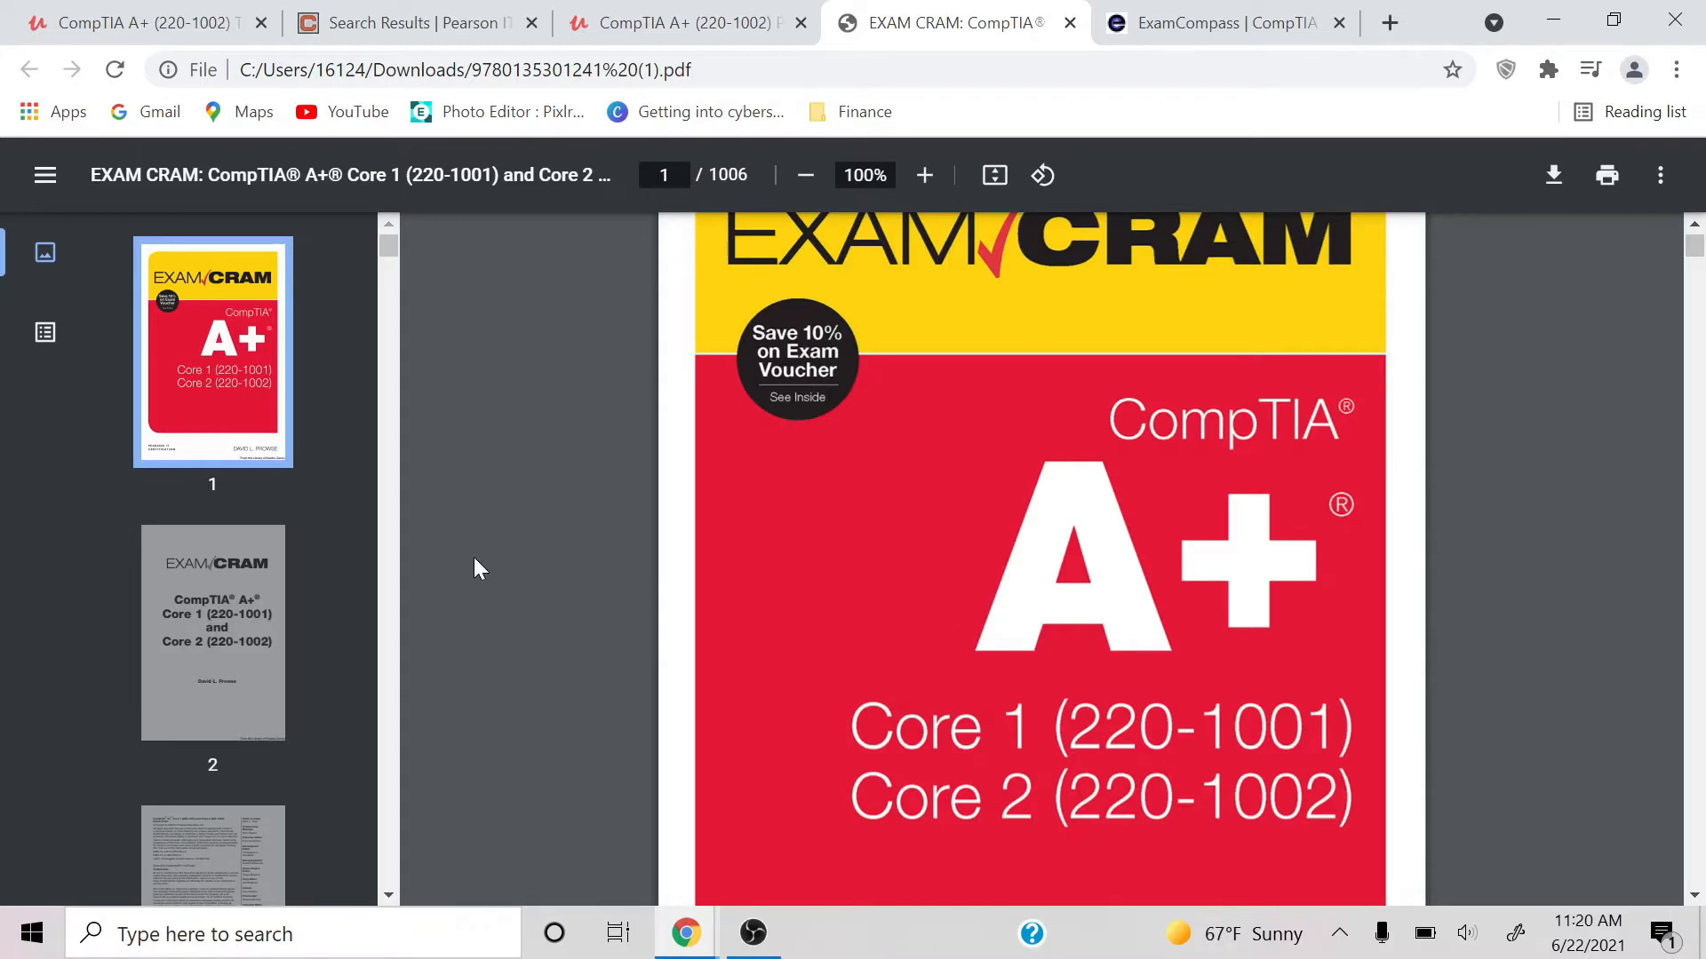
pyautogui.moveTo(626, 676)
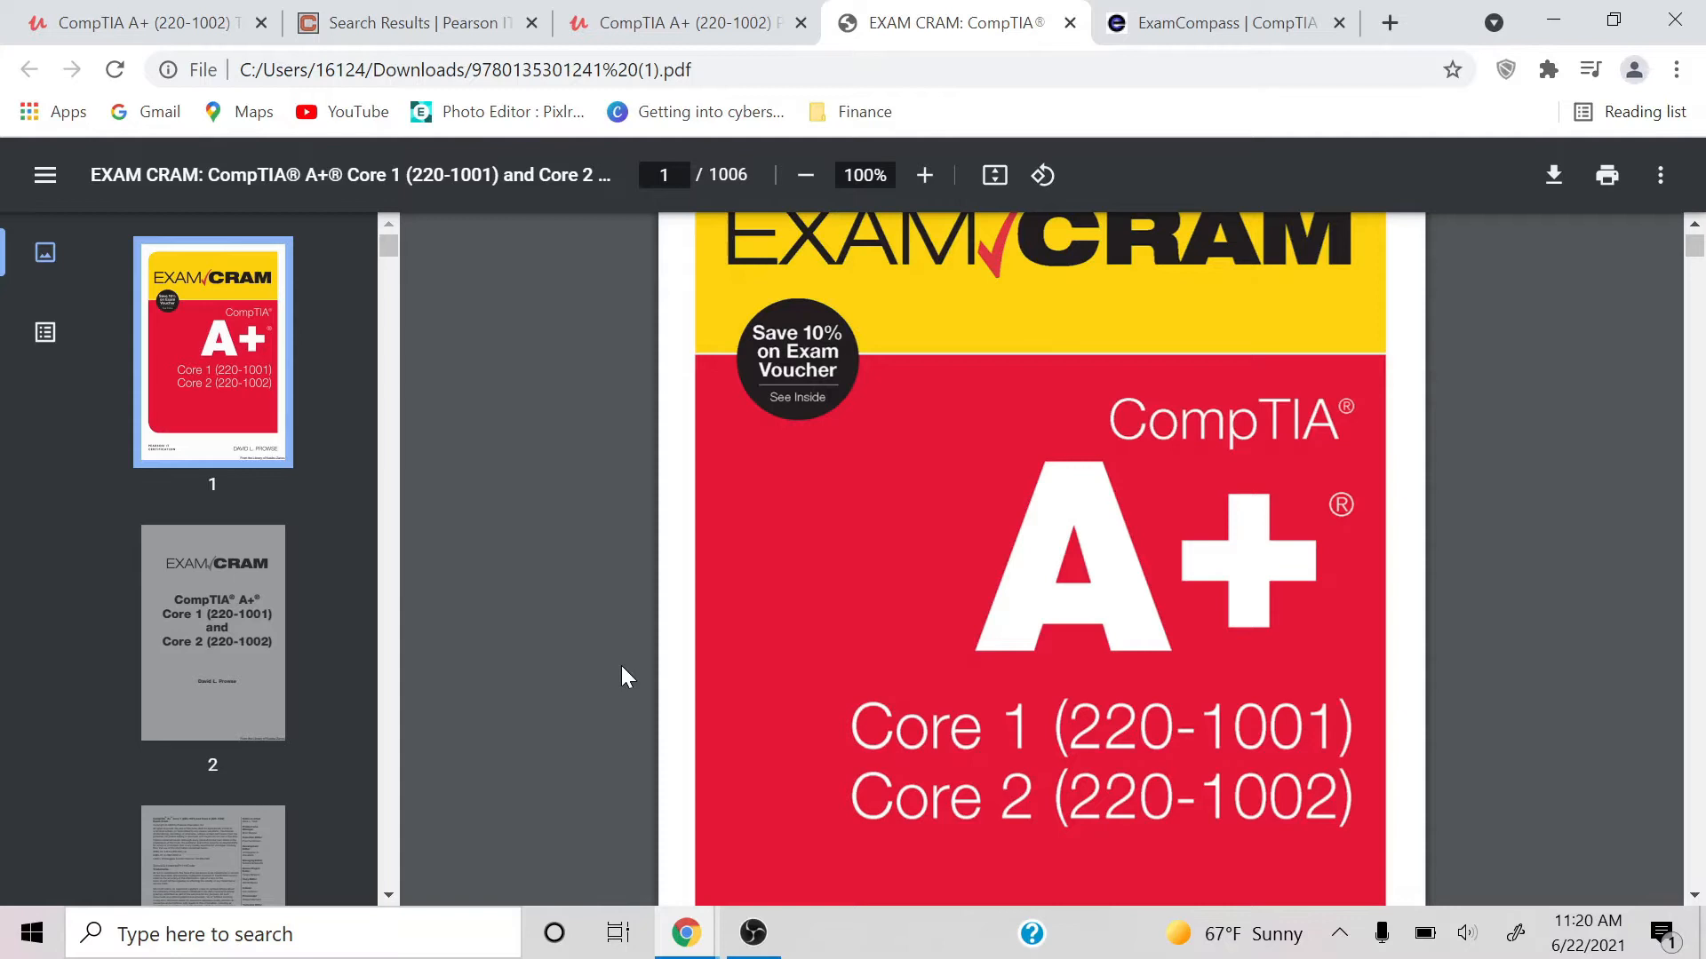
pyautogui.moveTo(1181, 406)
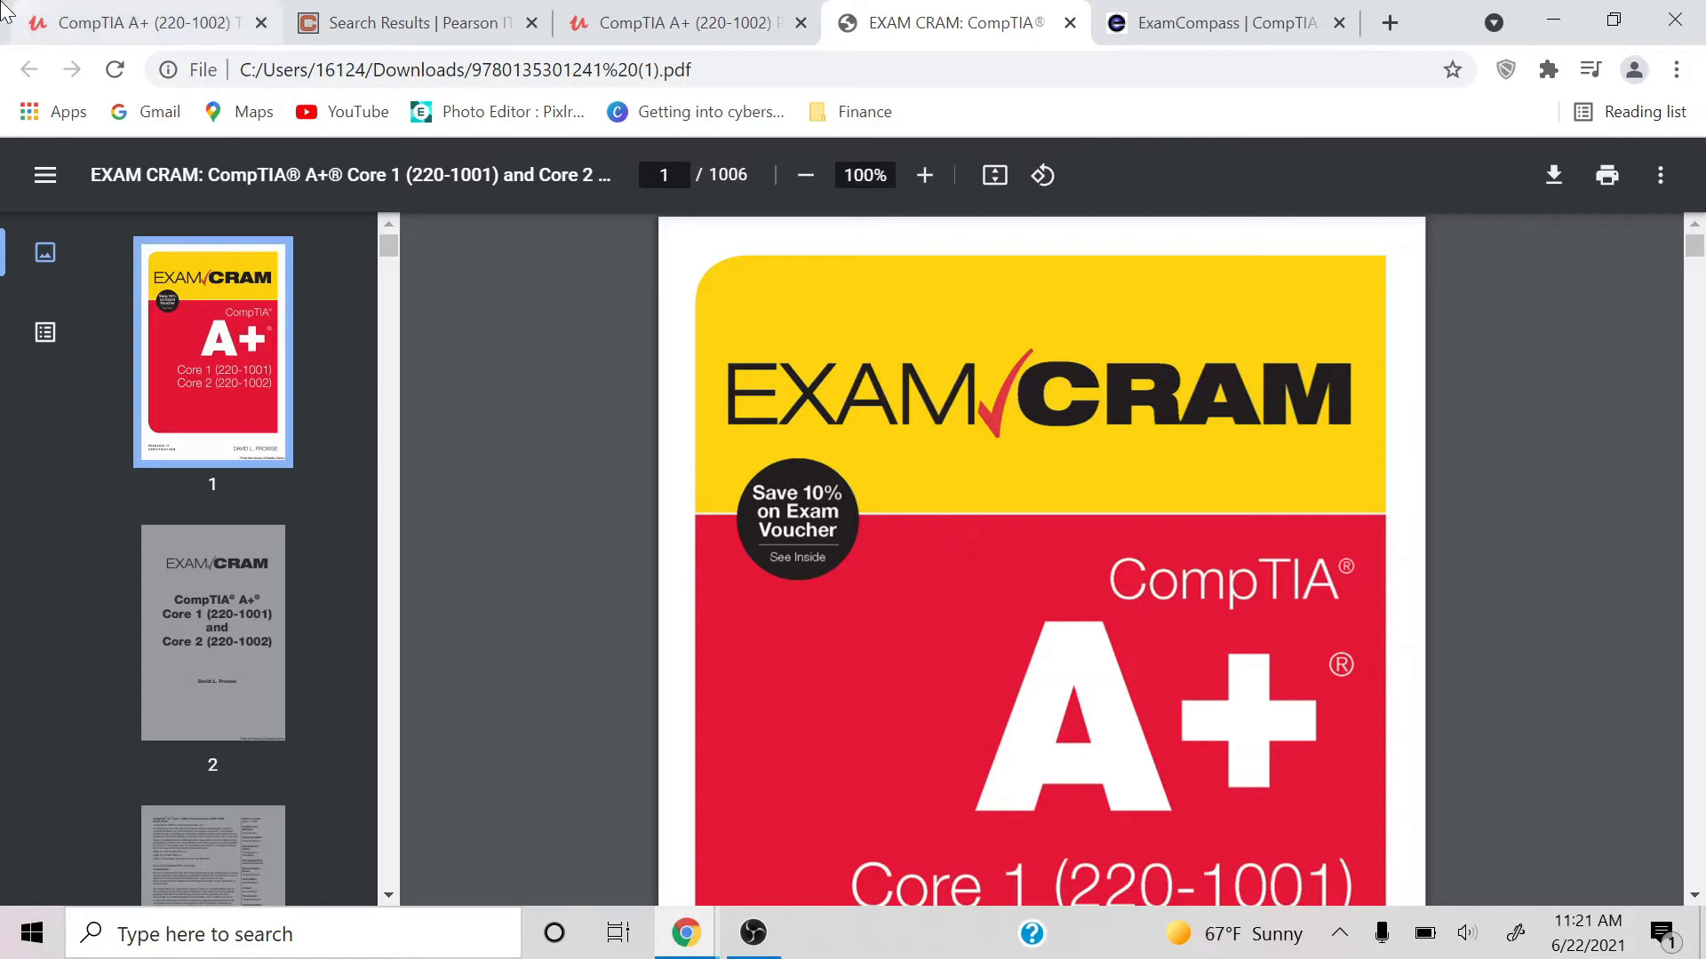
pyautogui.click(131, 21)
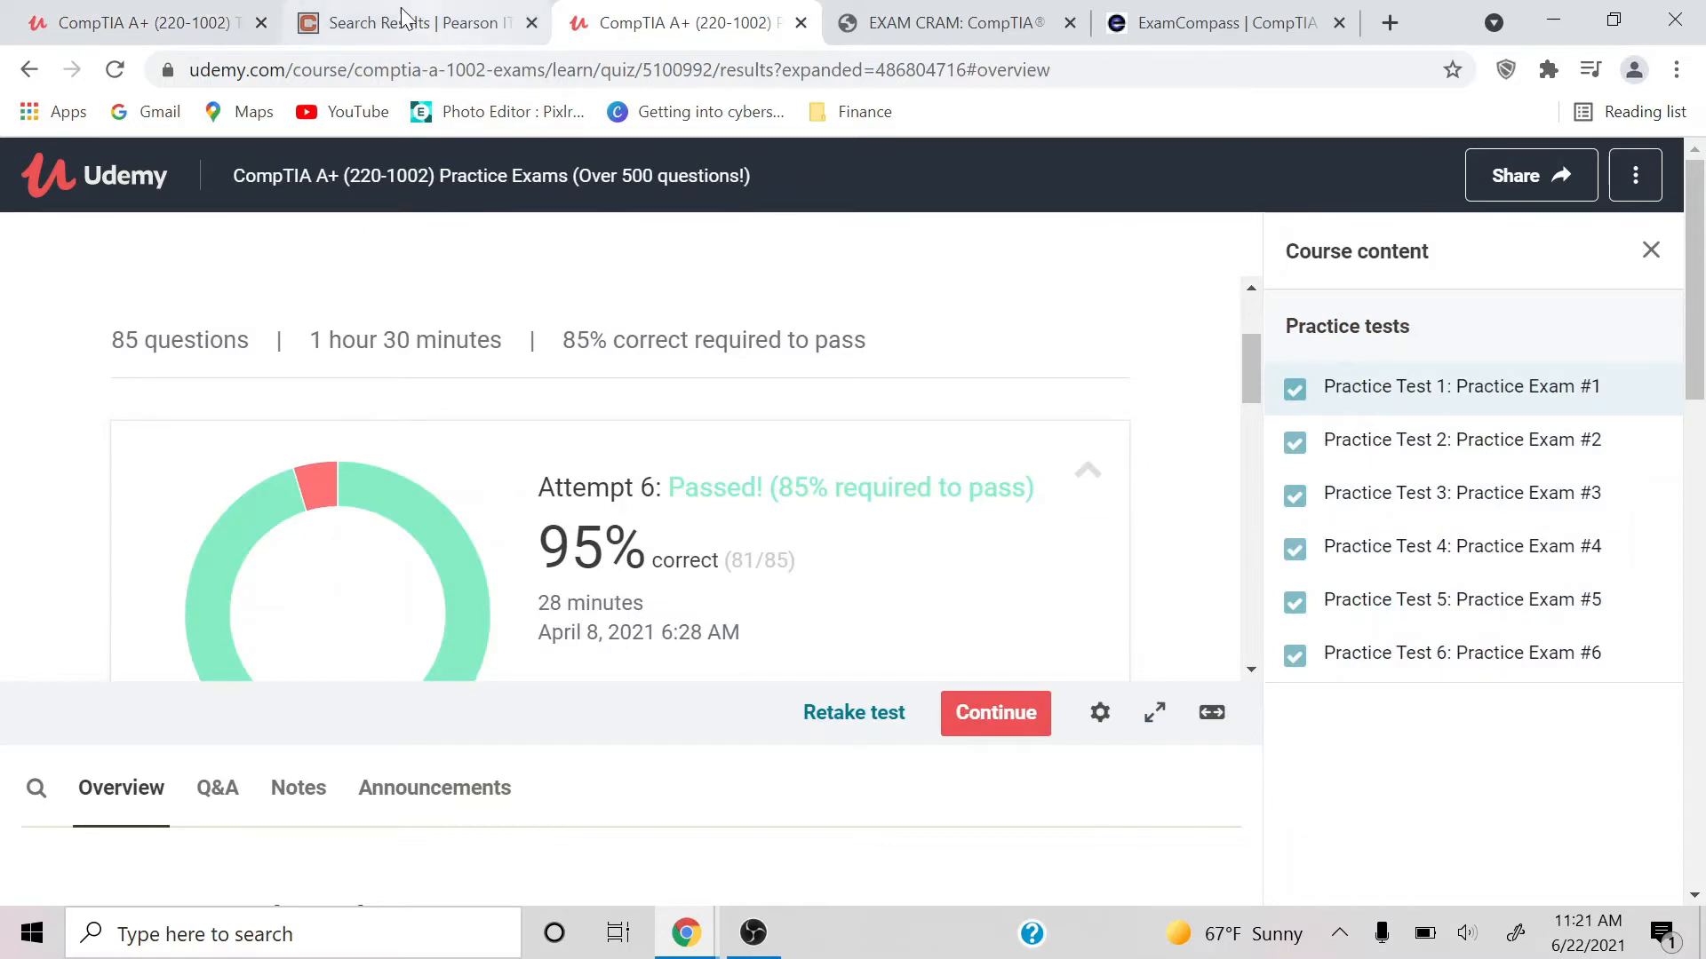
pyautogui.click(954, 22)
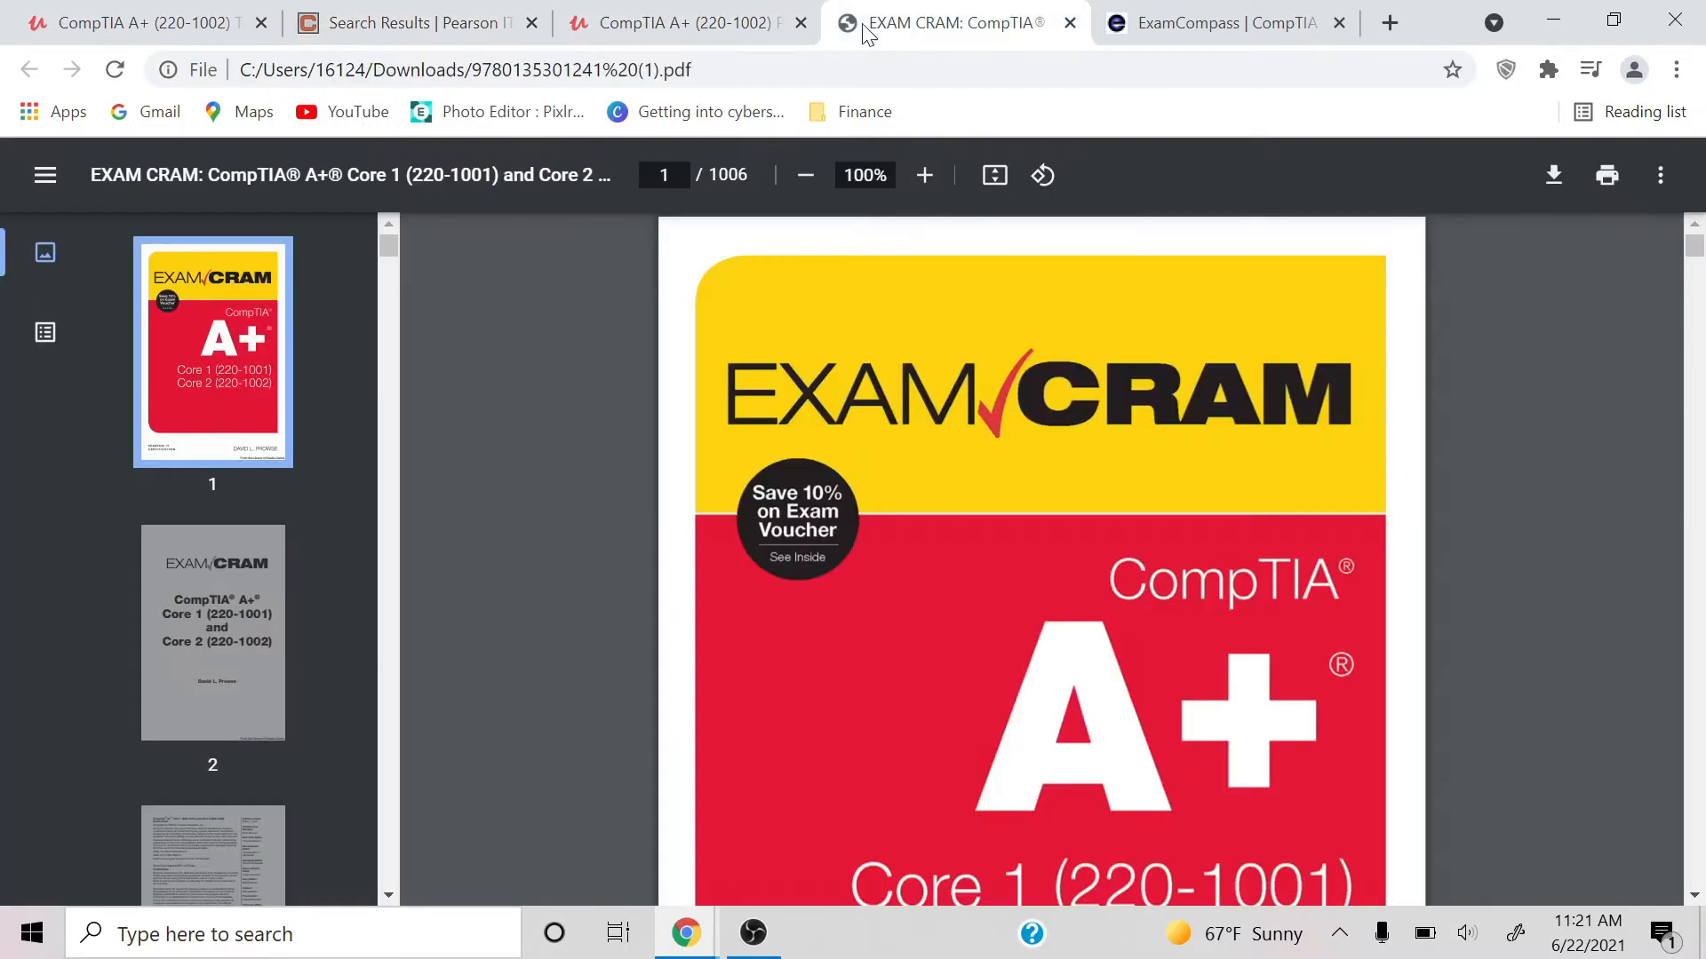
pyautogui.moveTo(825, 476)
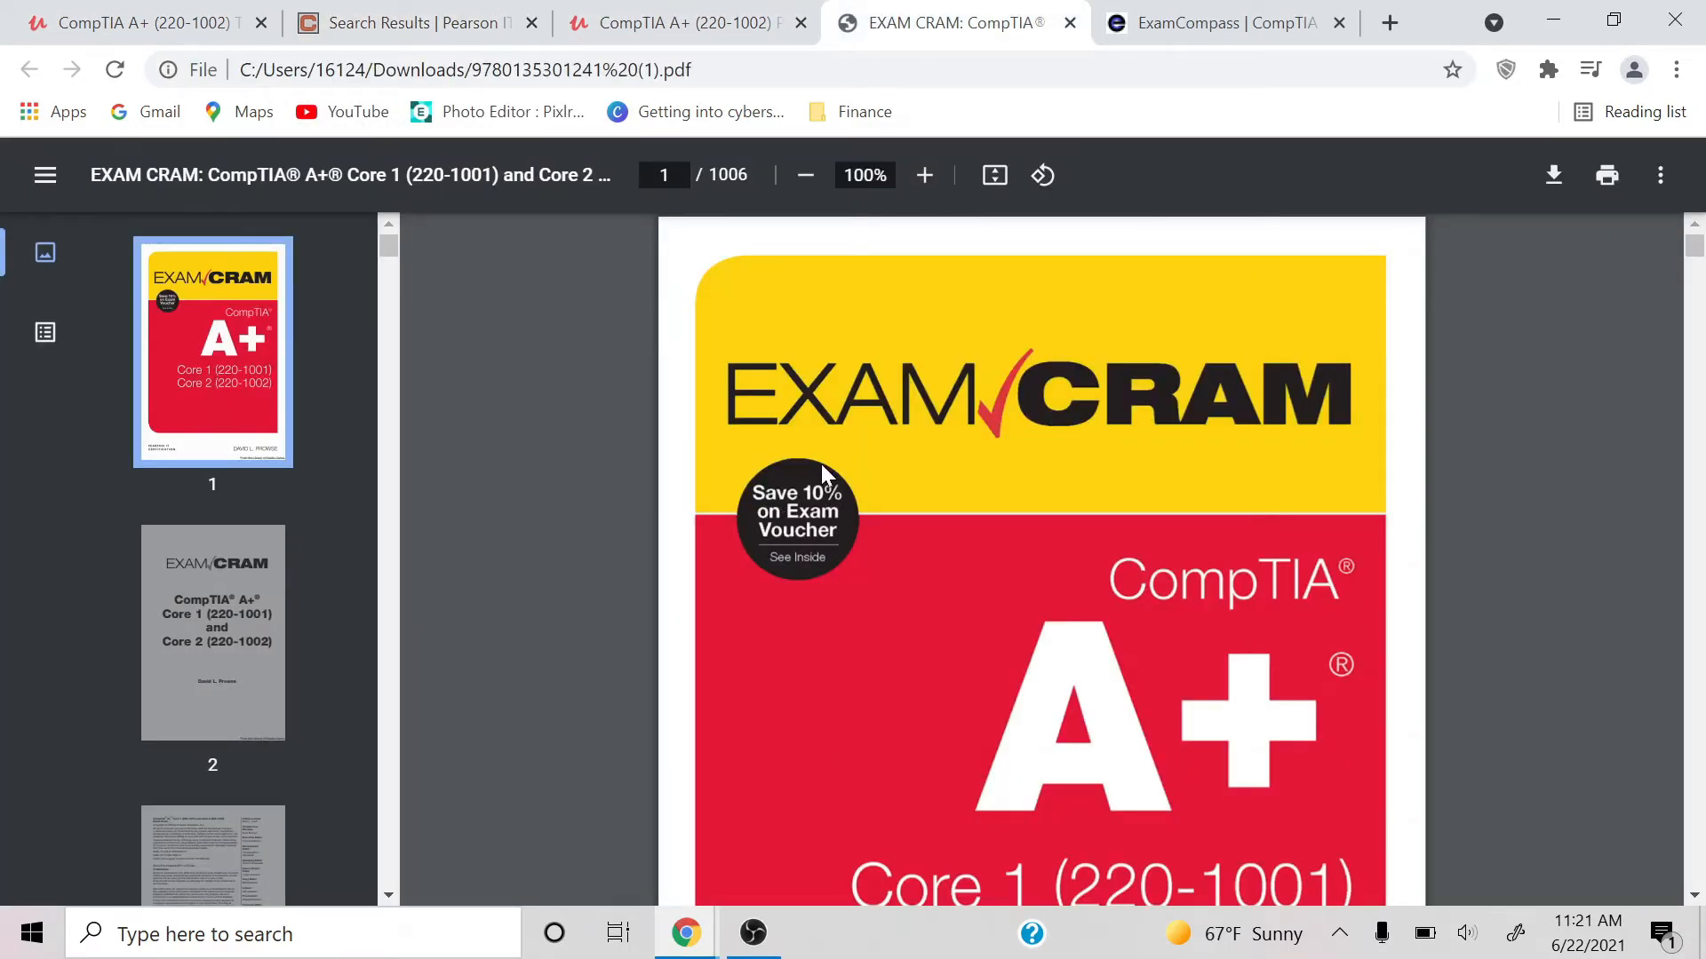
pyautogui.moveTo(815, 522)
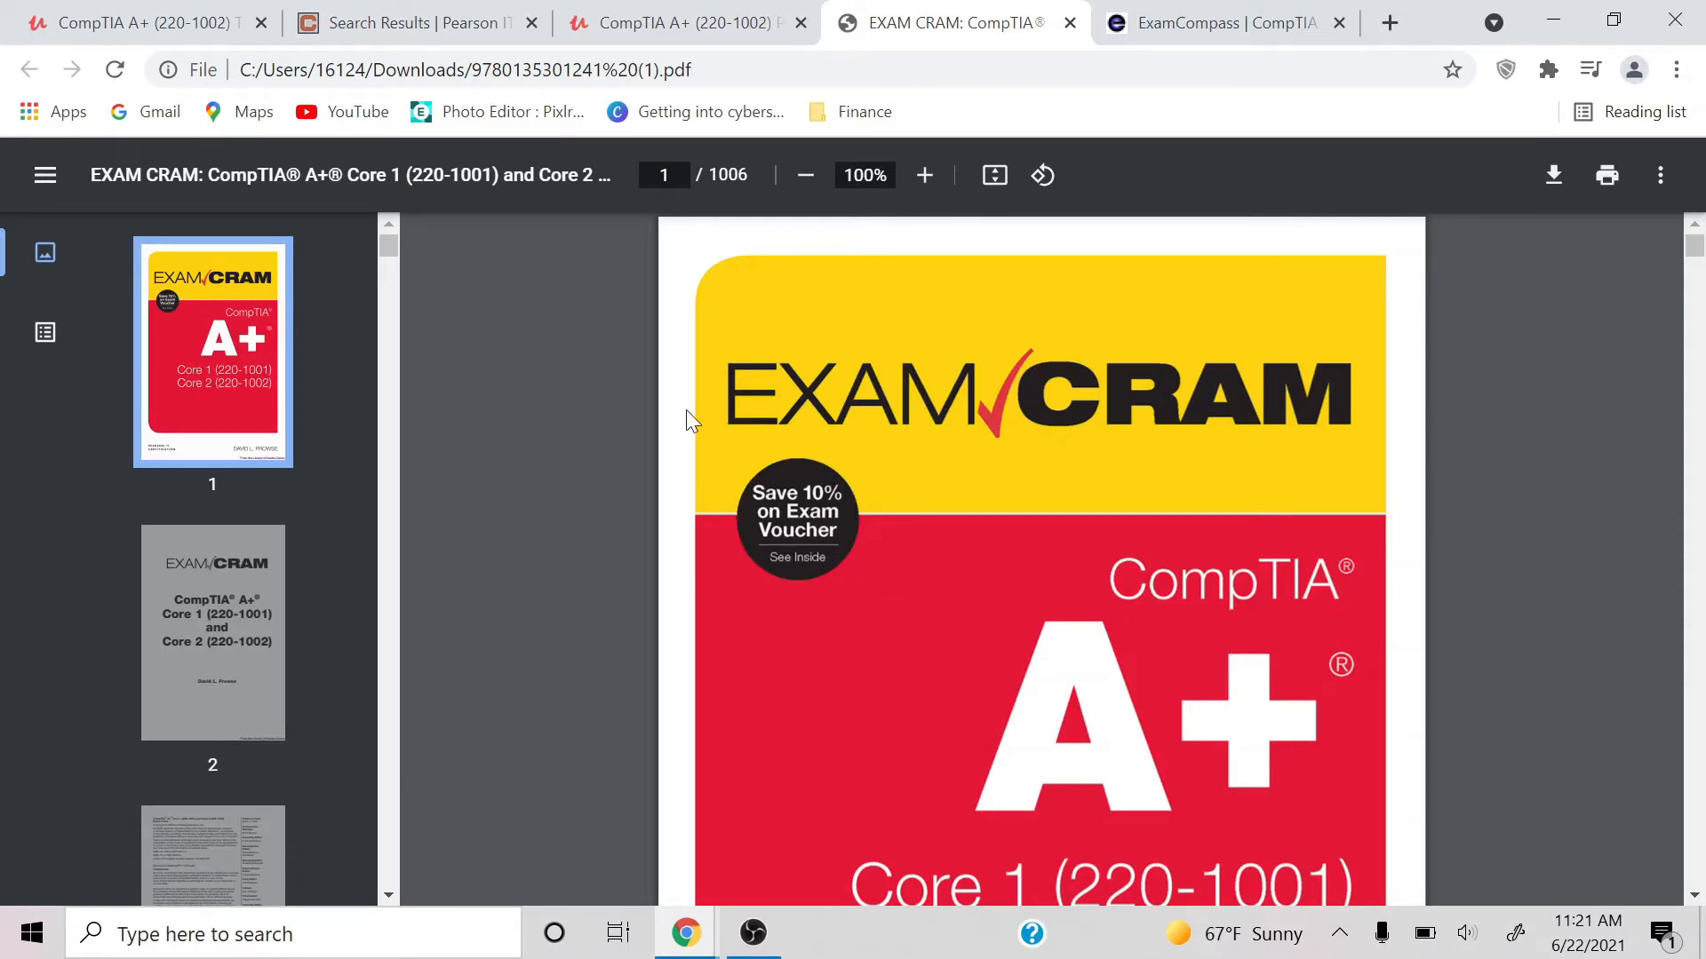
pyautogui.moveTo(512, 388)
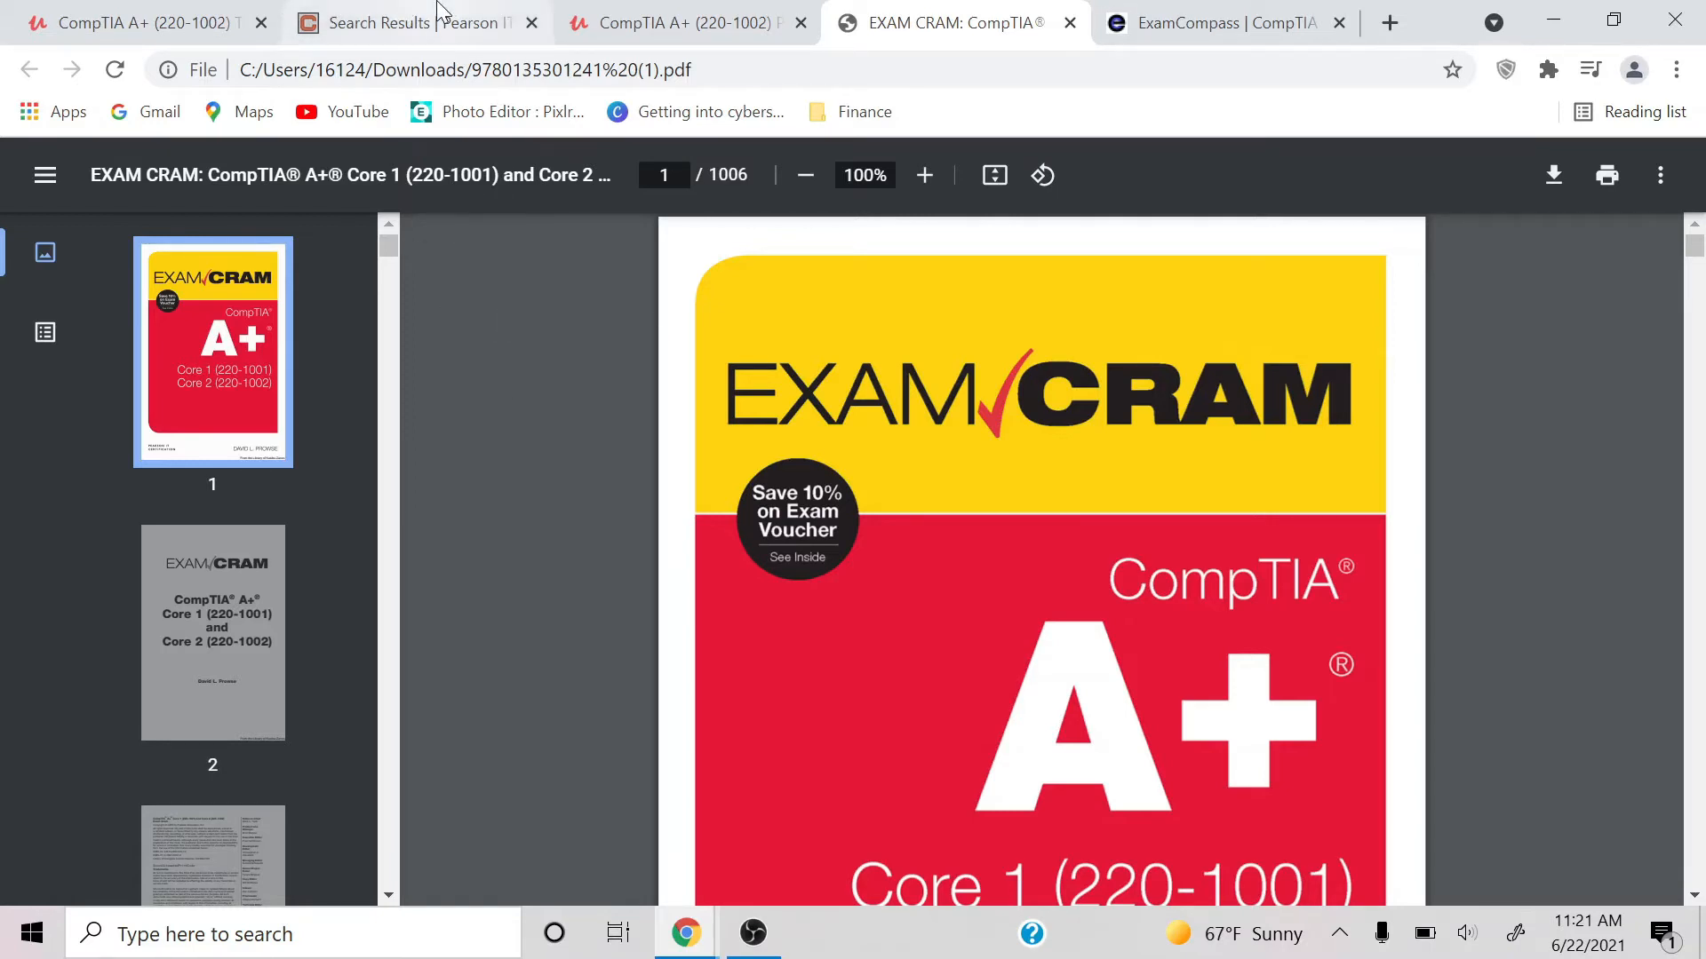
# Return to the Practice Exam #1 results and scroll through the 95% correct review.
pyautogui.click(685, 22)
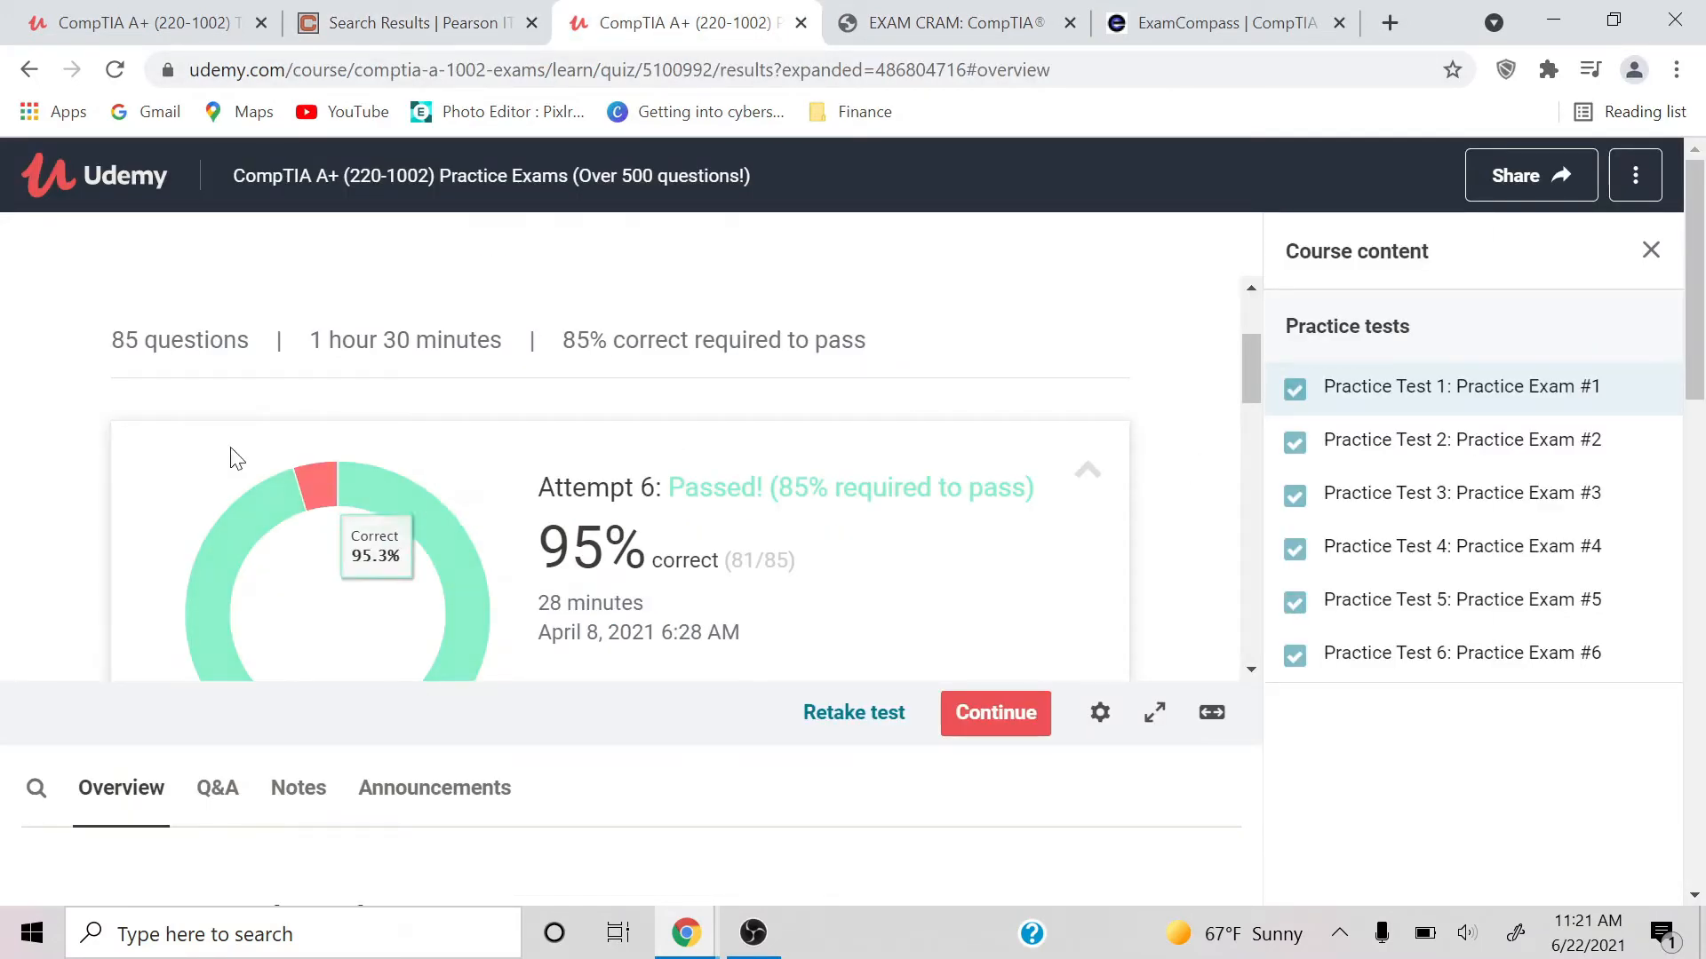
pyautogui.moveTo(1230, 368)
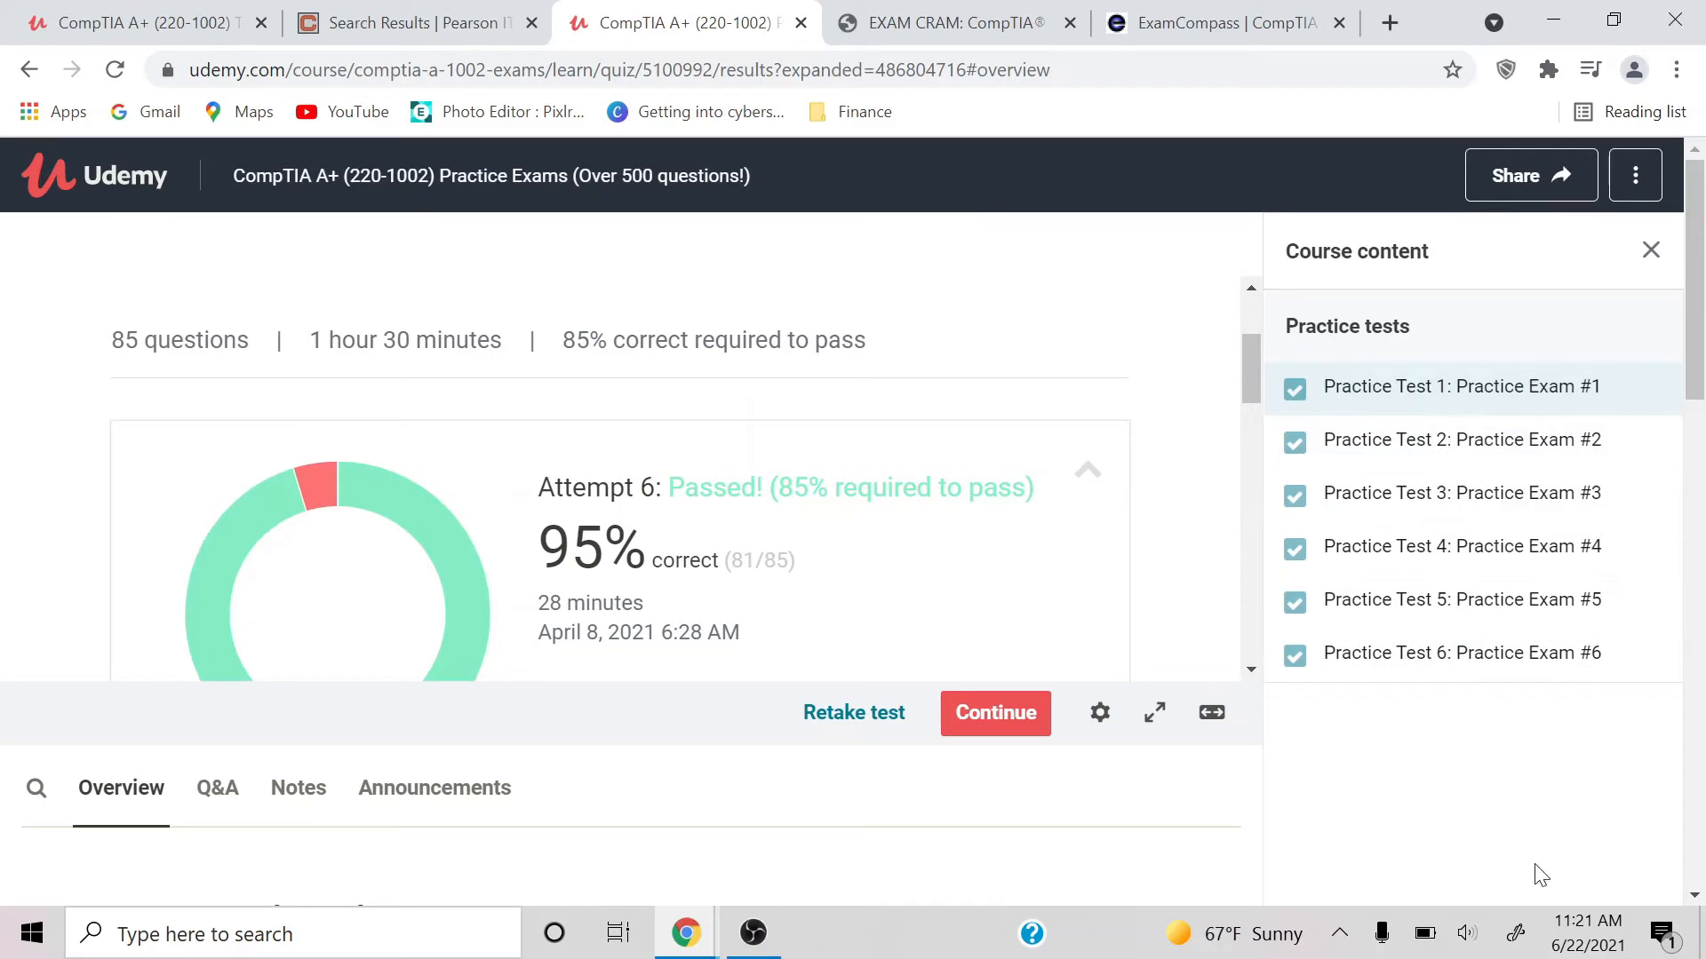
pyautogui.moveTo(1253, 375)
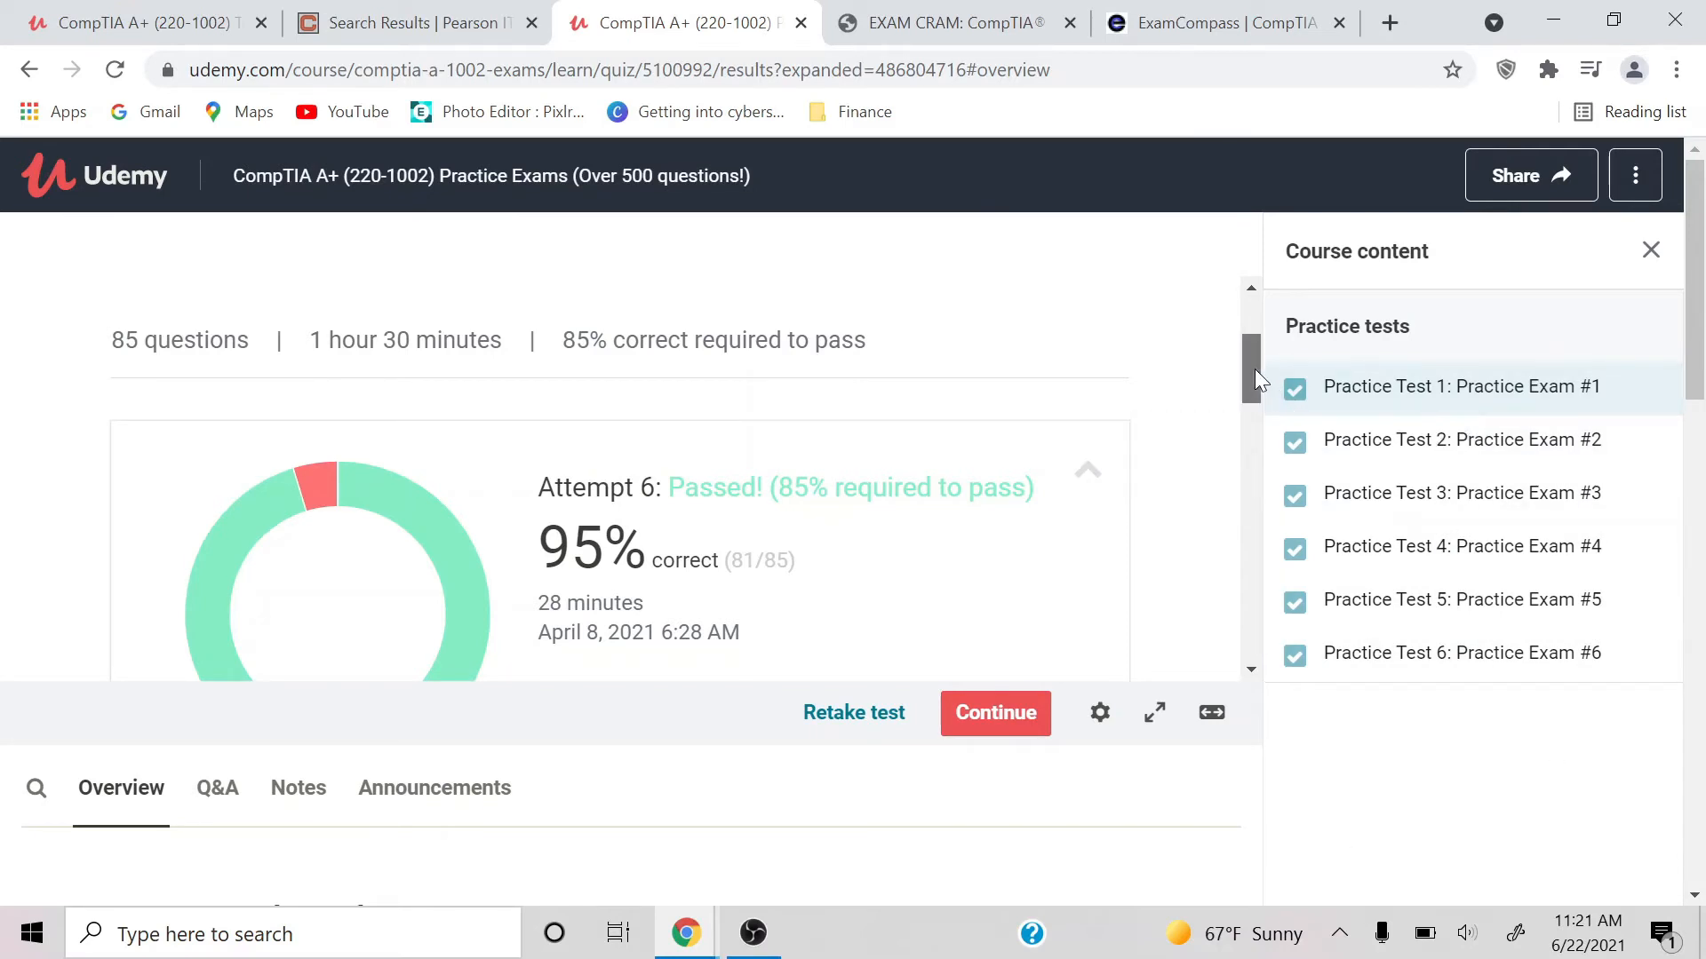
pyautogui.scroll(-3)
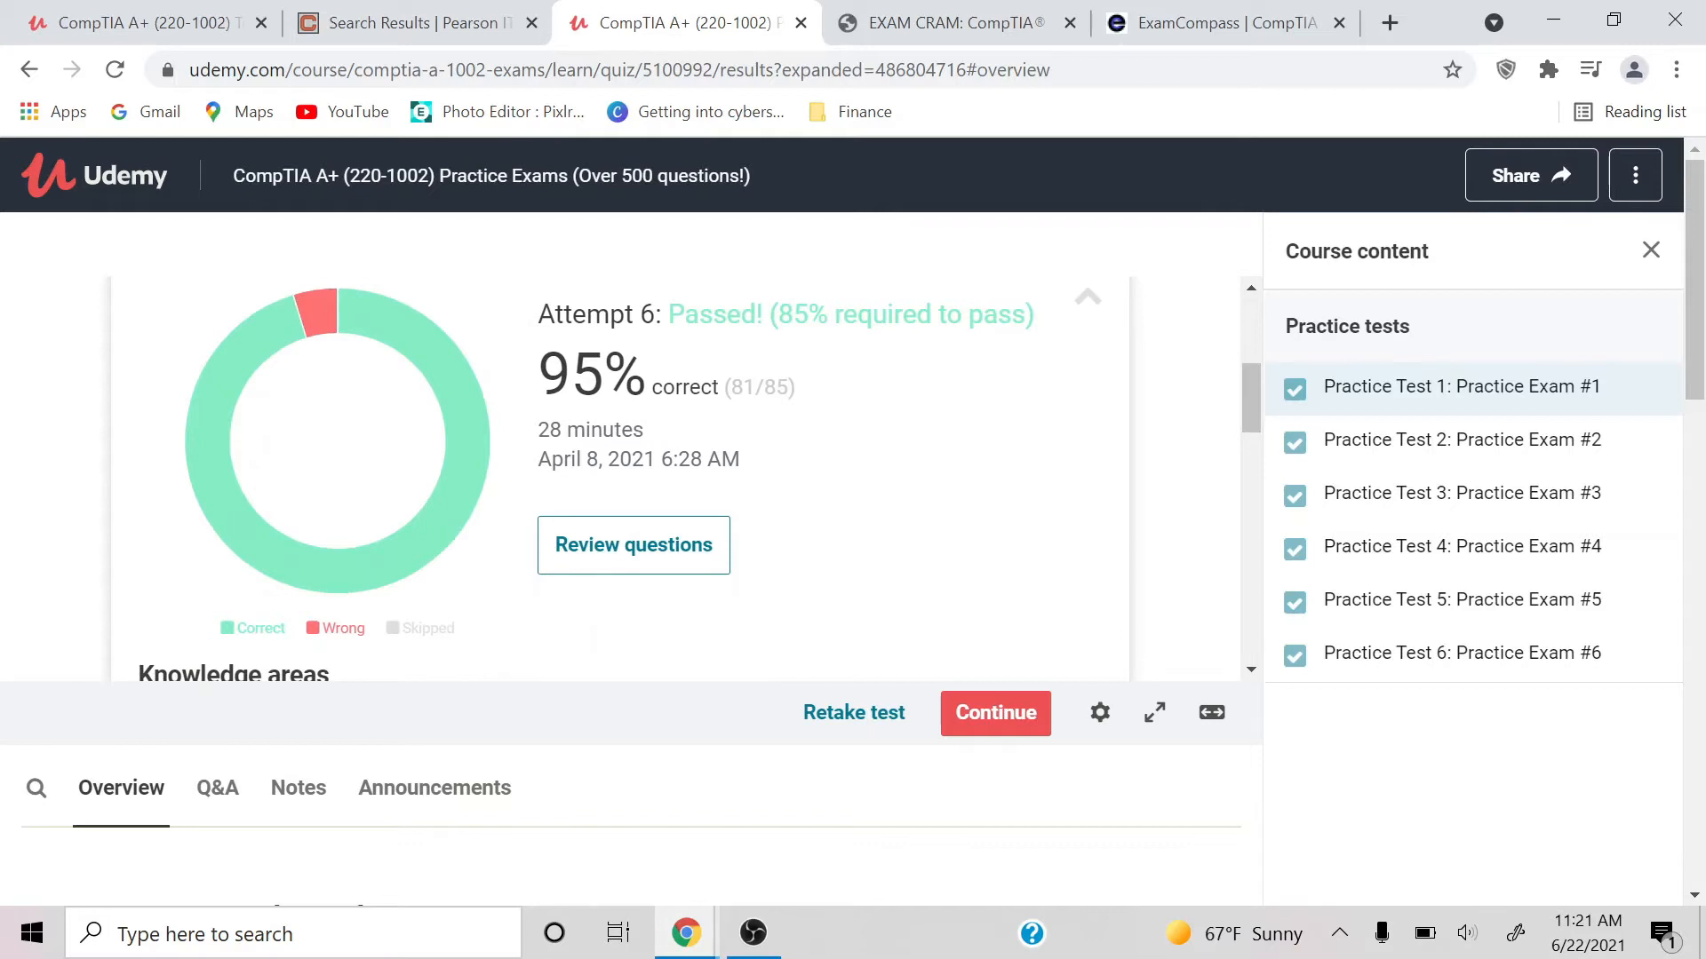
pyautogui.scroll(-3)
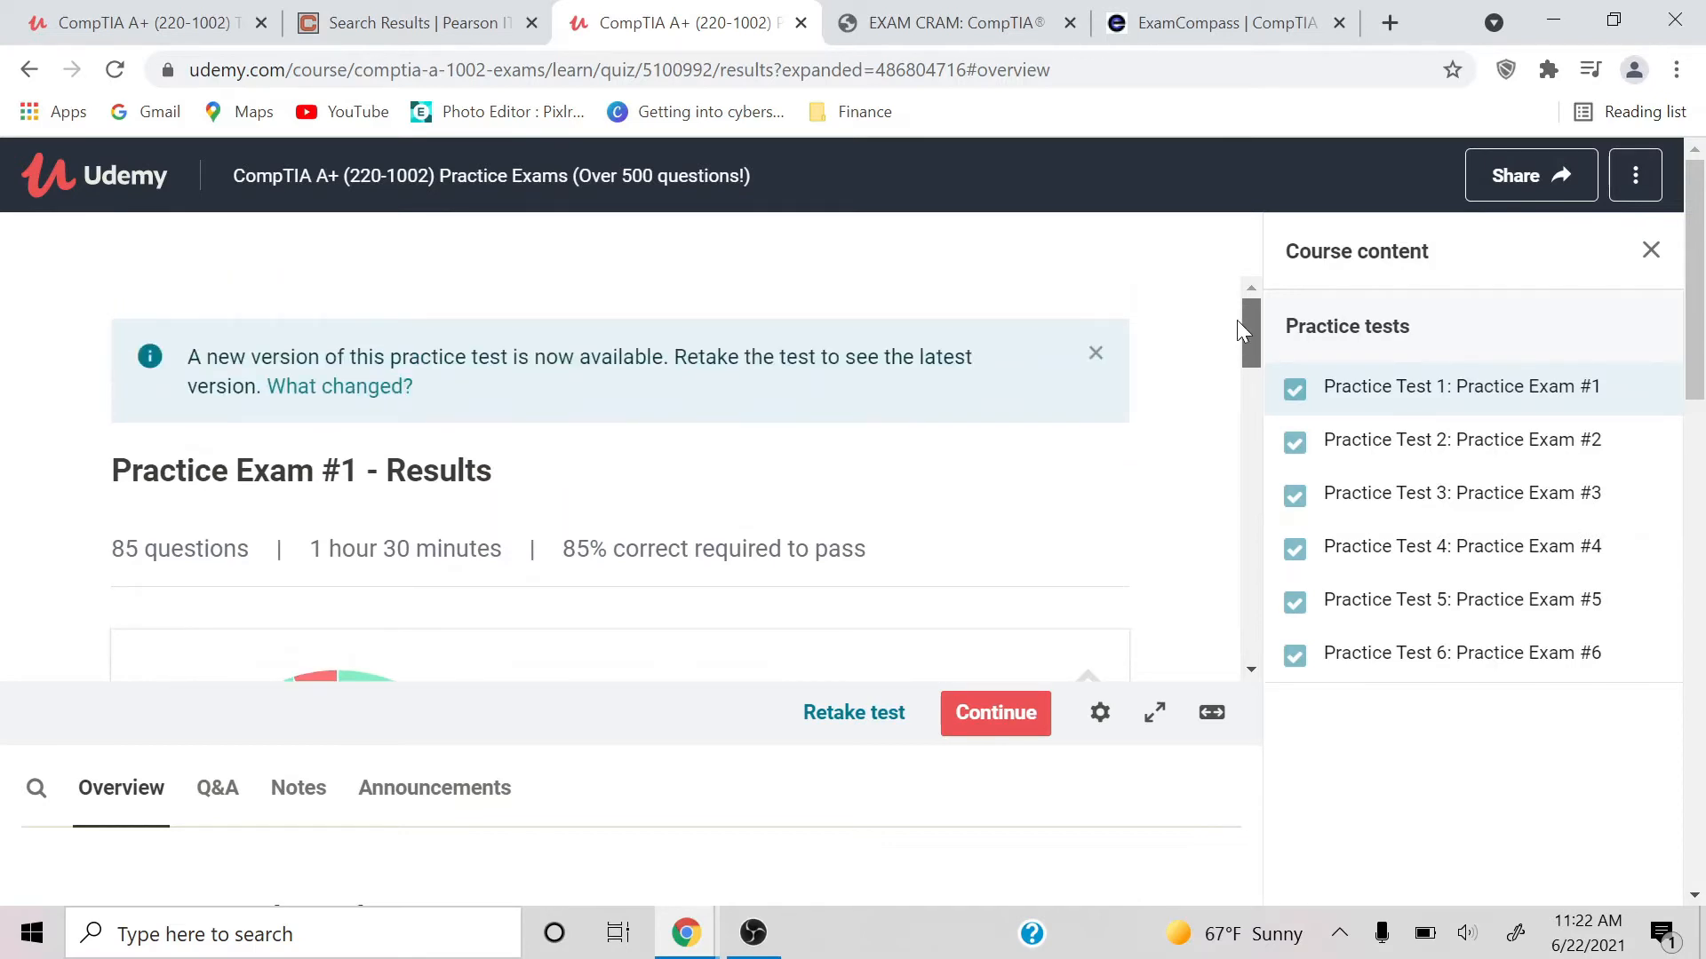
pyautogui.moveTo(1232, 323)
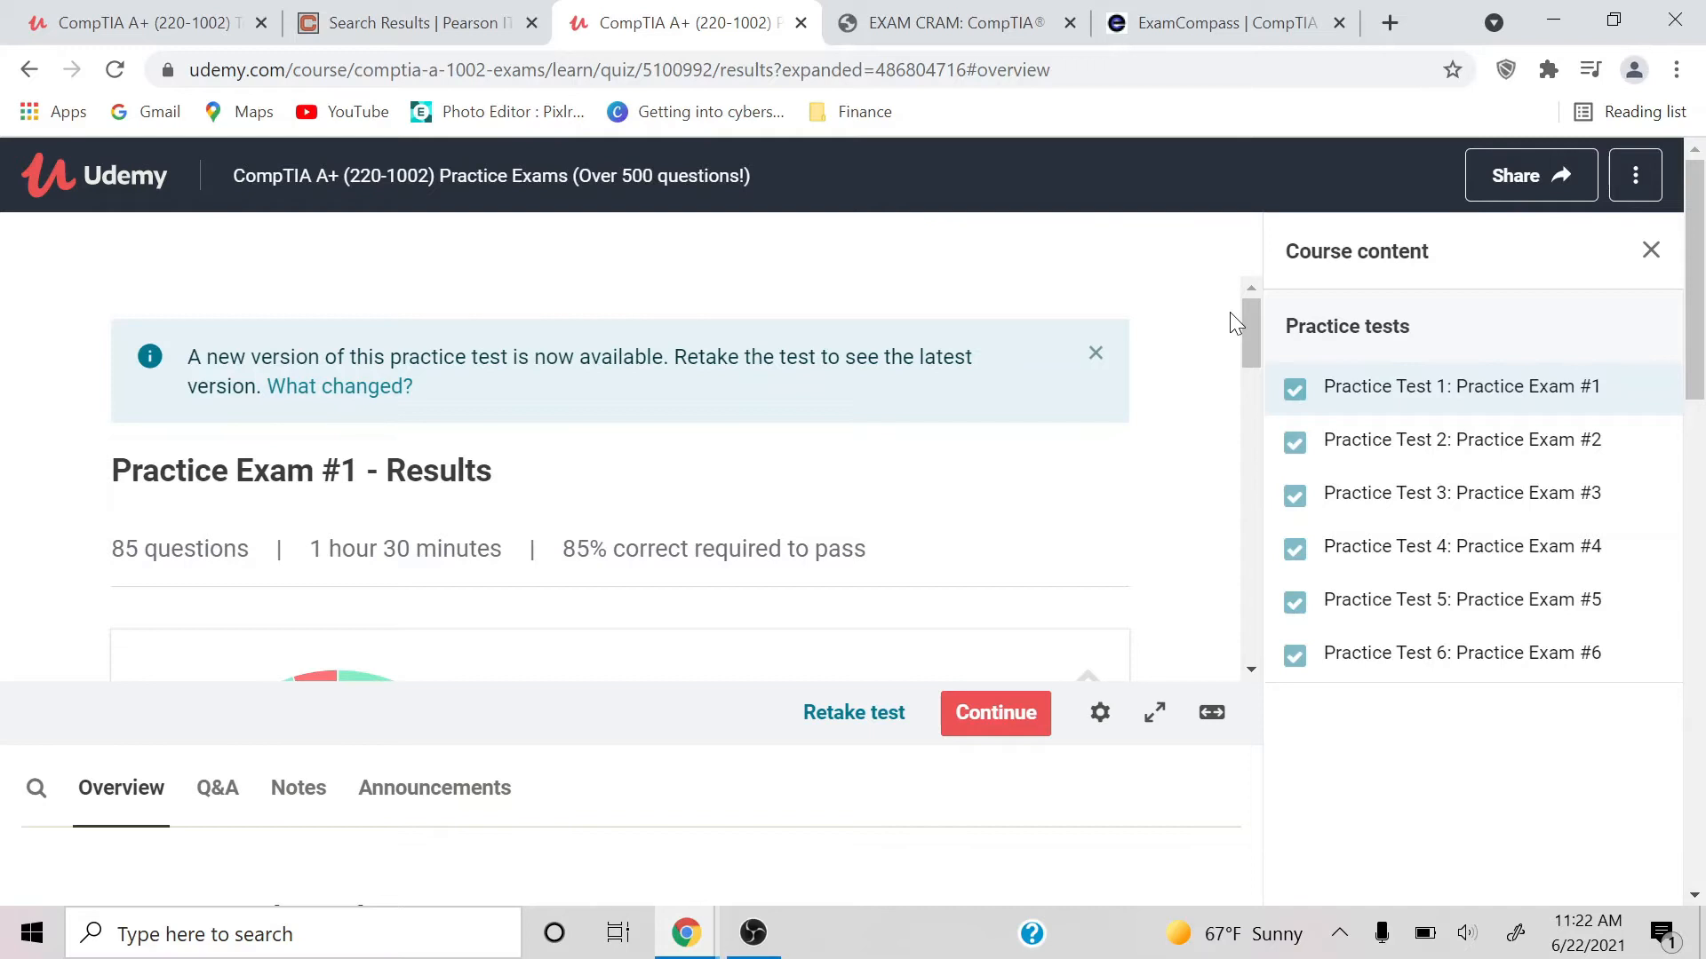
pyautogui.scroll(-3)
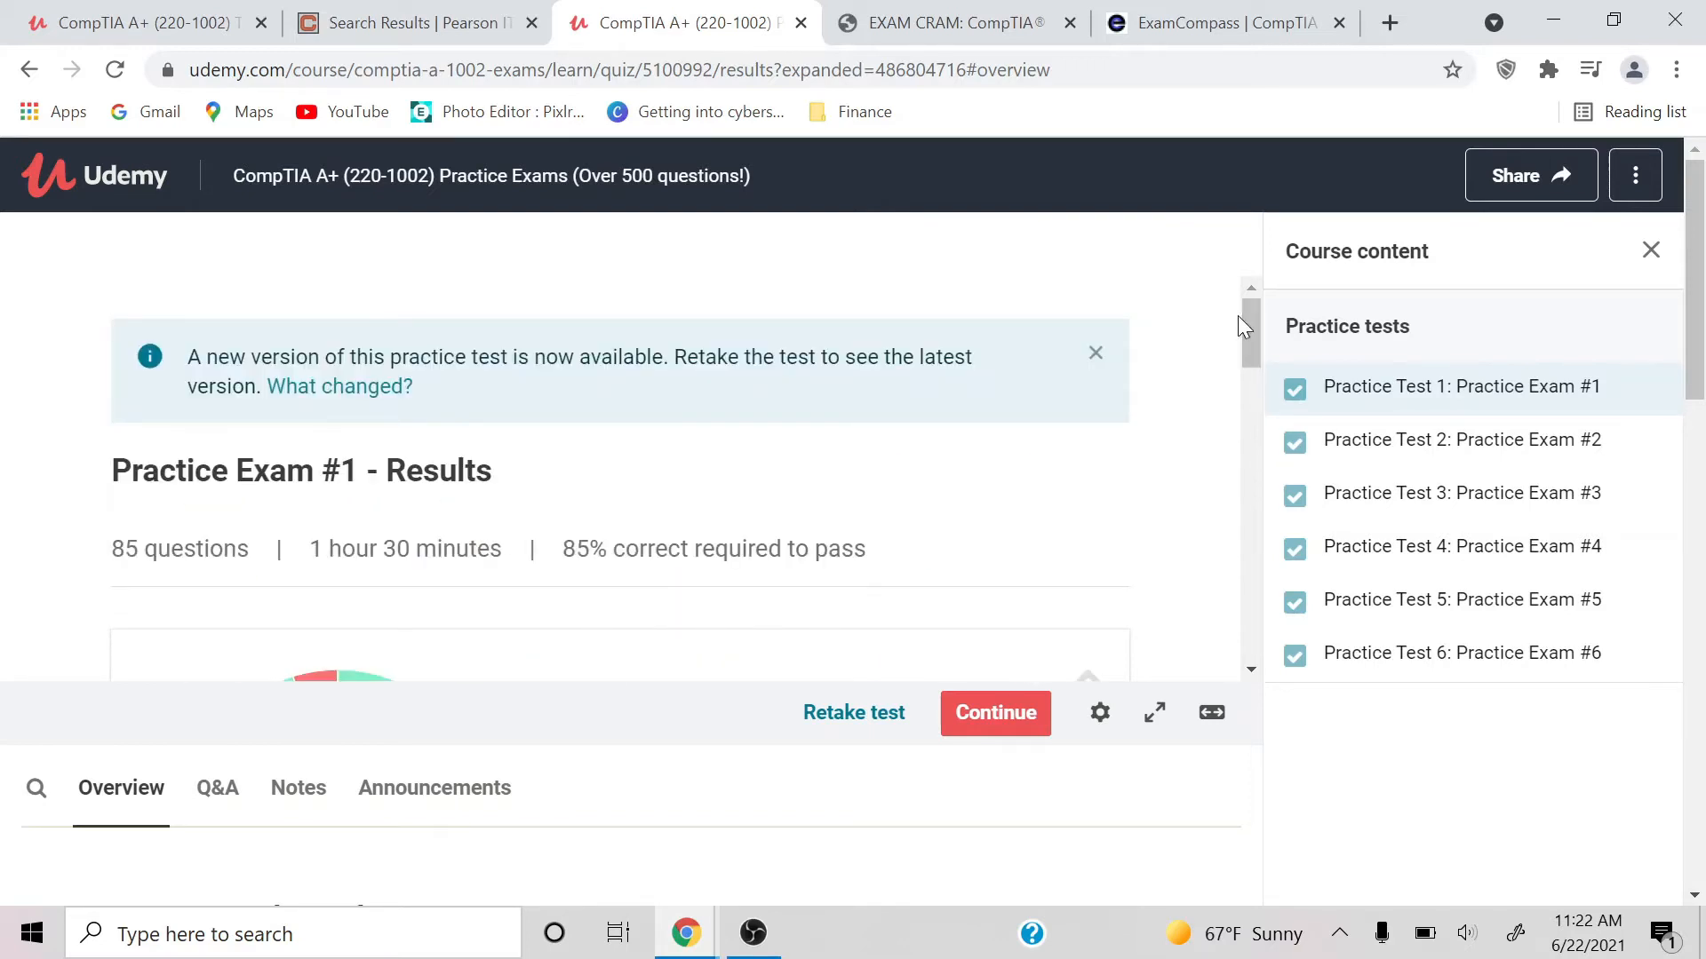
pyautogui.scroll(-3)
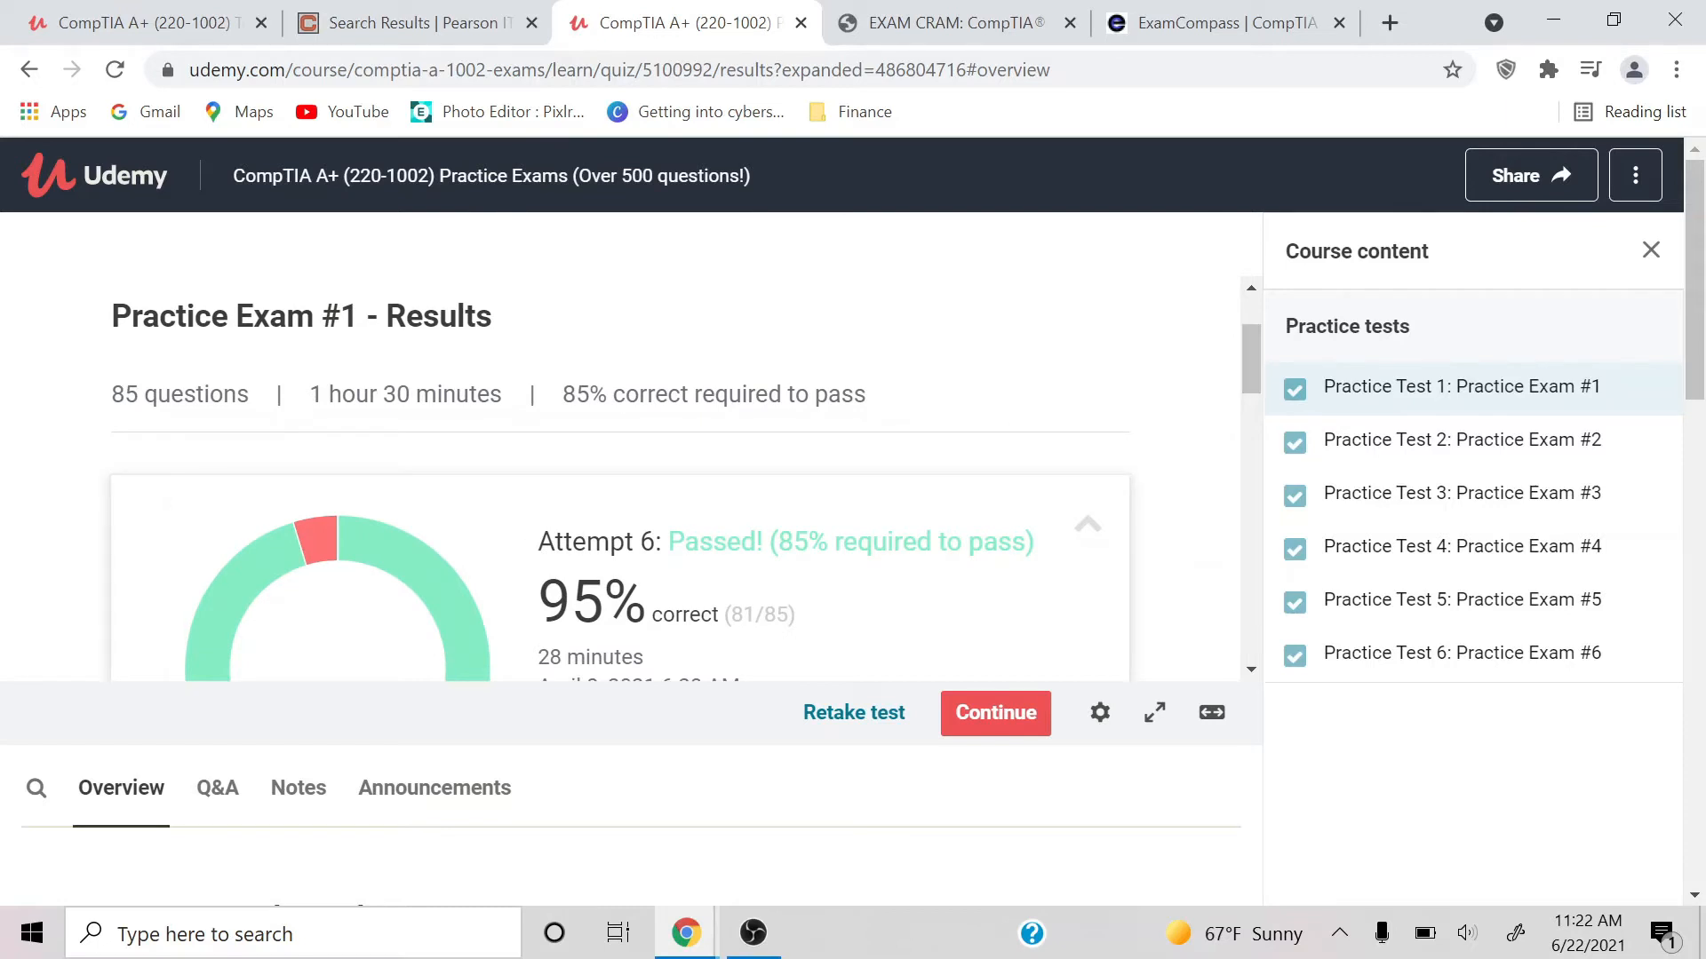
pyautogui.moveTo(1294, 386)
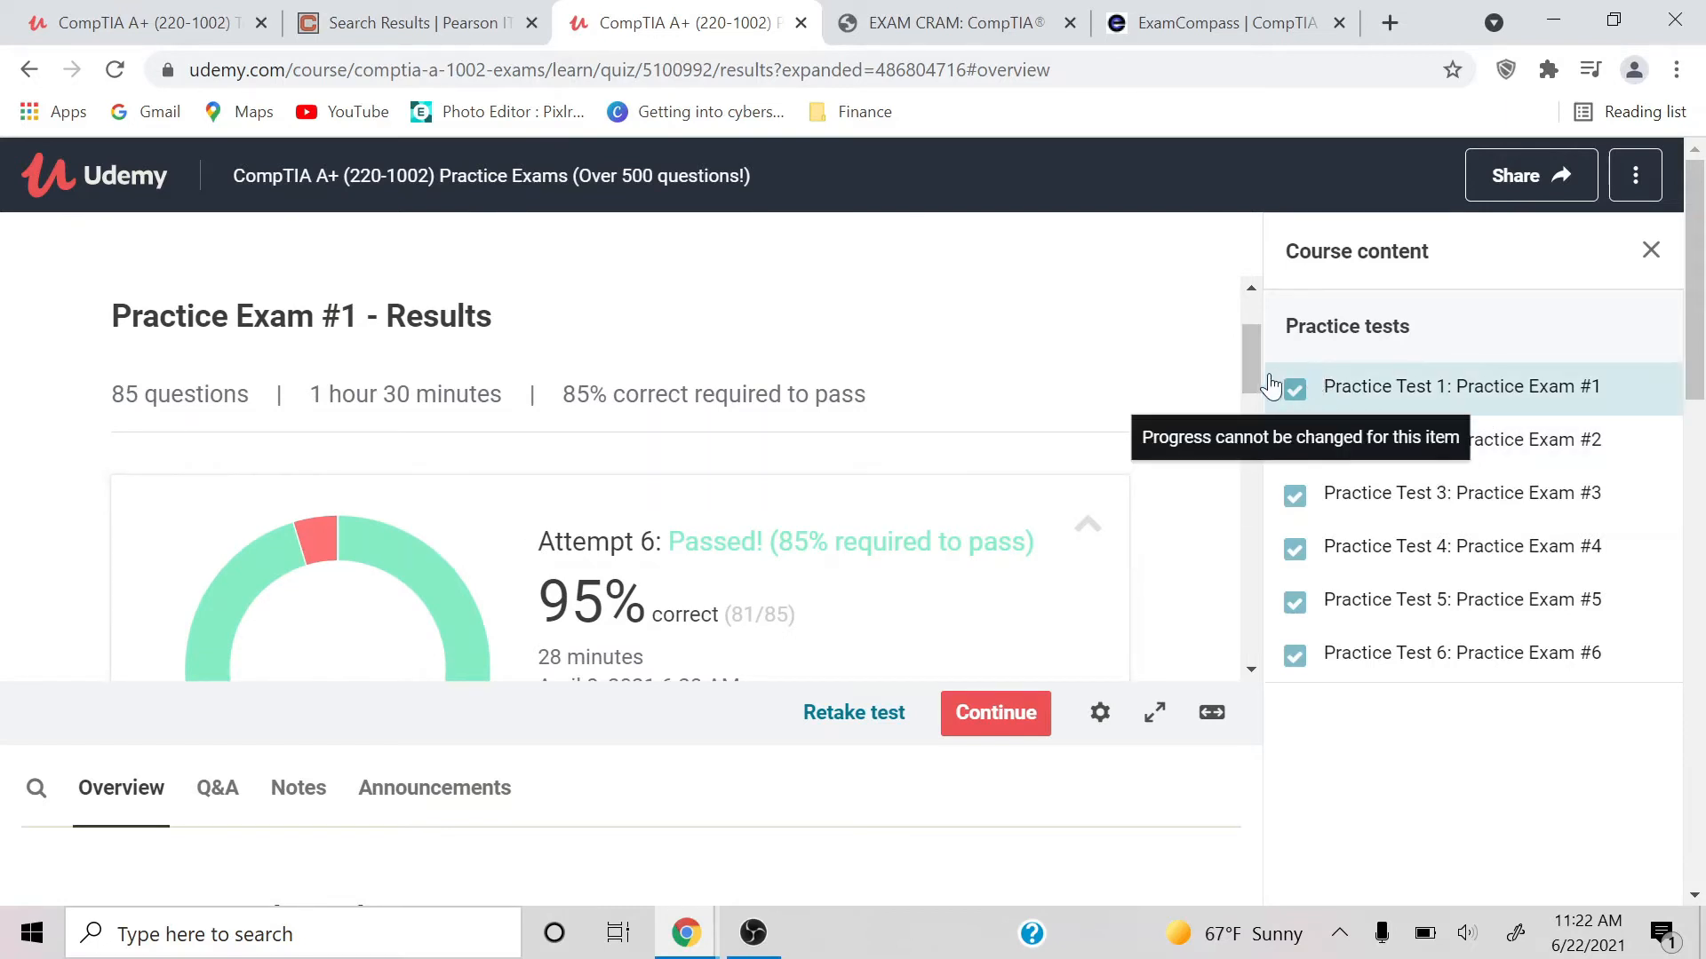
pyautogui.scroll(-3)
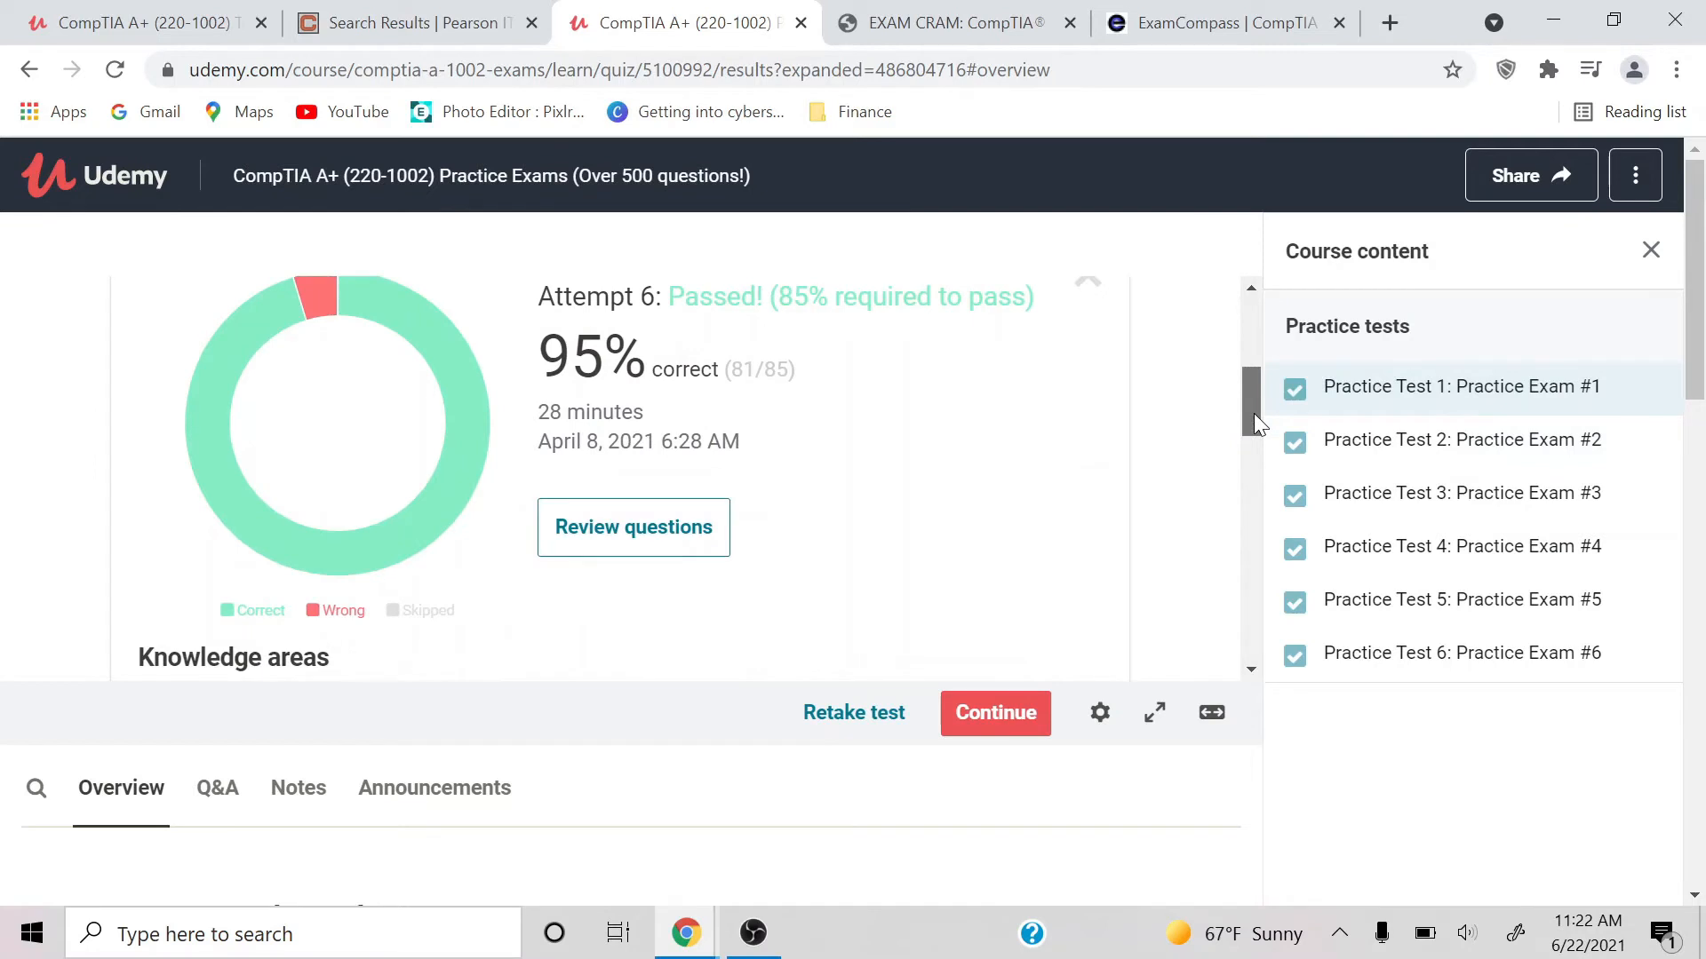
pyautogui.moveTo(1215, 427)
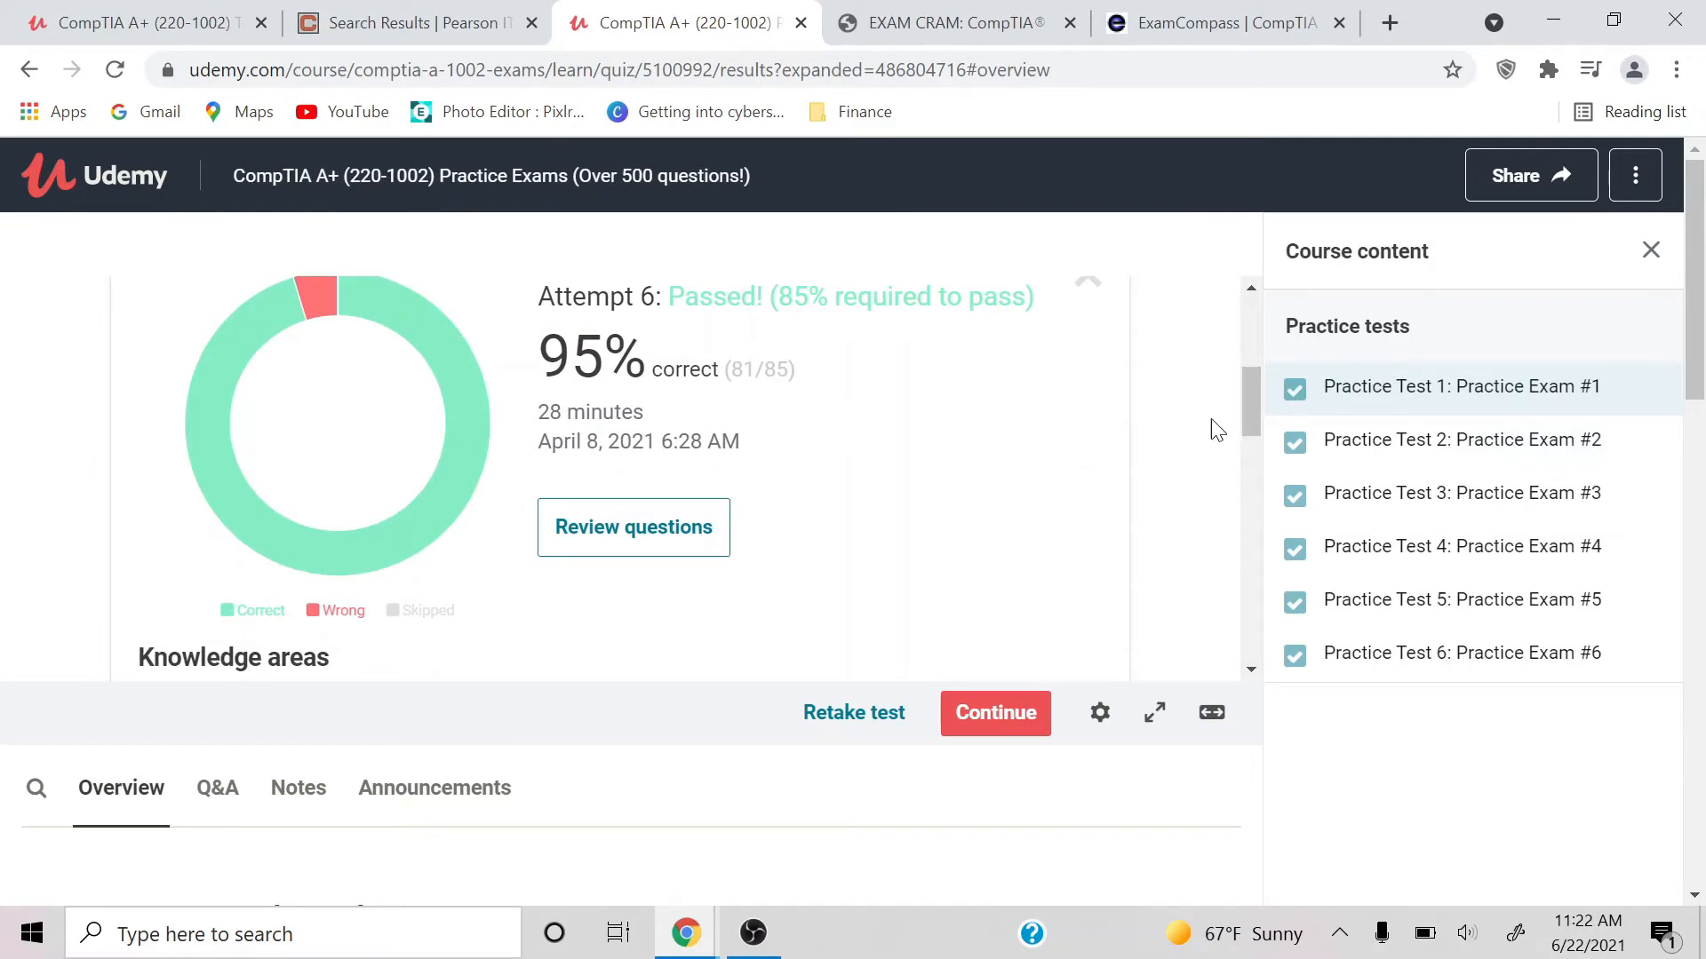
# Finish the results, revisit the Exam Cram ebook, then bring up ExamCompass practice tests.
pyautogui.scroll(-3)
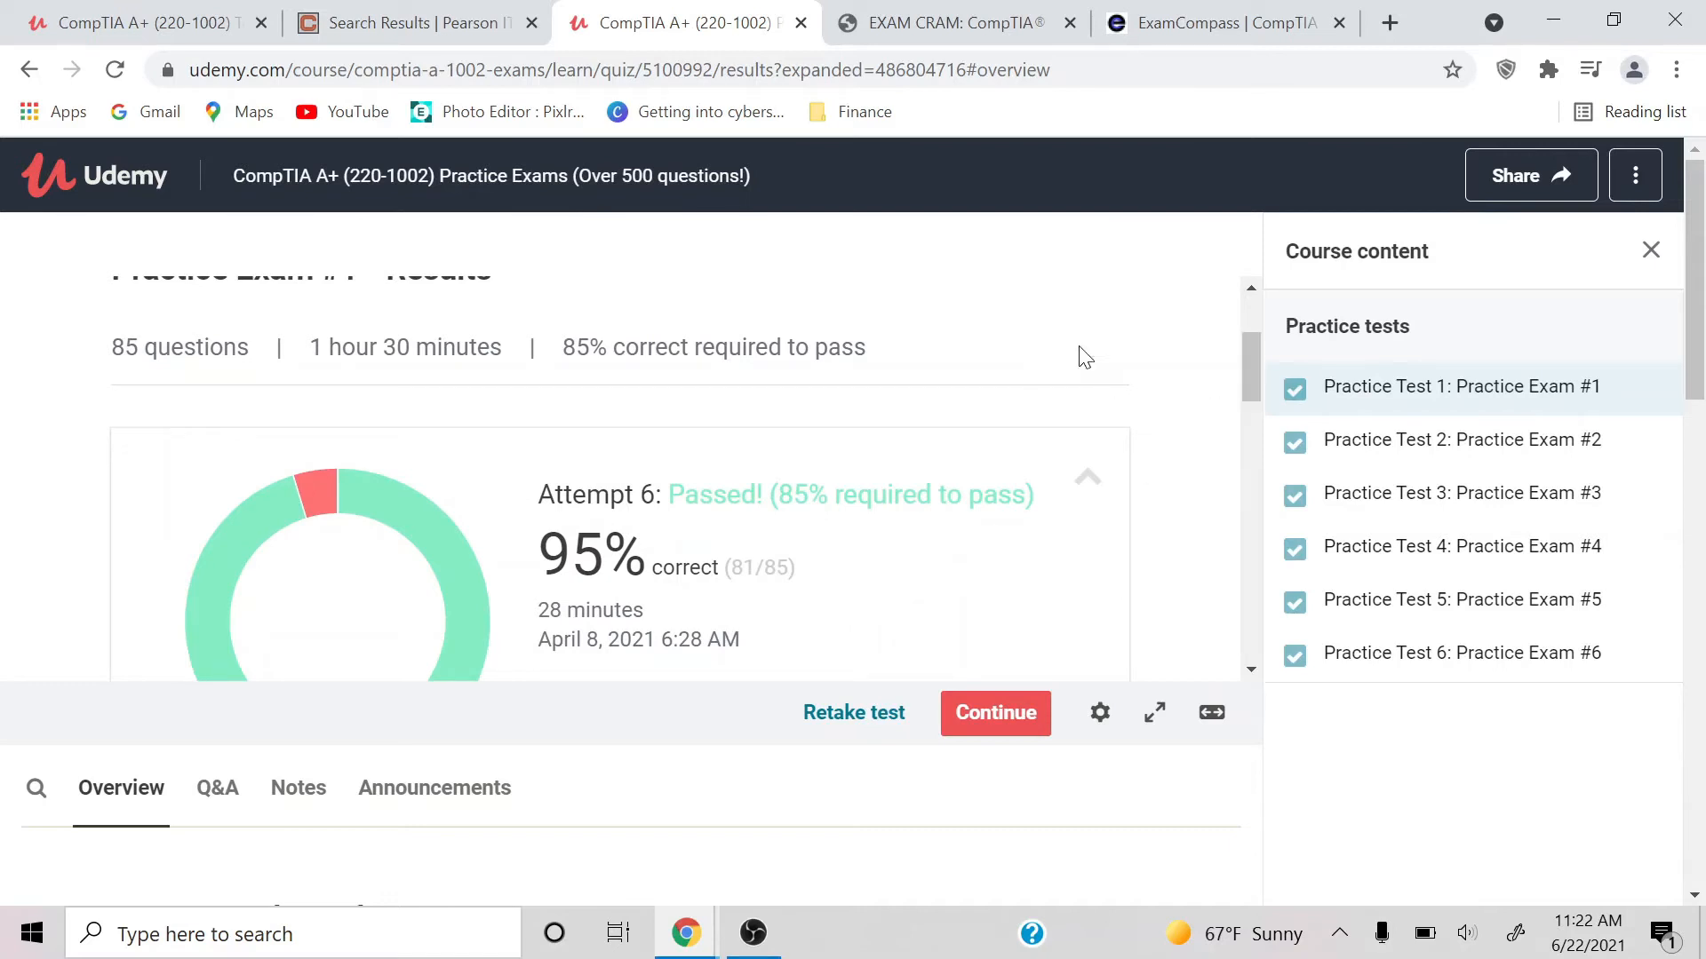
pyautogui.click(951, 21)
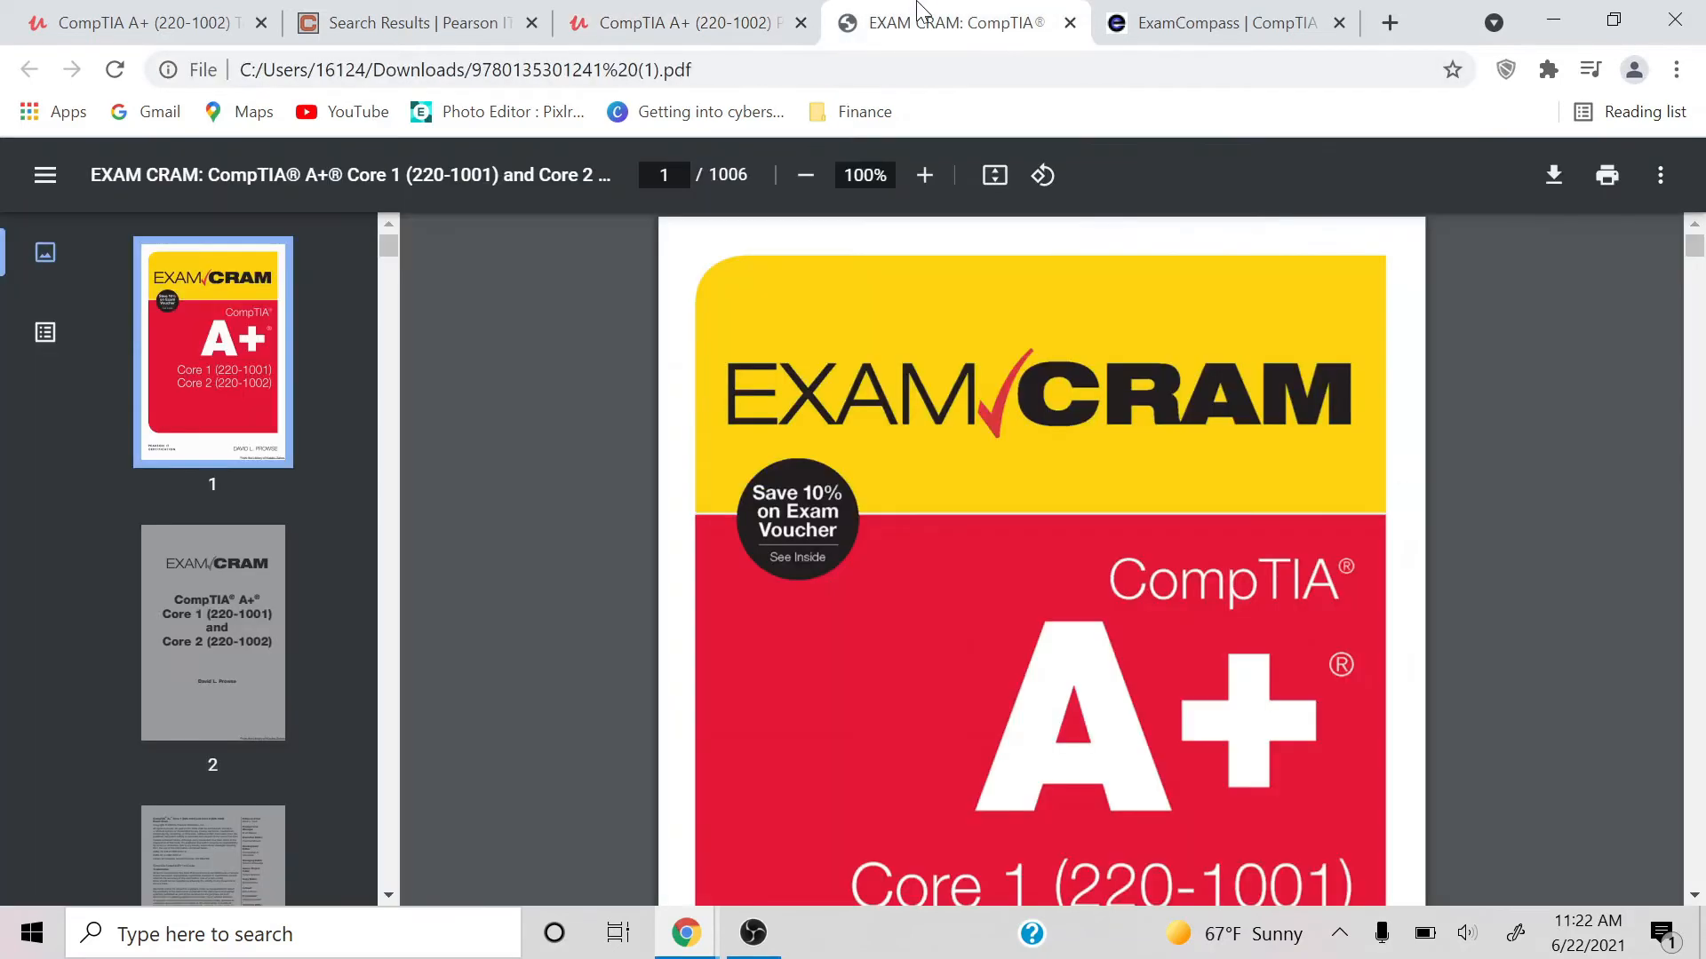
pyautogui.click(1218, 21)
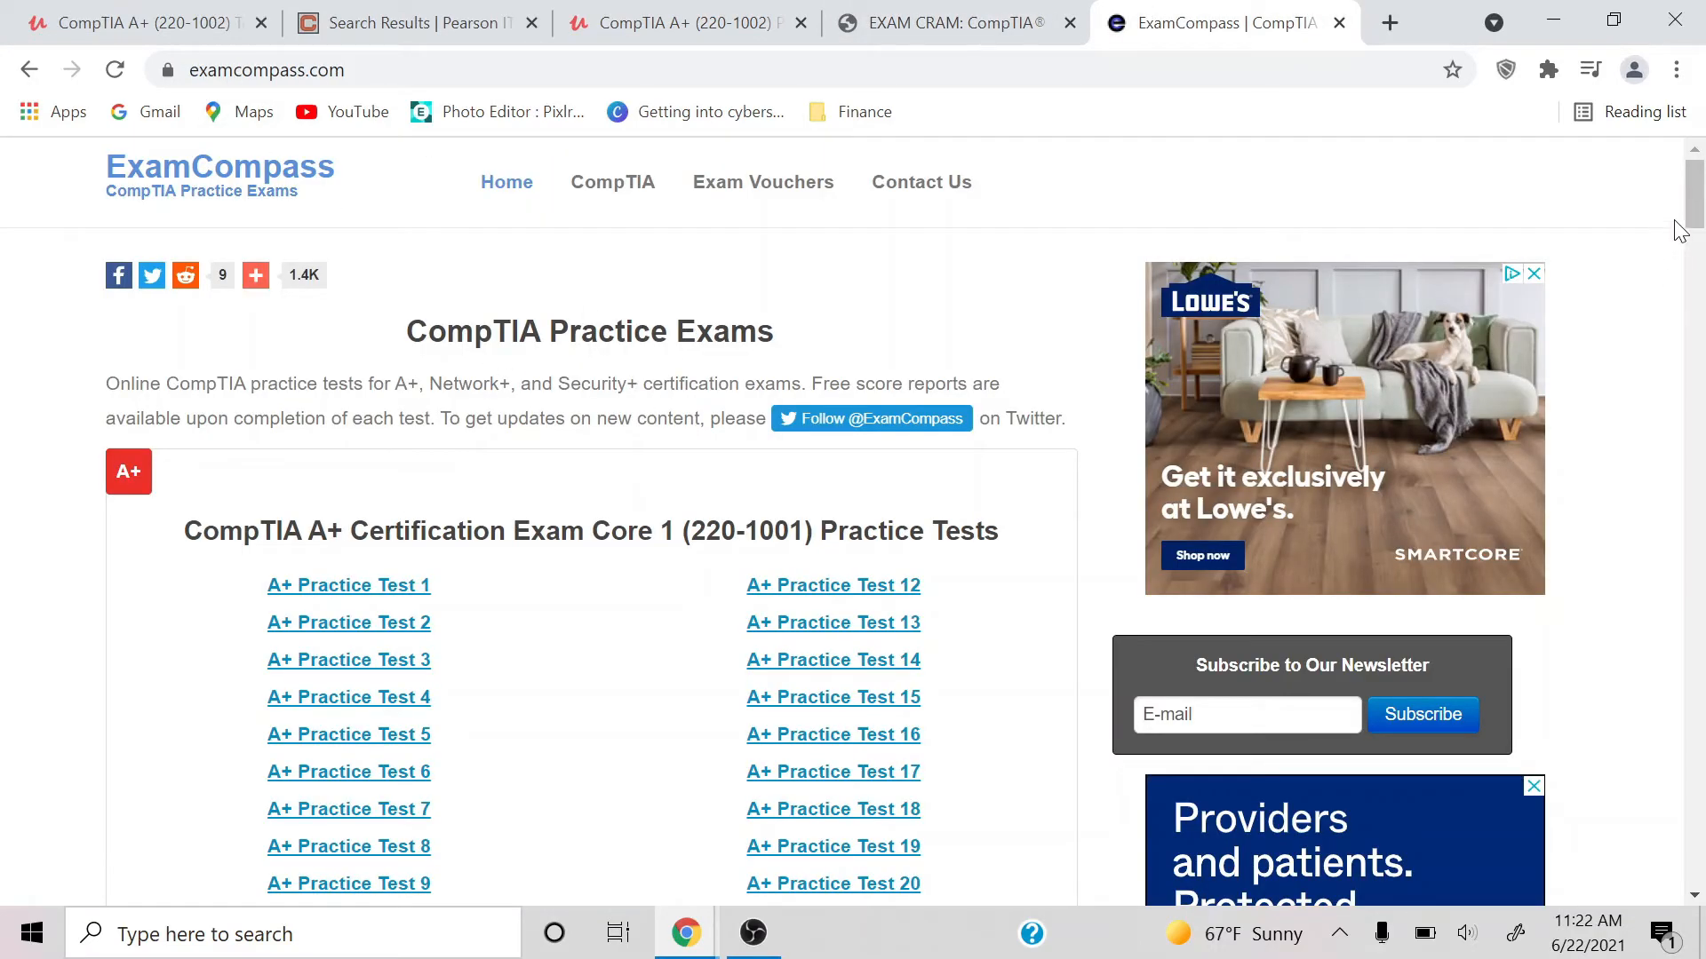
pyautogui.scroll(-3)
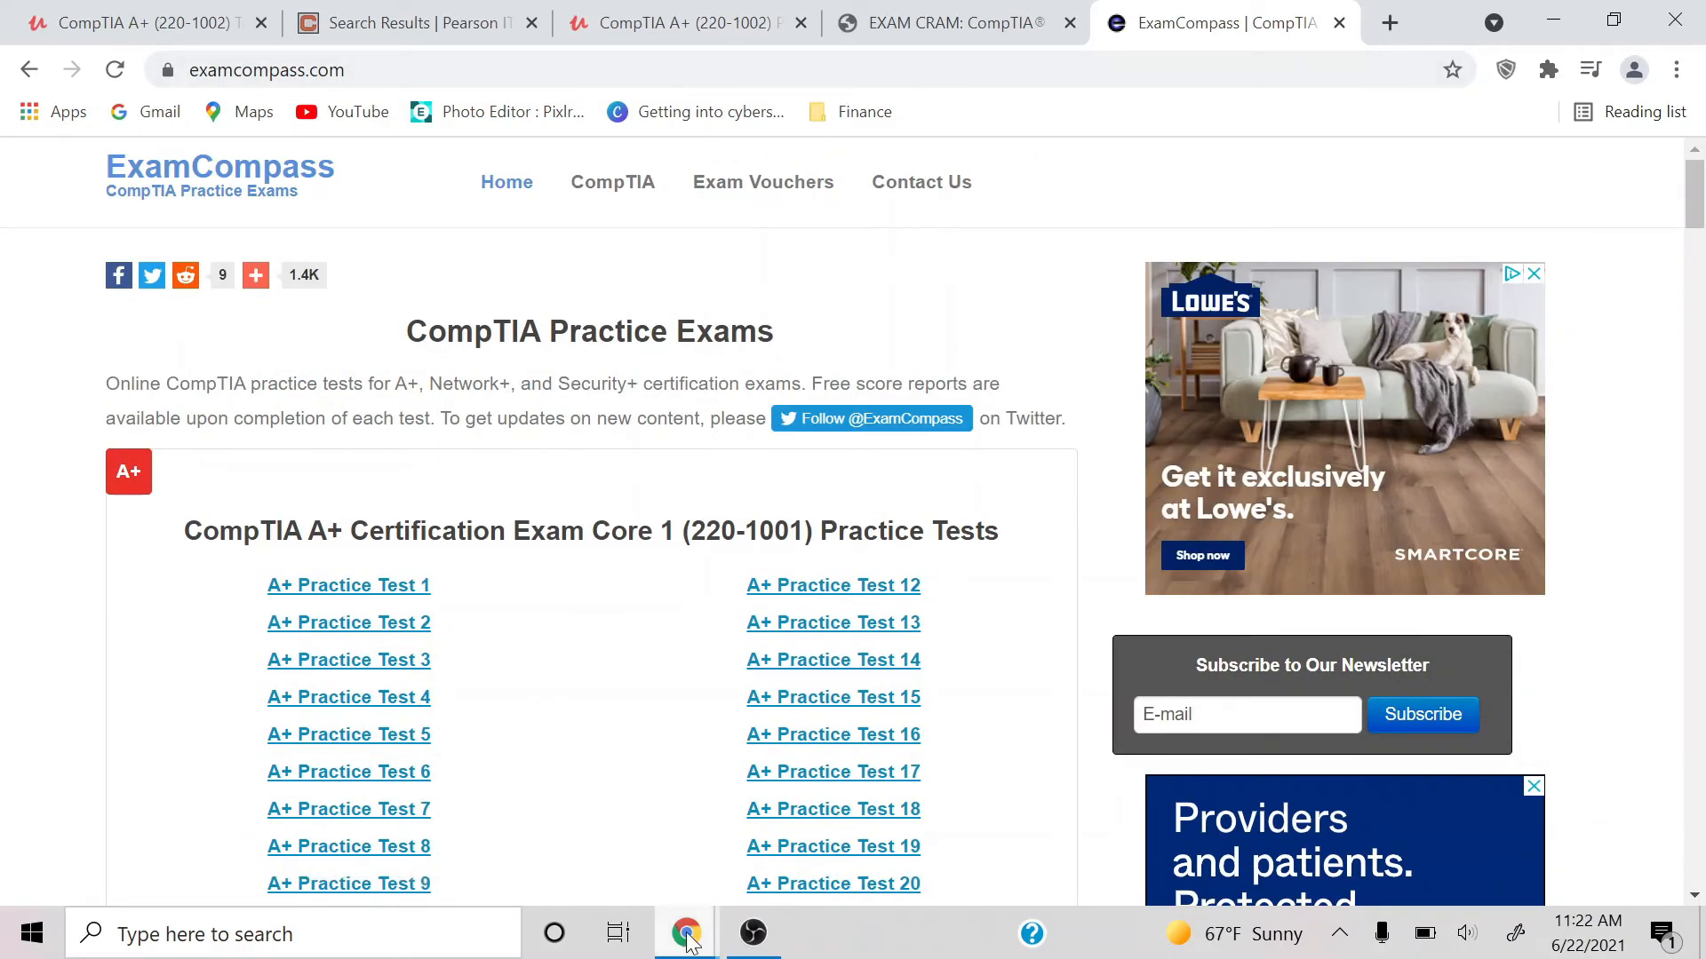
pyautogui.moveTo(684, 933)
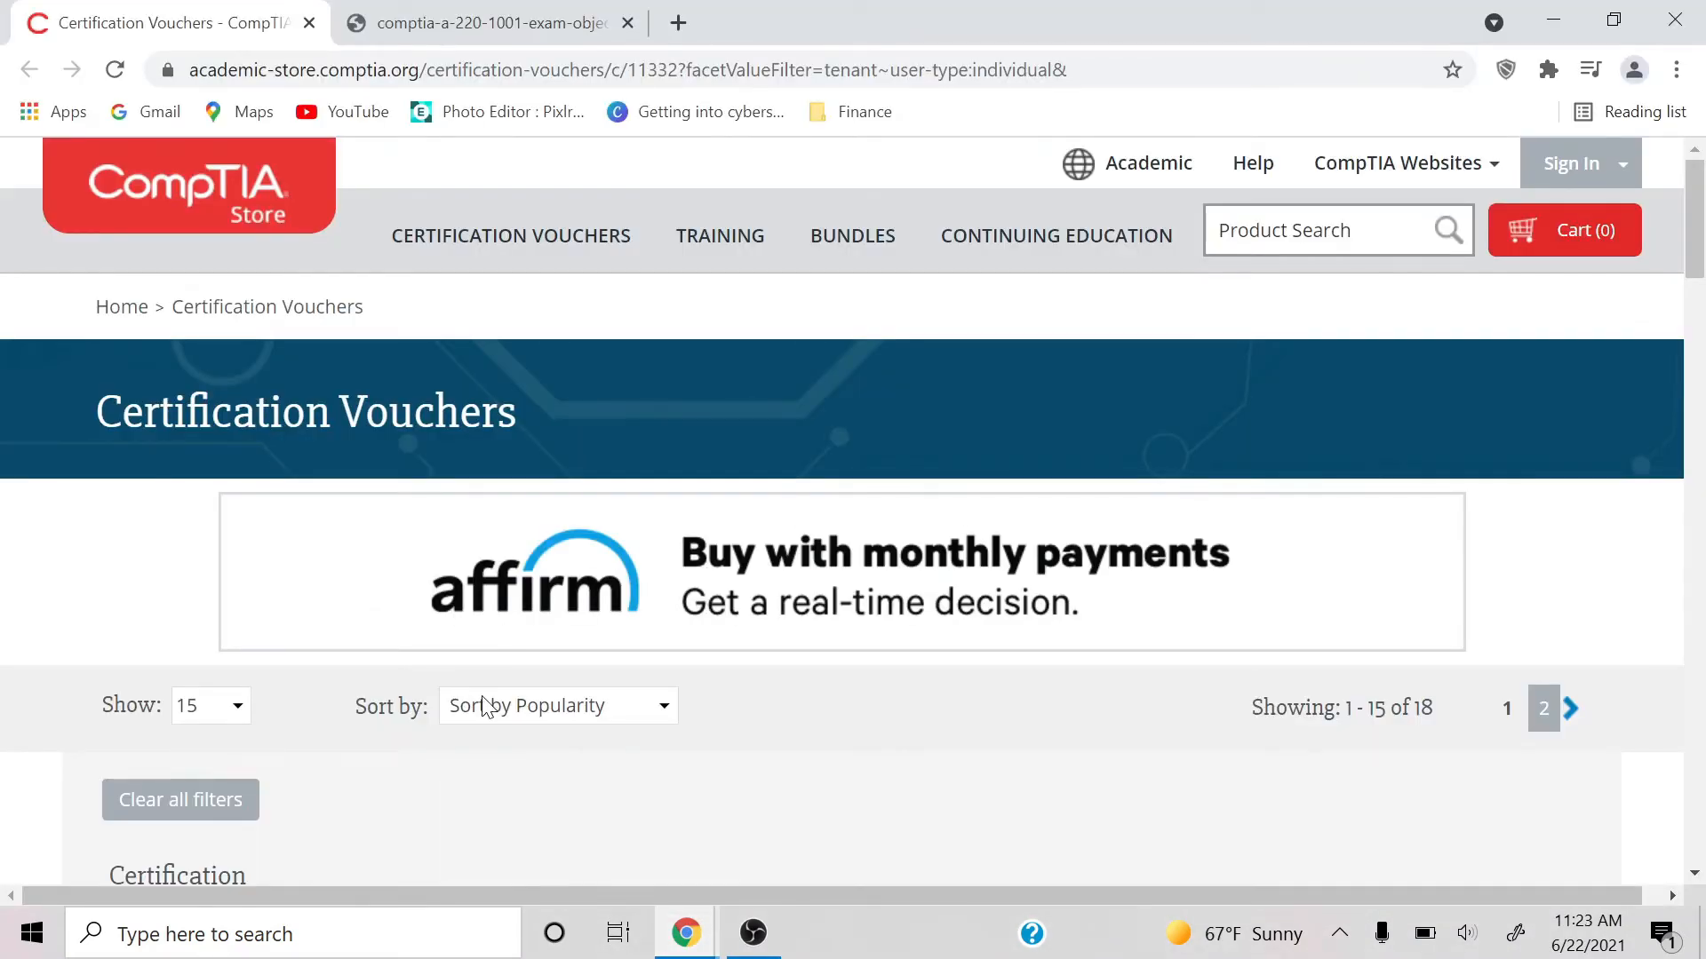
pyautogui.moveTo(1294, 476)
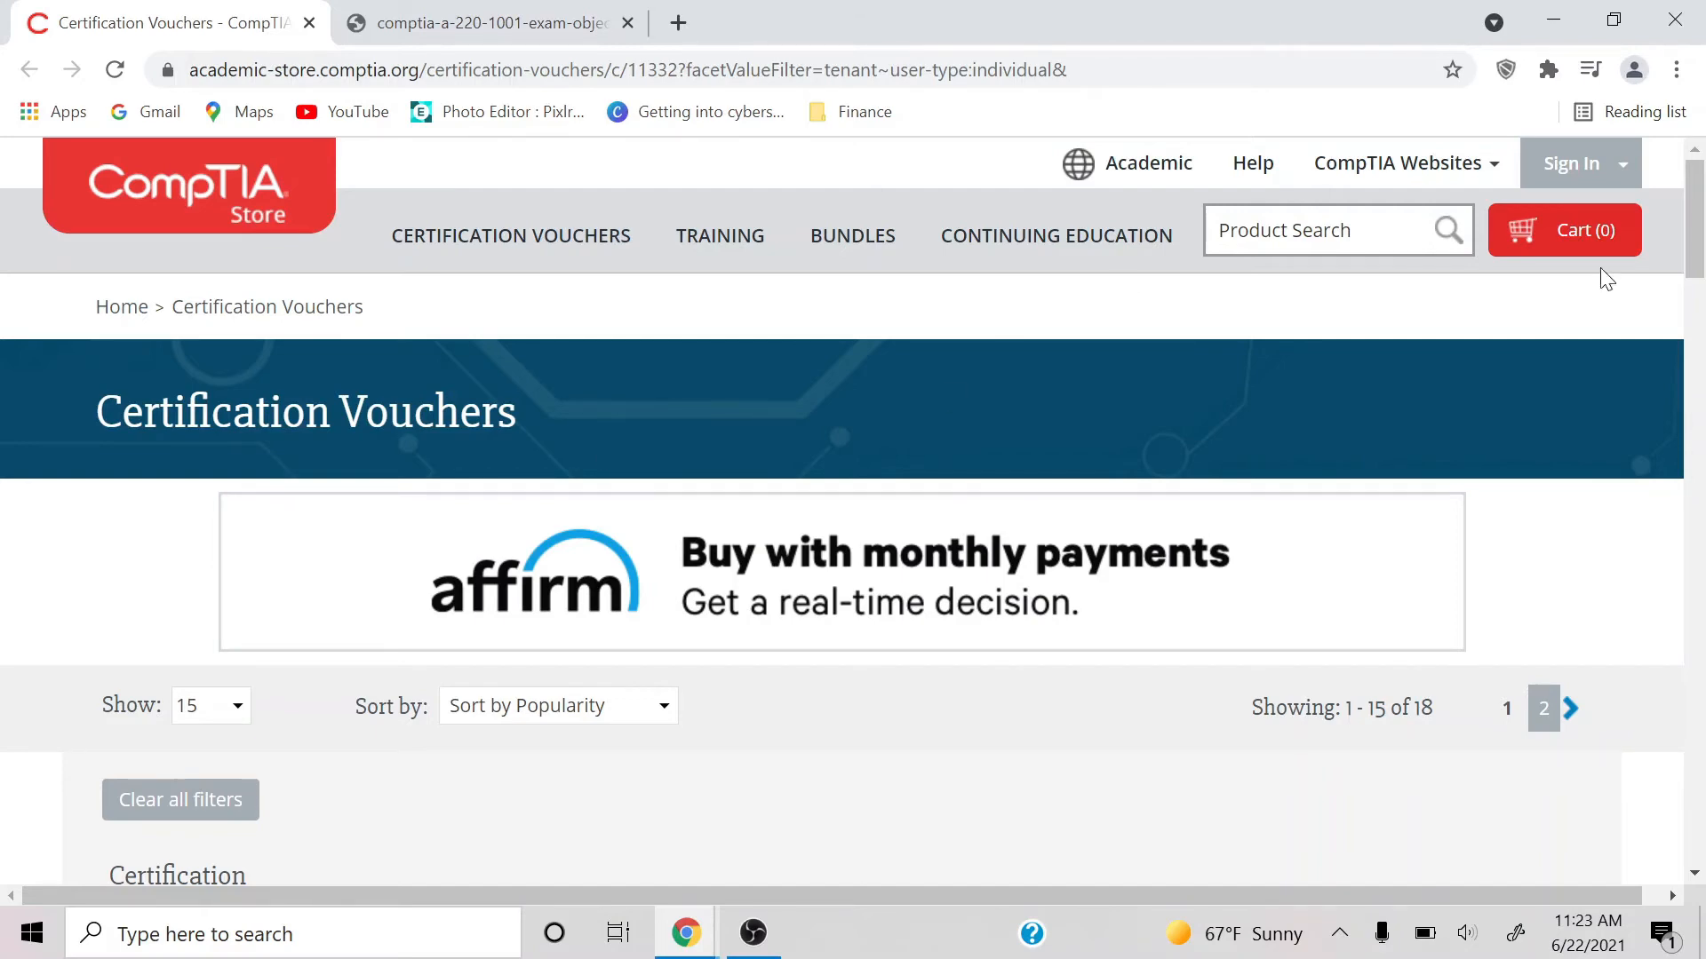
# Scroll the Certification Vouchers page to the ACAD A+ voucher at $106.00.
pyautogui.scroll(-3)
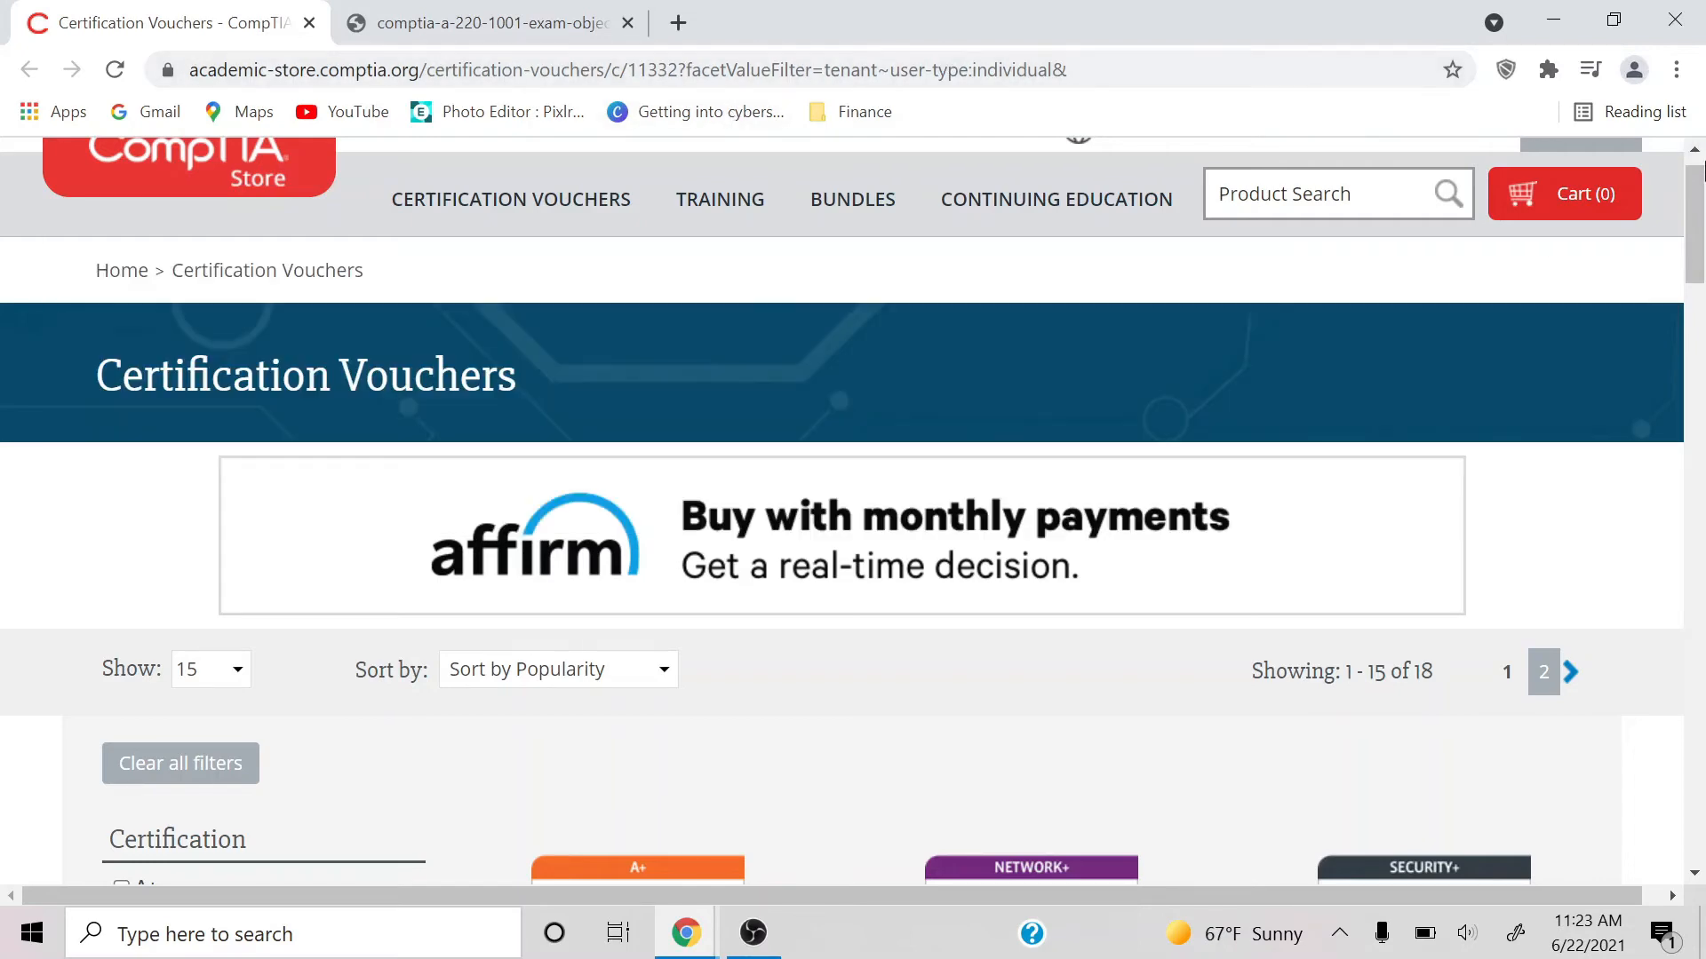
pyautogui.scroll(-3)
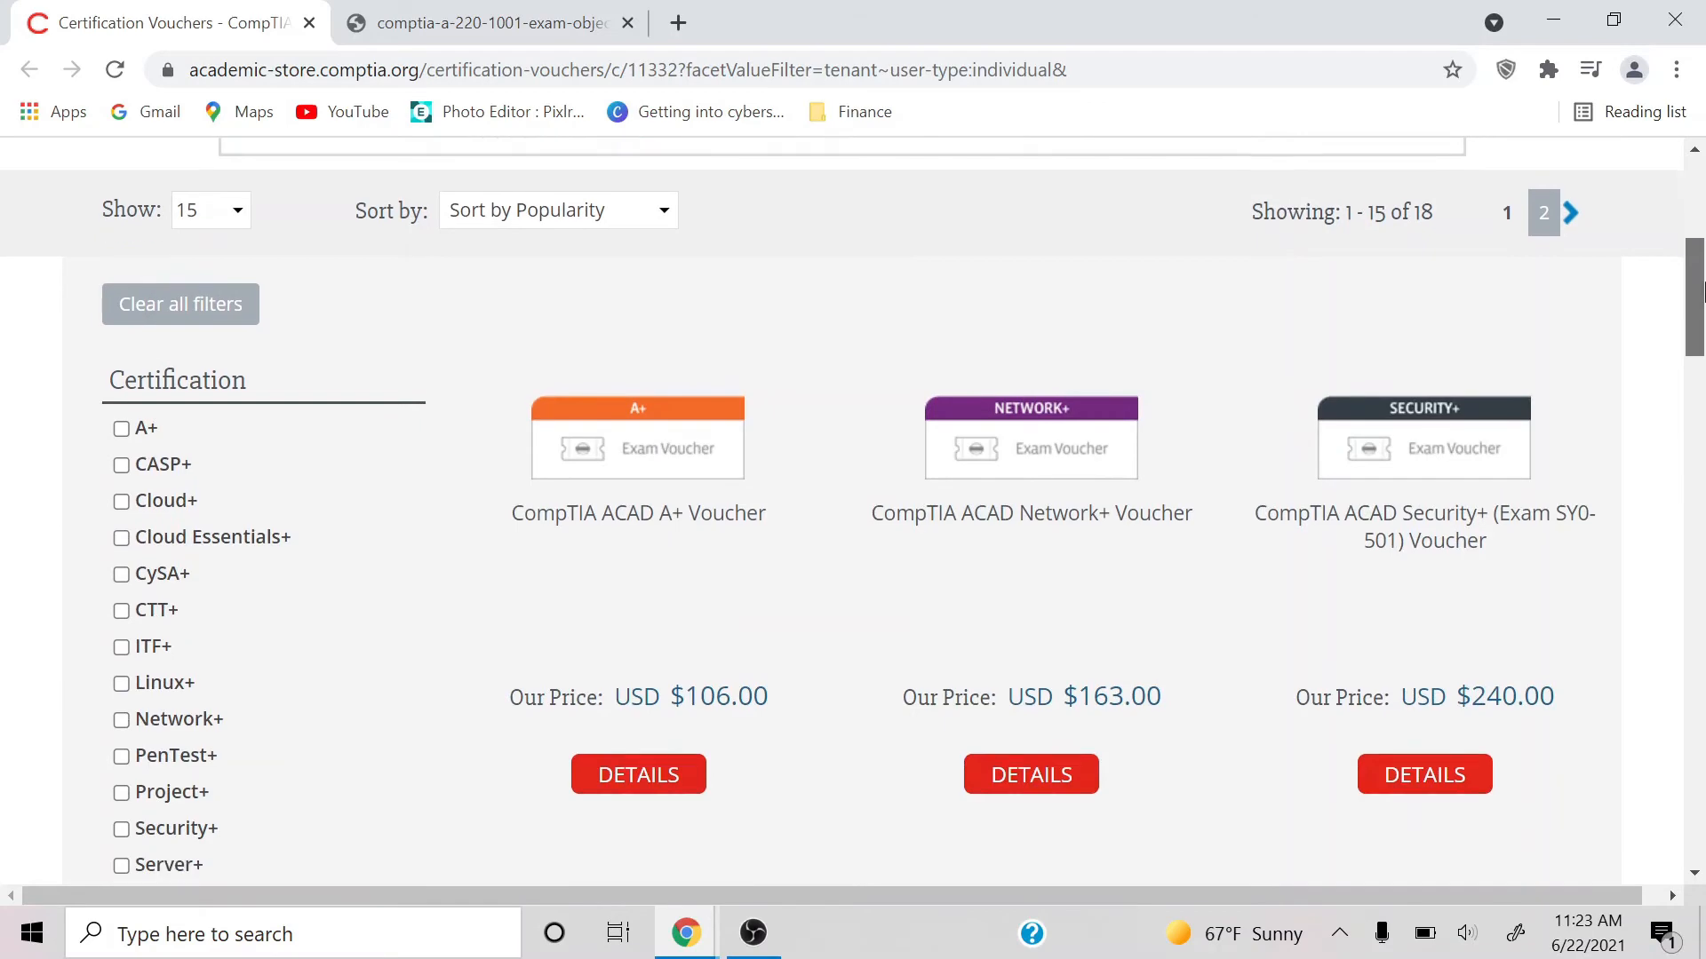
pyautogui.scroll(-3)
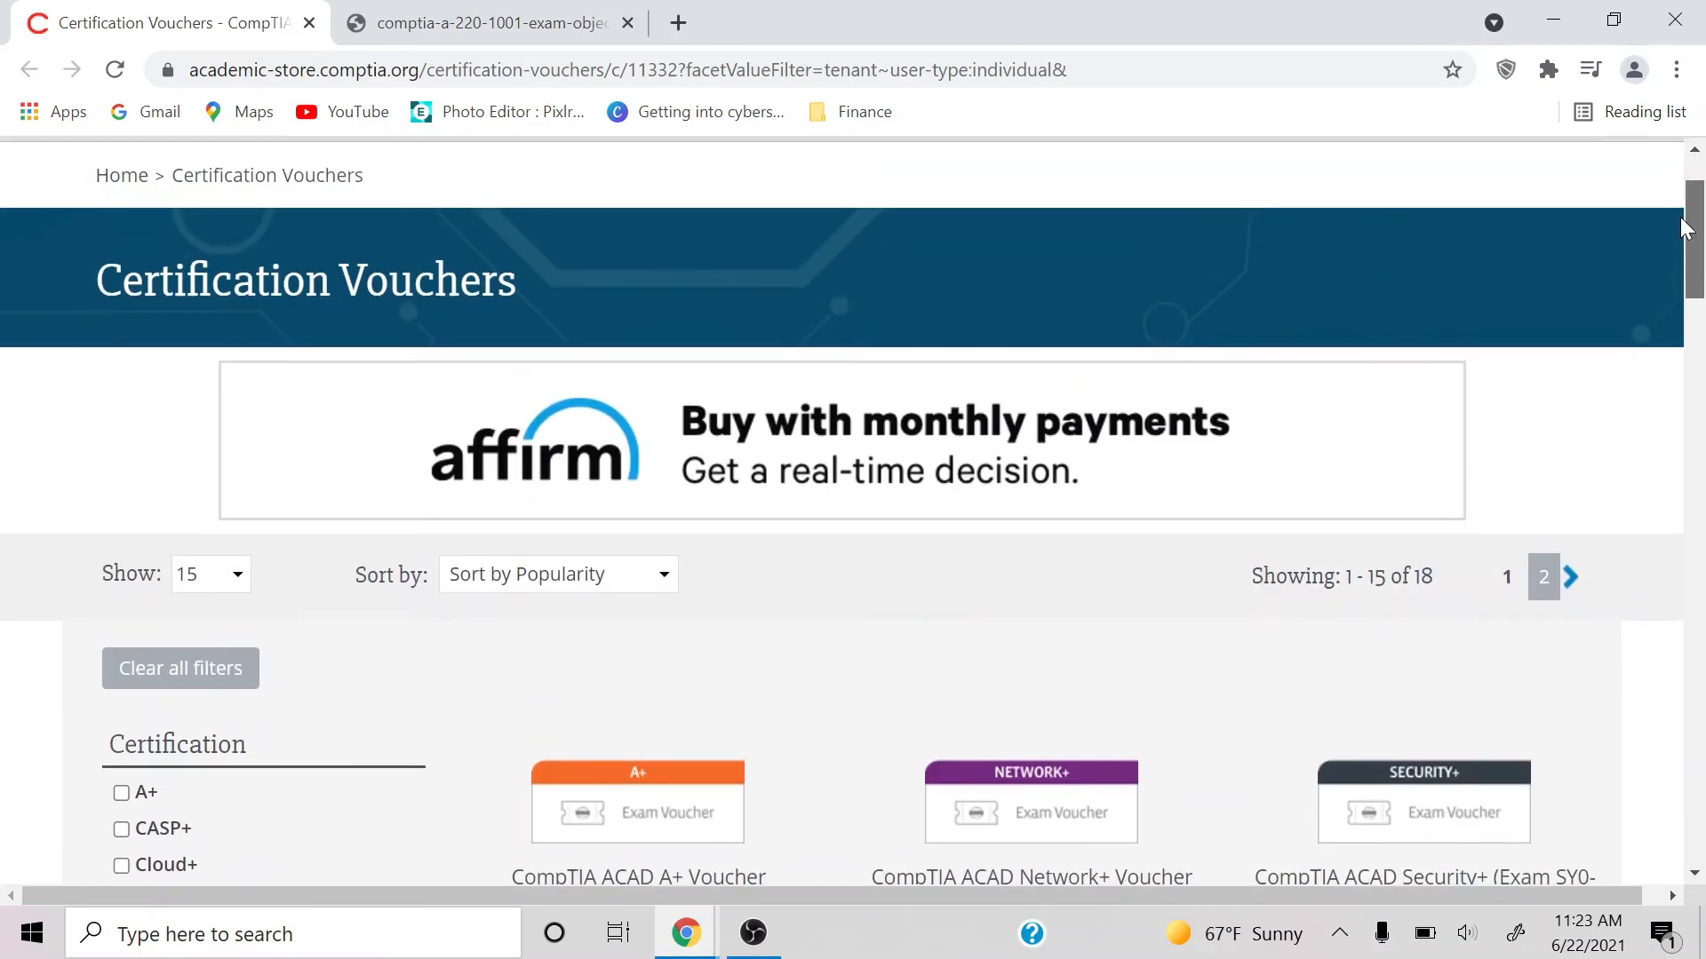
# Search Google for comptia a+ and open CompTIA's official A+ certification result.
pyautogui.scroll(-3)
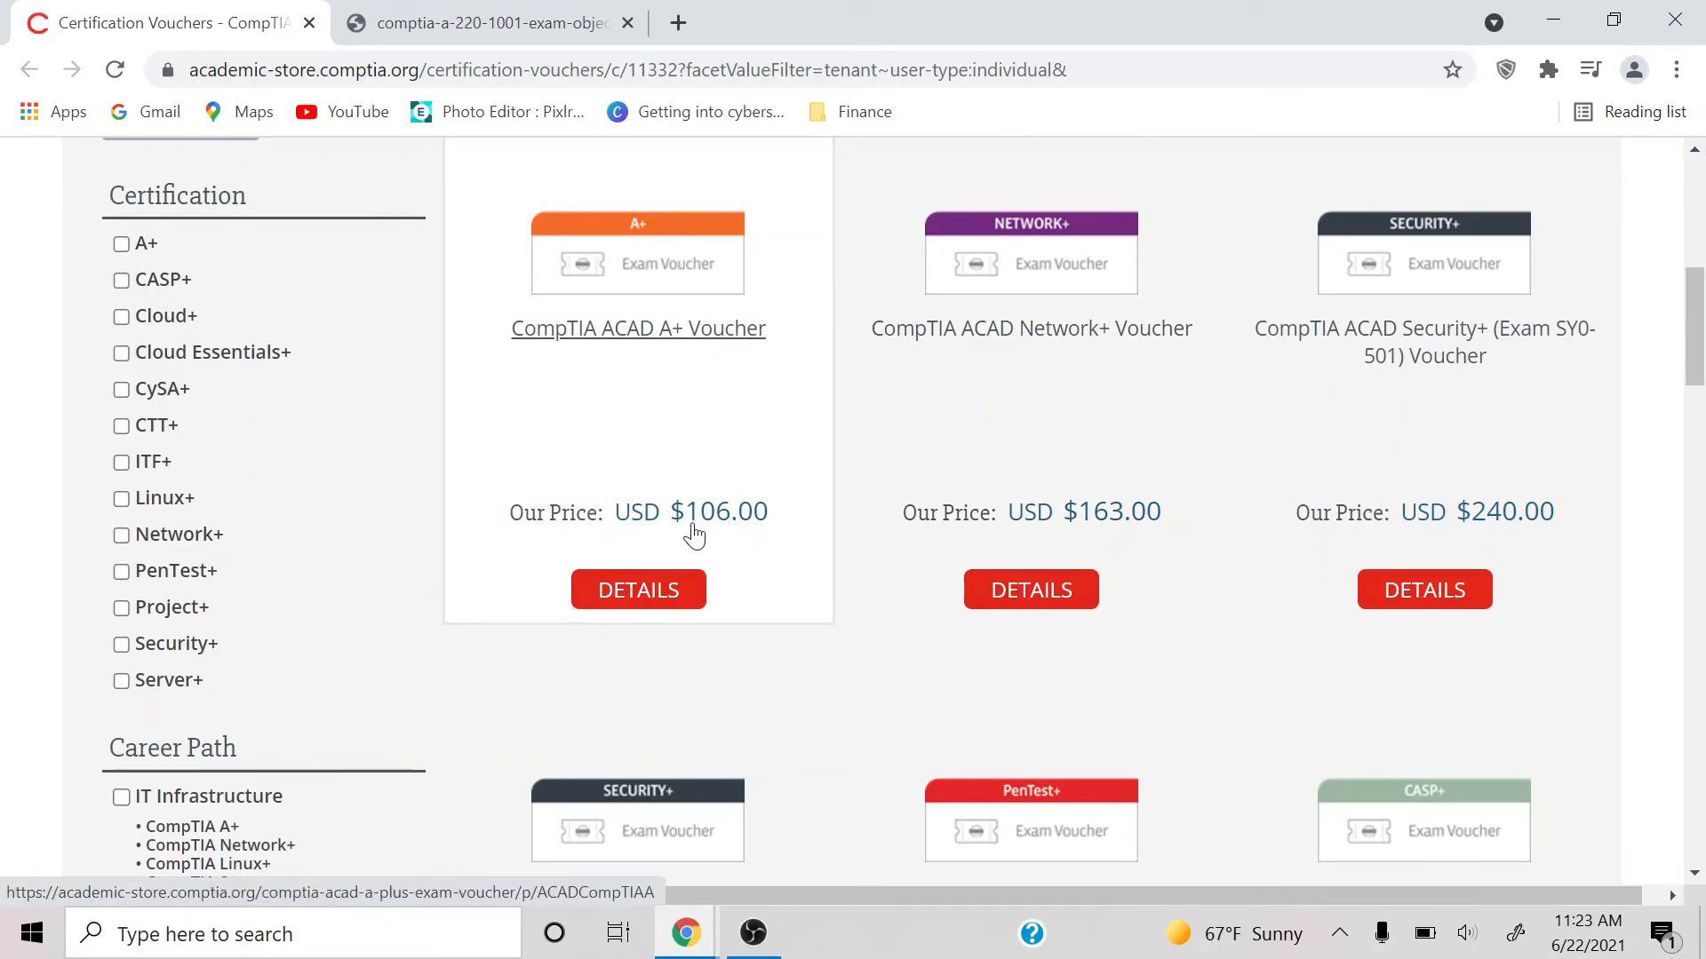
pyautogui.moveTo(485, 13)
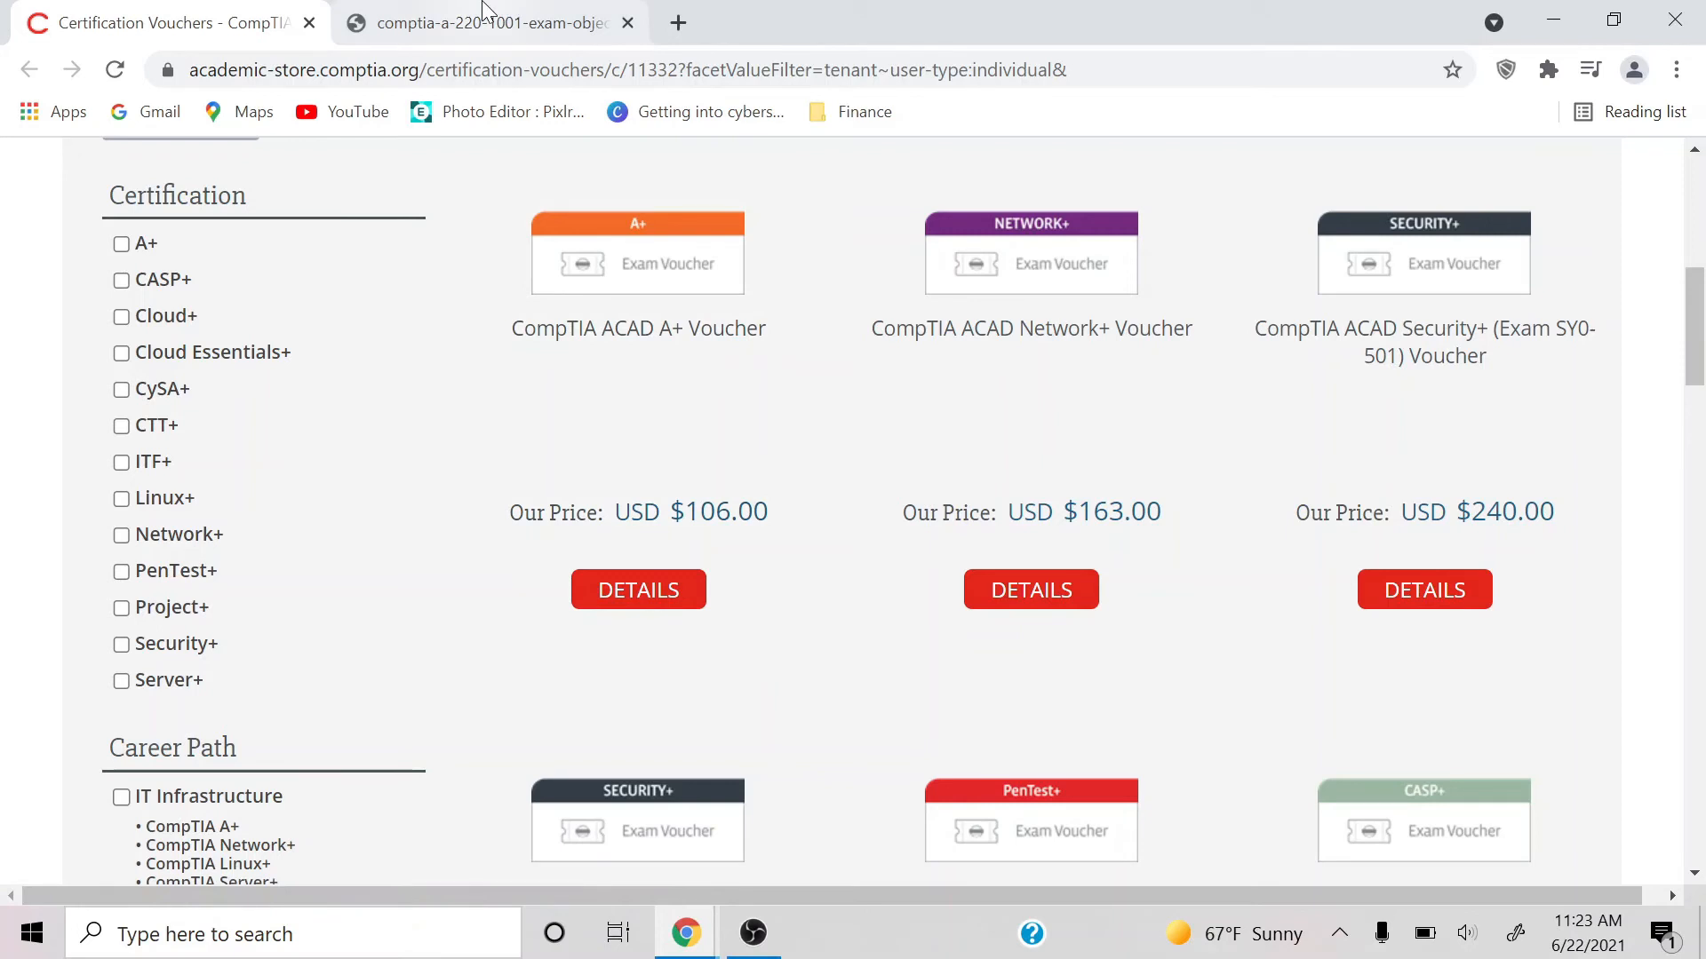
pyautogui.click(490, 21)
pyautogui.write('comptia a +')
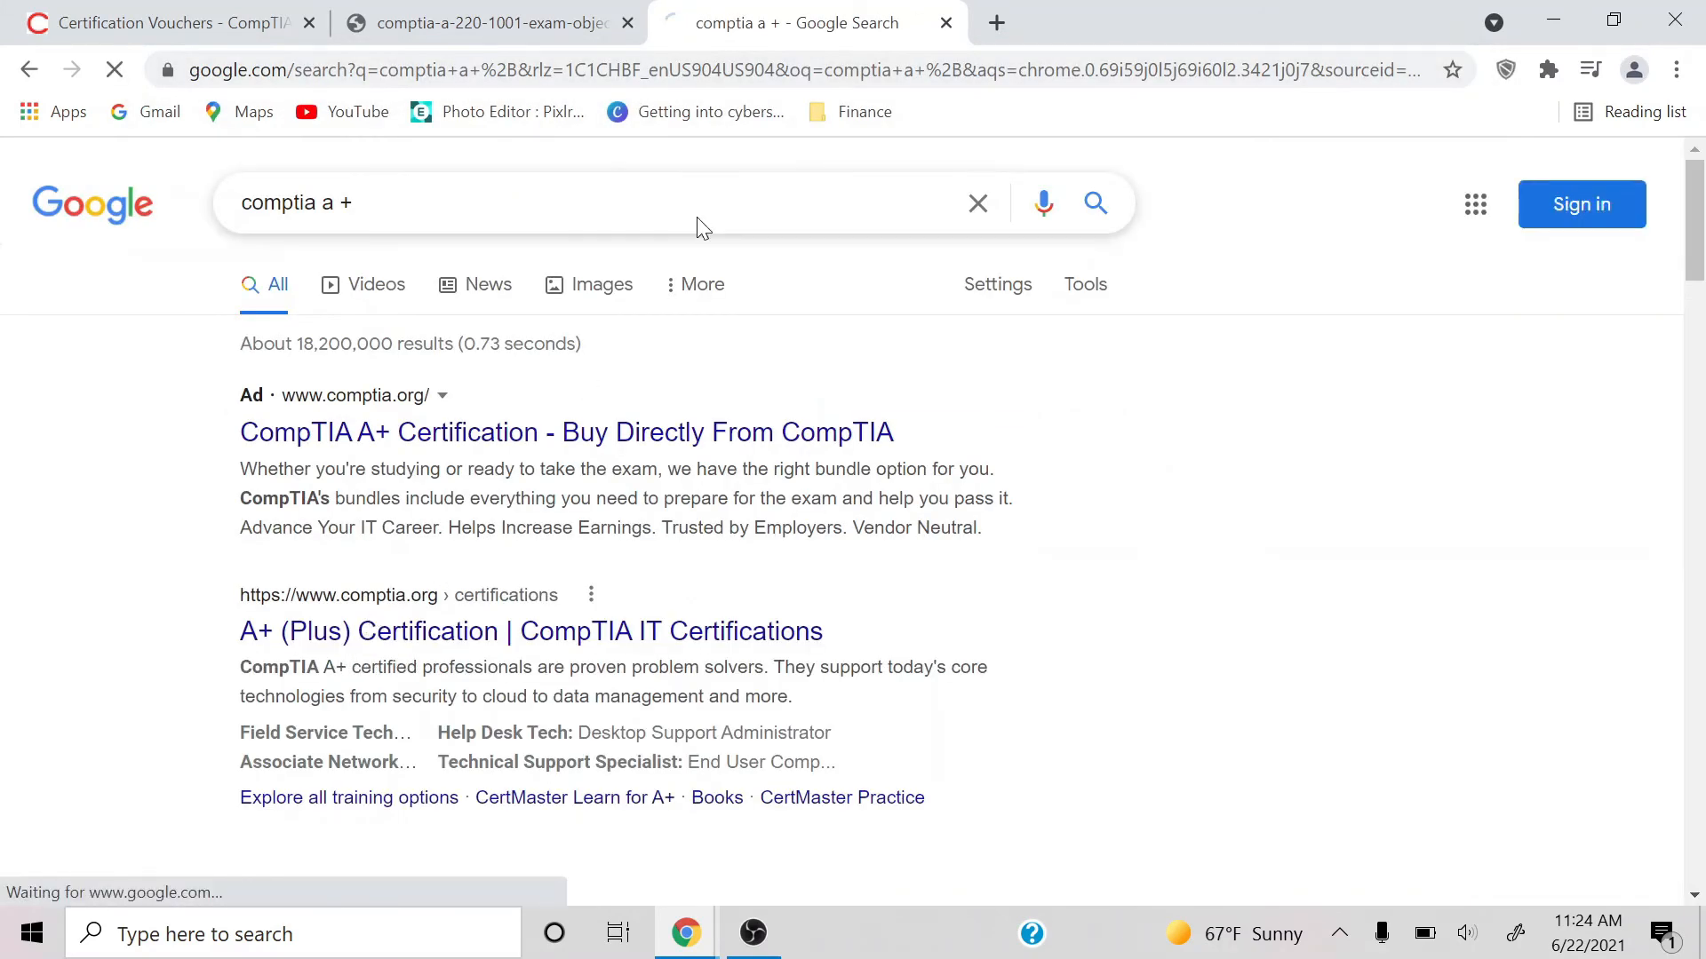
pyautogui.click(532, 631)
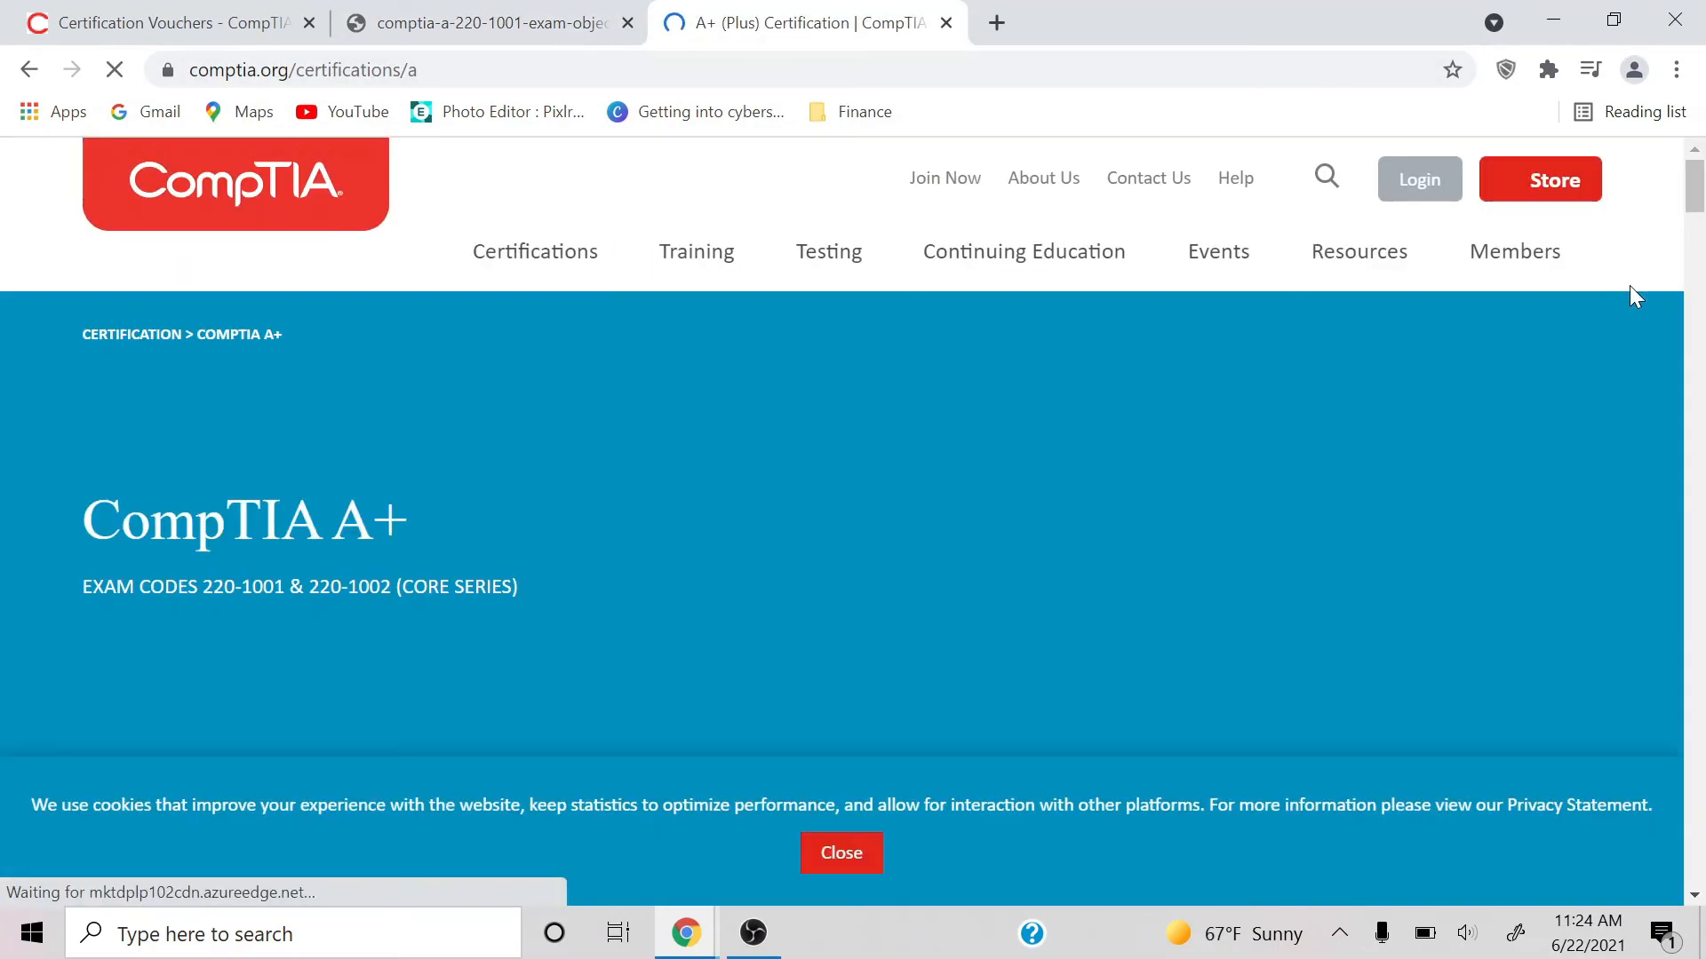
# Scroll through the A+ Exam Details table for exams 220-1001 and 220-1002, including passing scores.
pyautogui.scroll(-3)
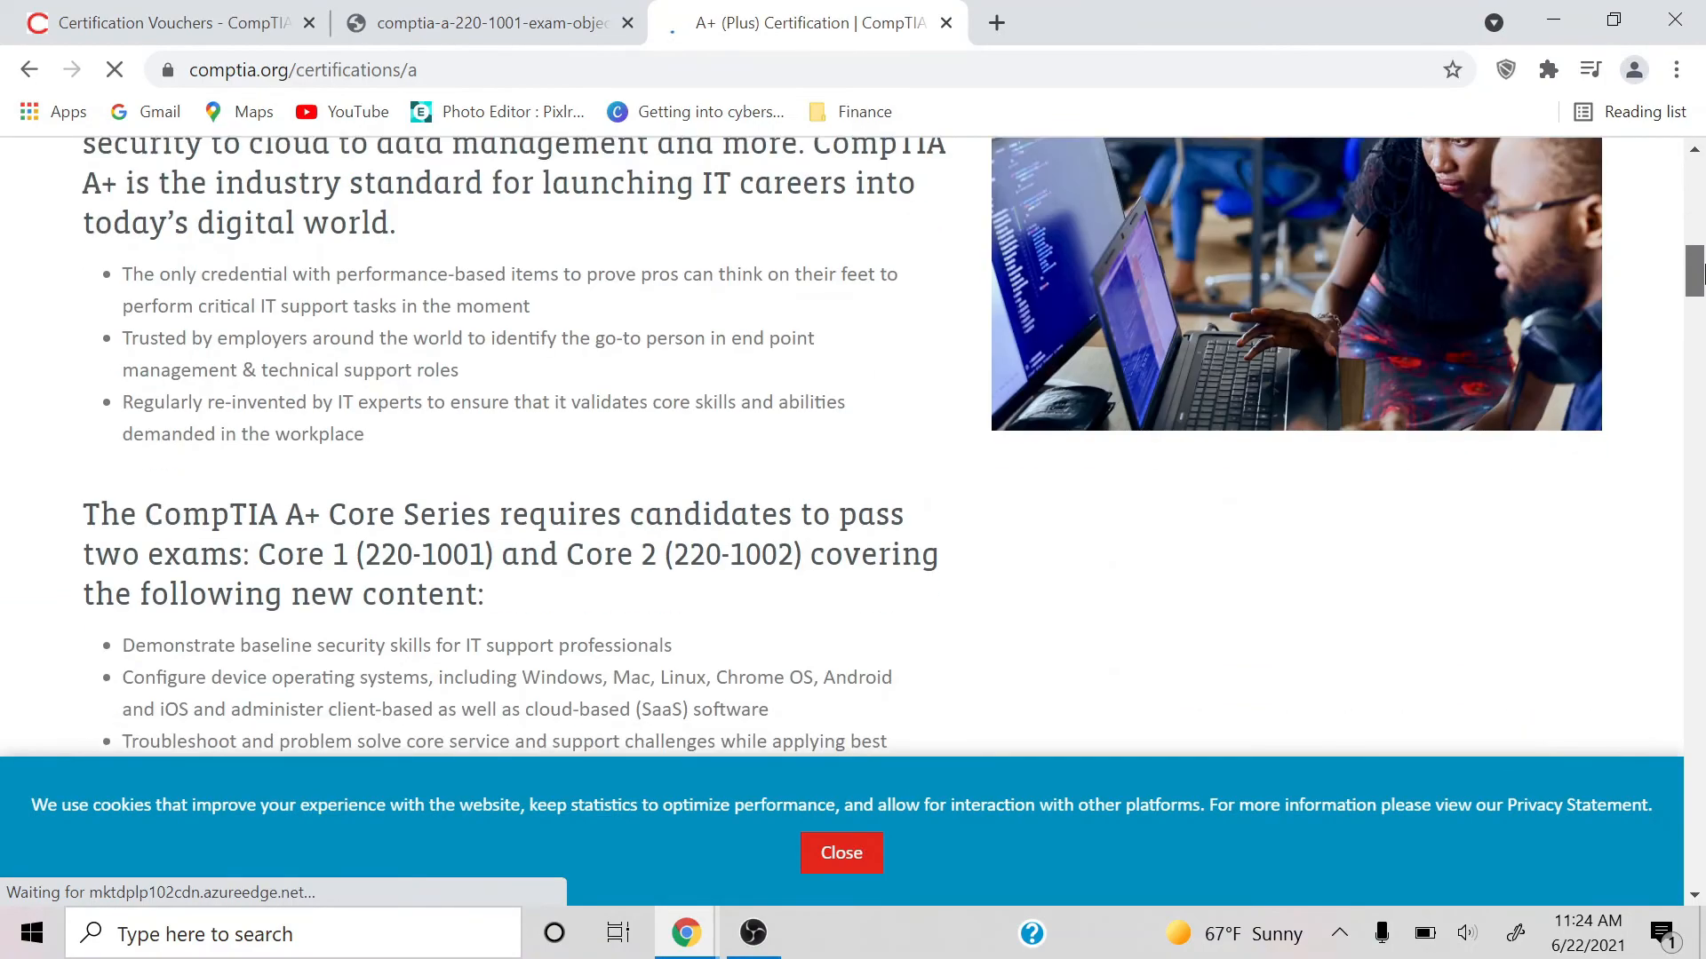
pyautogui.scroll(-3)
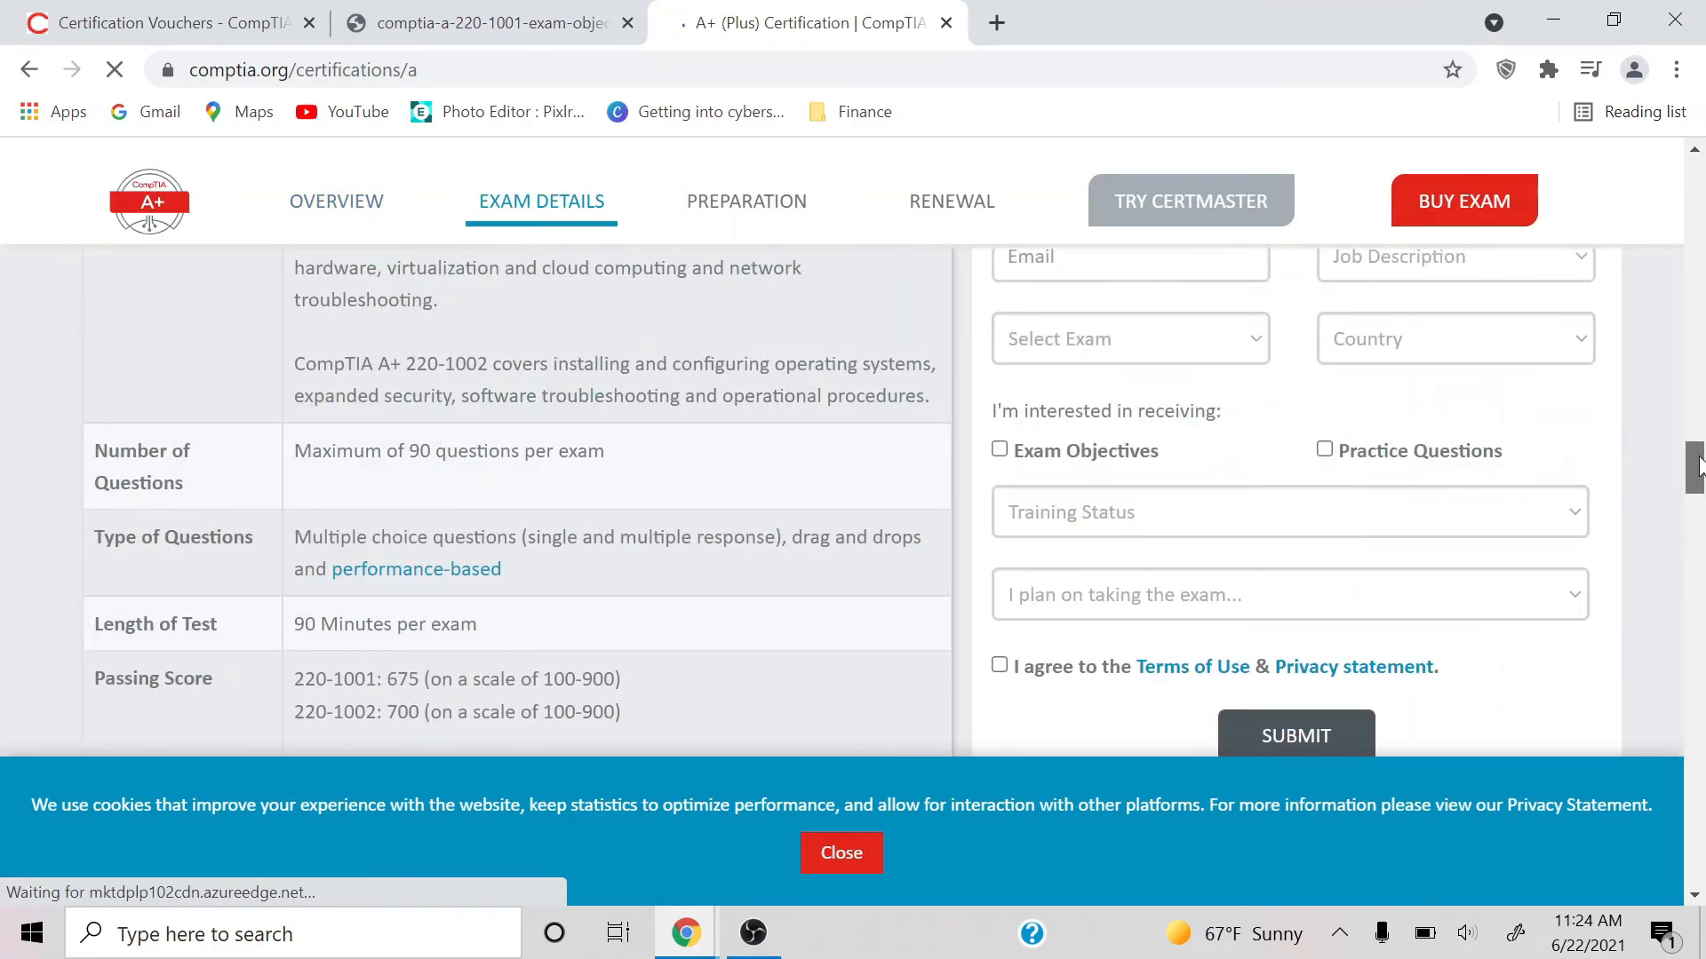
pyautogui.scroll(3)
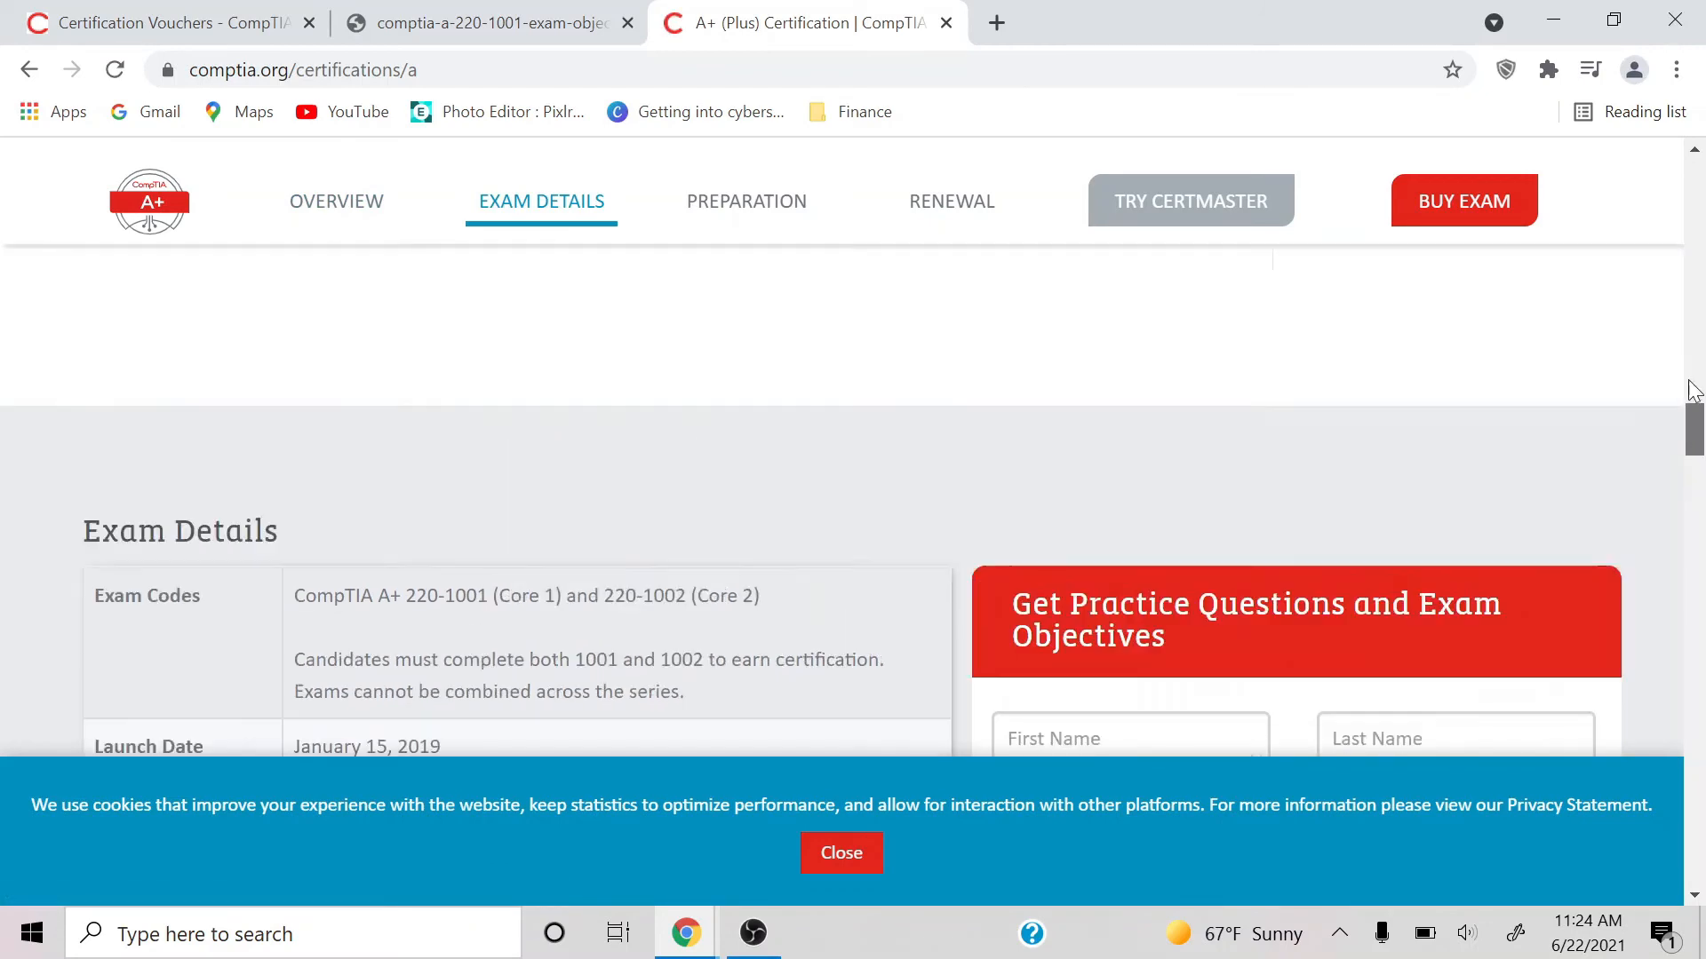
pyautogui.scroll(-3)
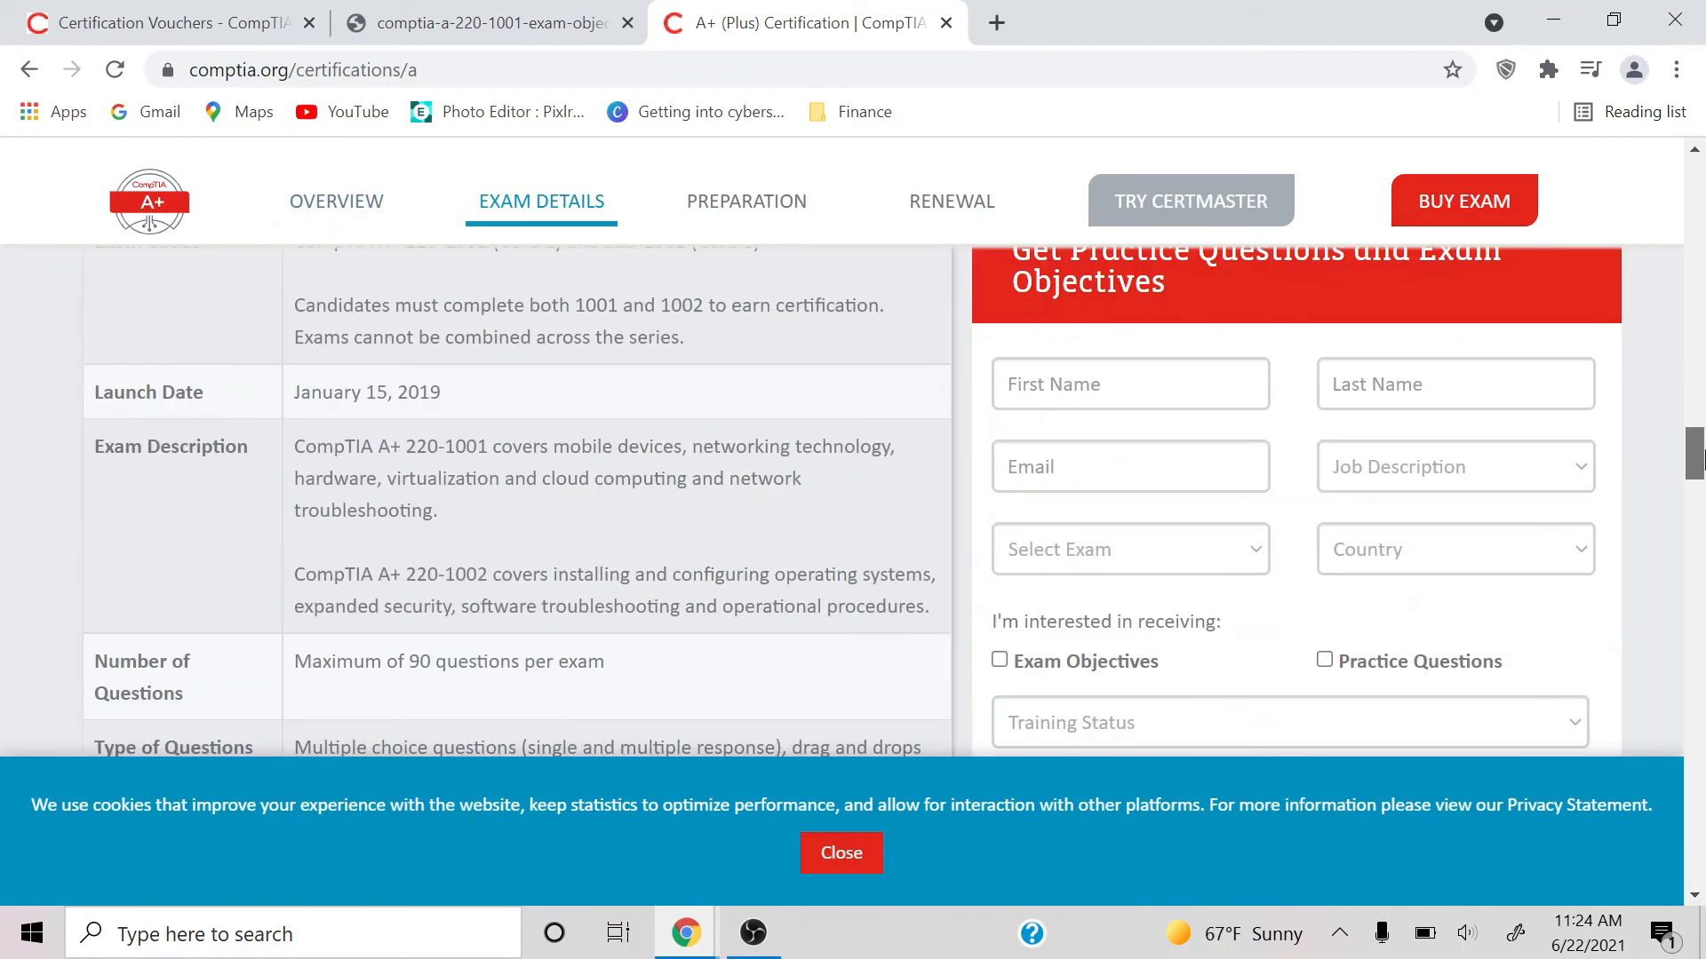
pyautogui.scroll(-3)
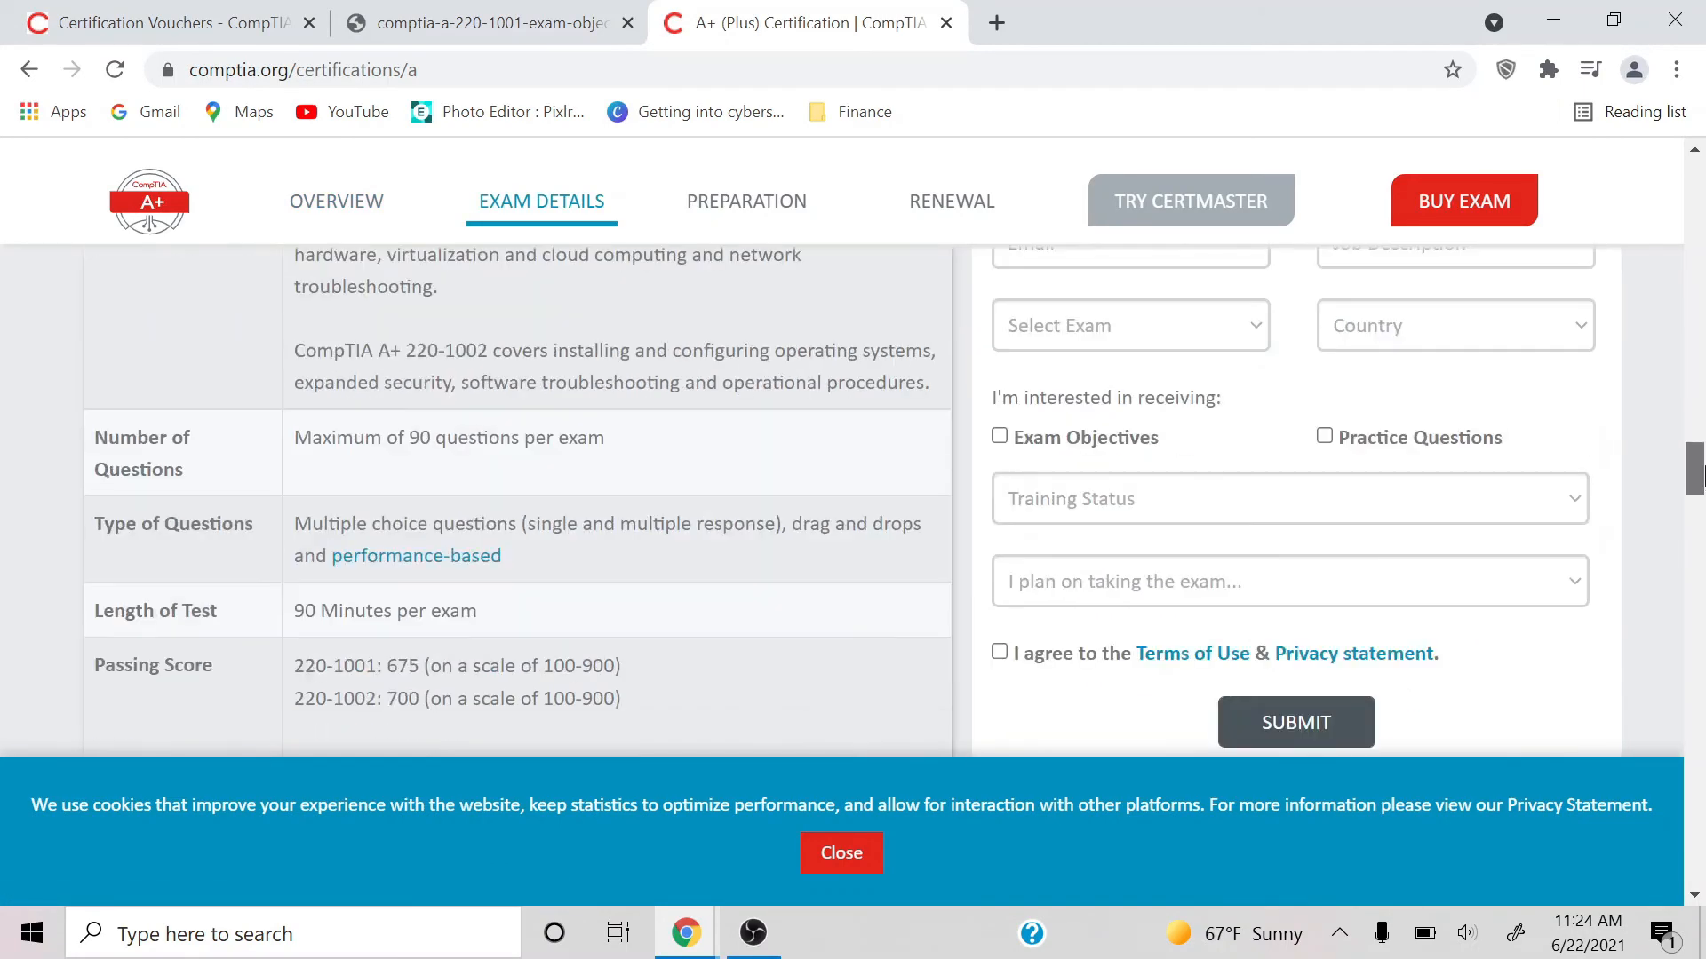
pyautogui.scroll(-3)
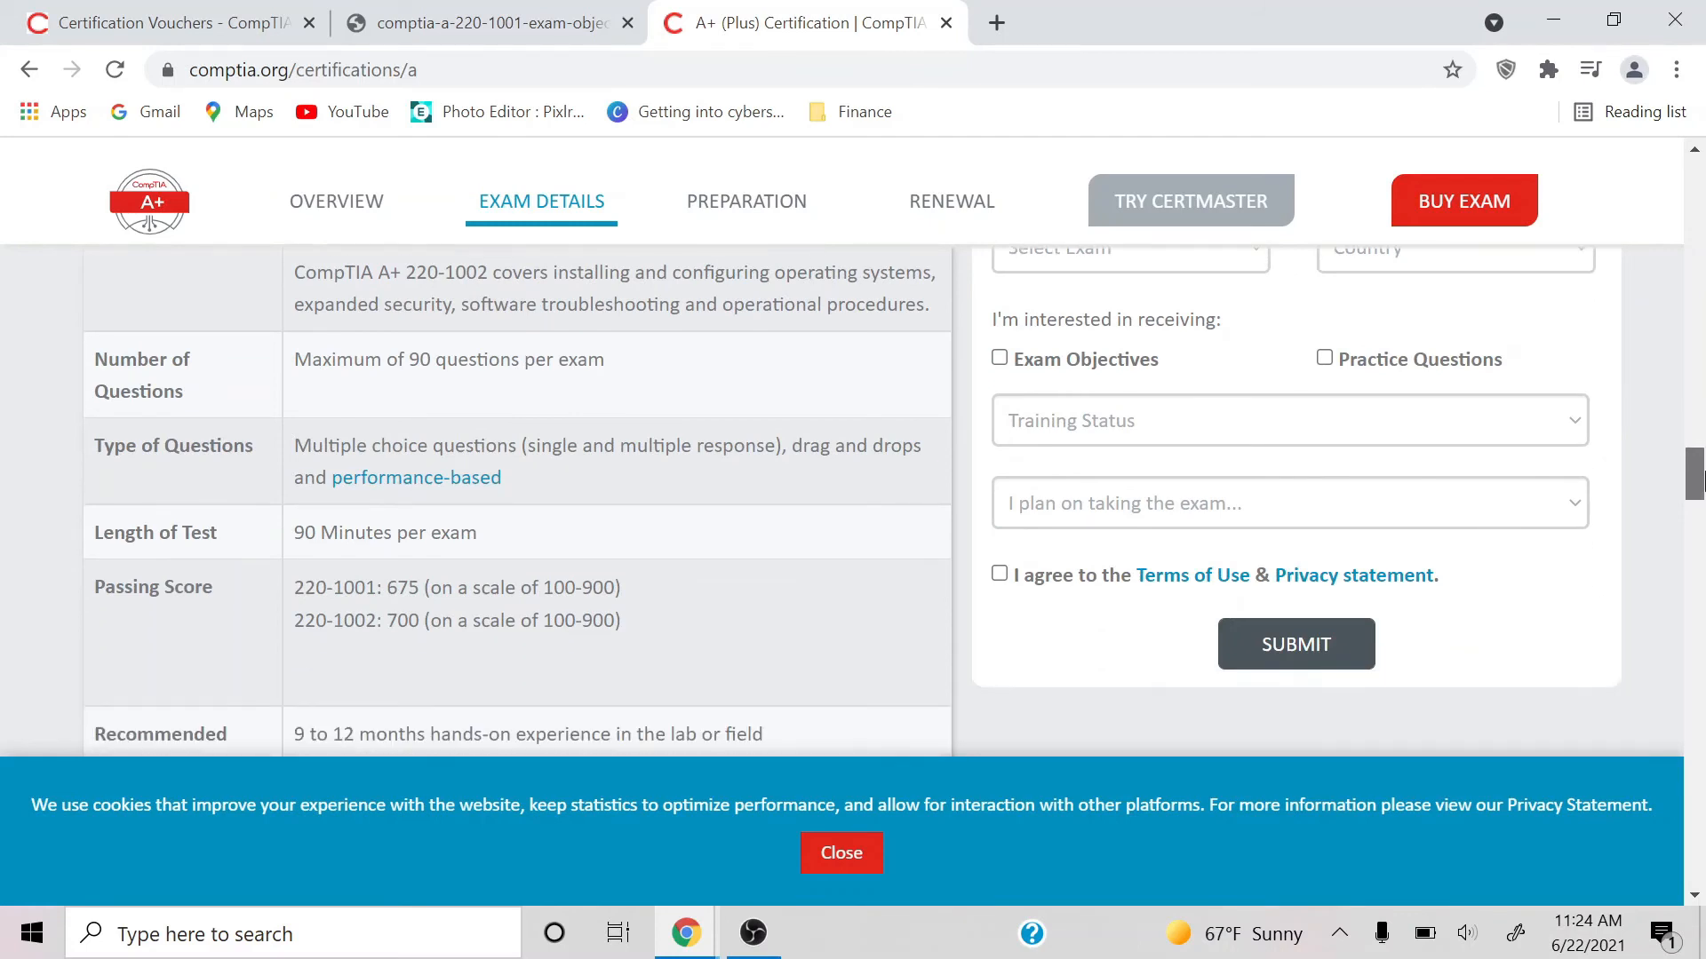
pyautogui.scroll(-3)
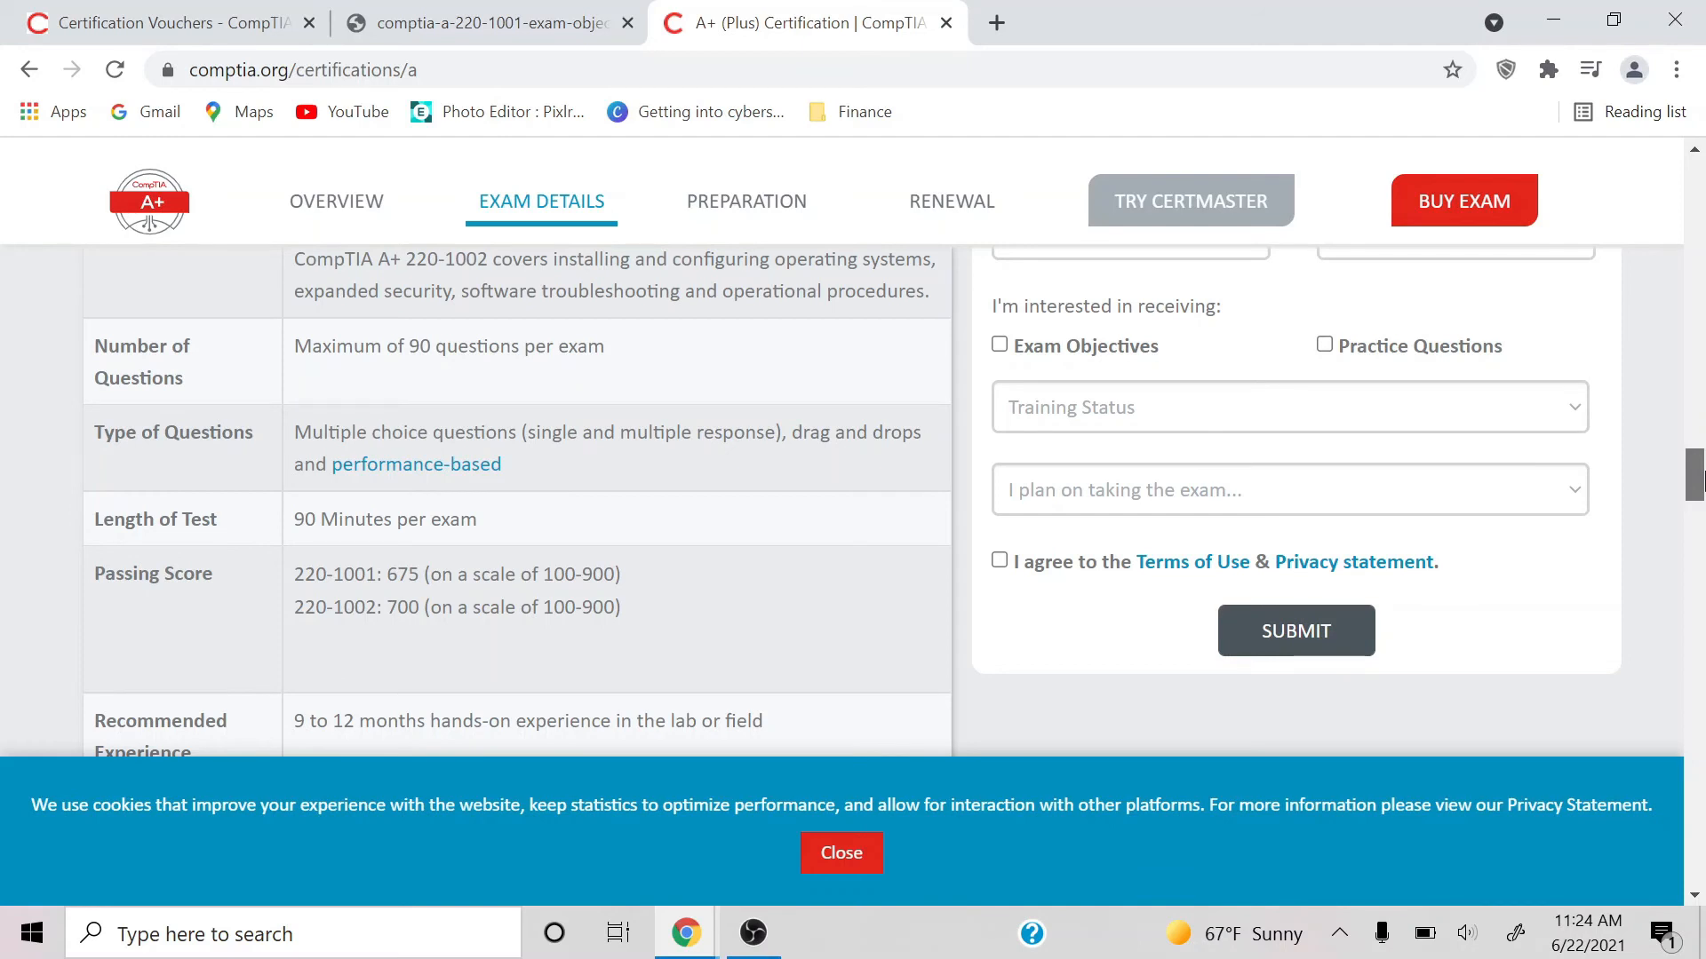
# Scroll down to the $232 per-exam price, then show the Core 1 objectives PDF.
pyautogui.scroll(-3)
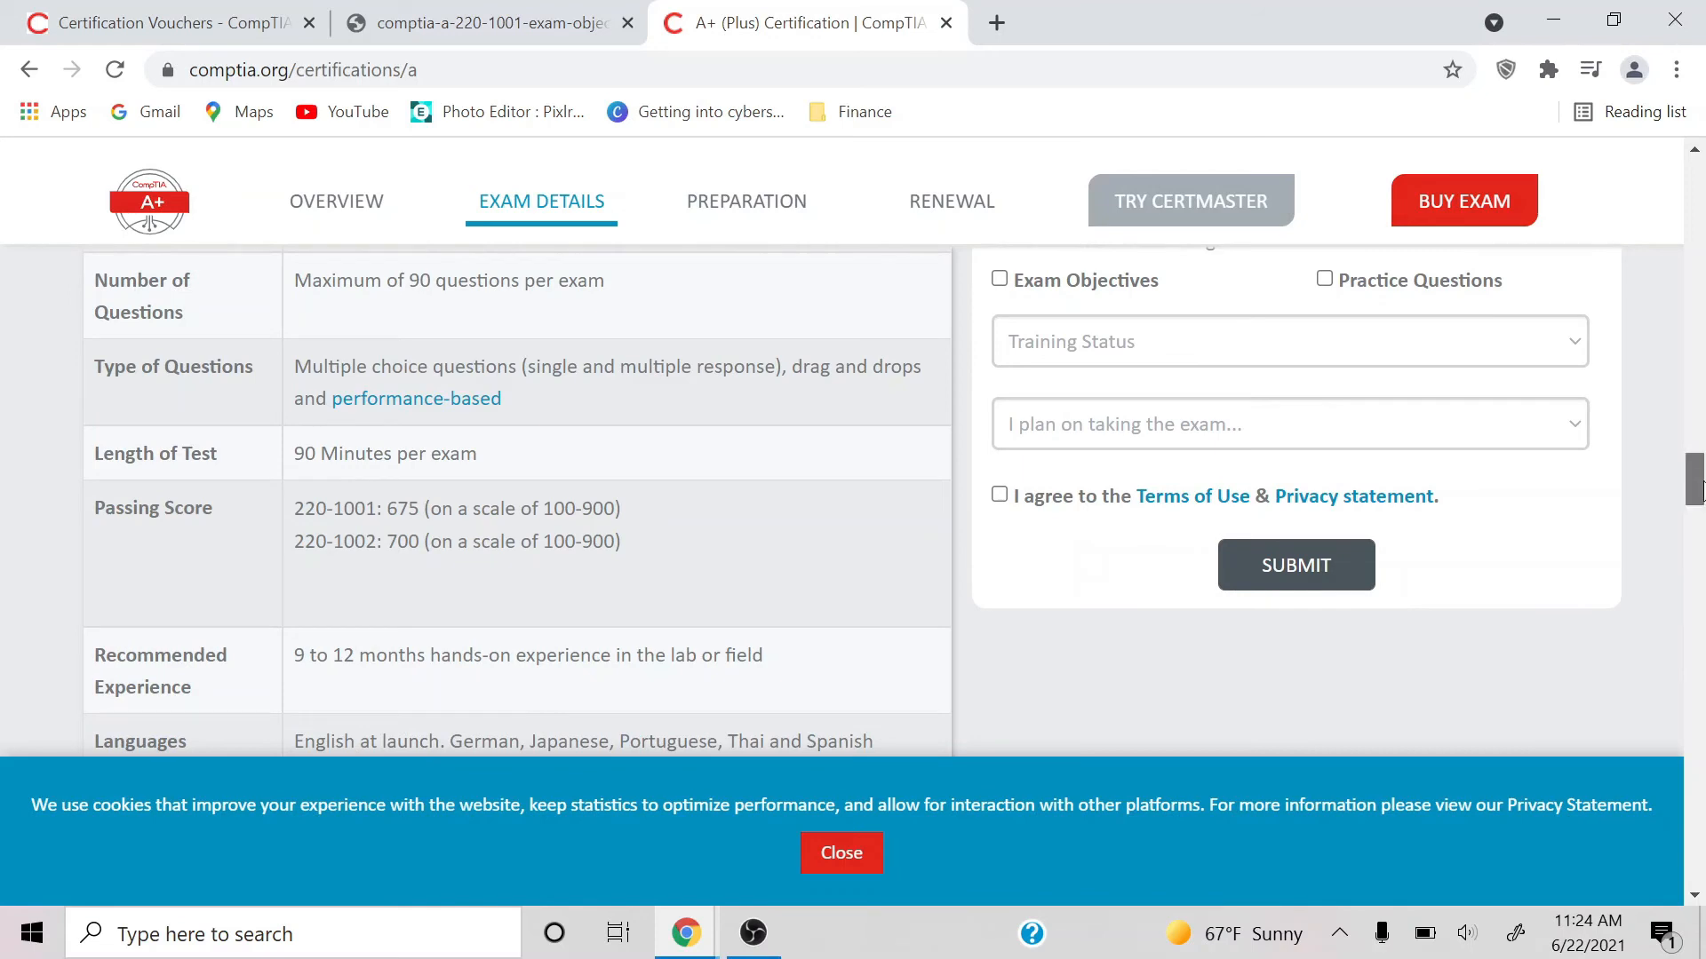
pyautogui.scroll(-3)
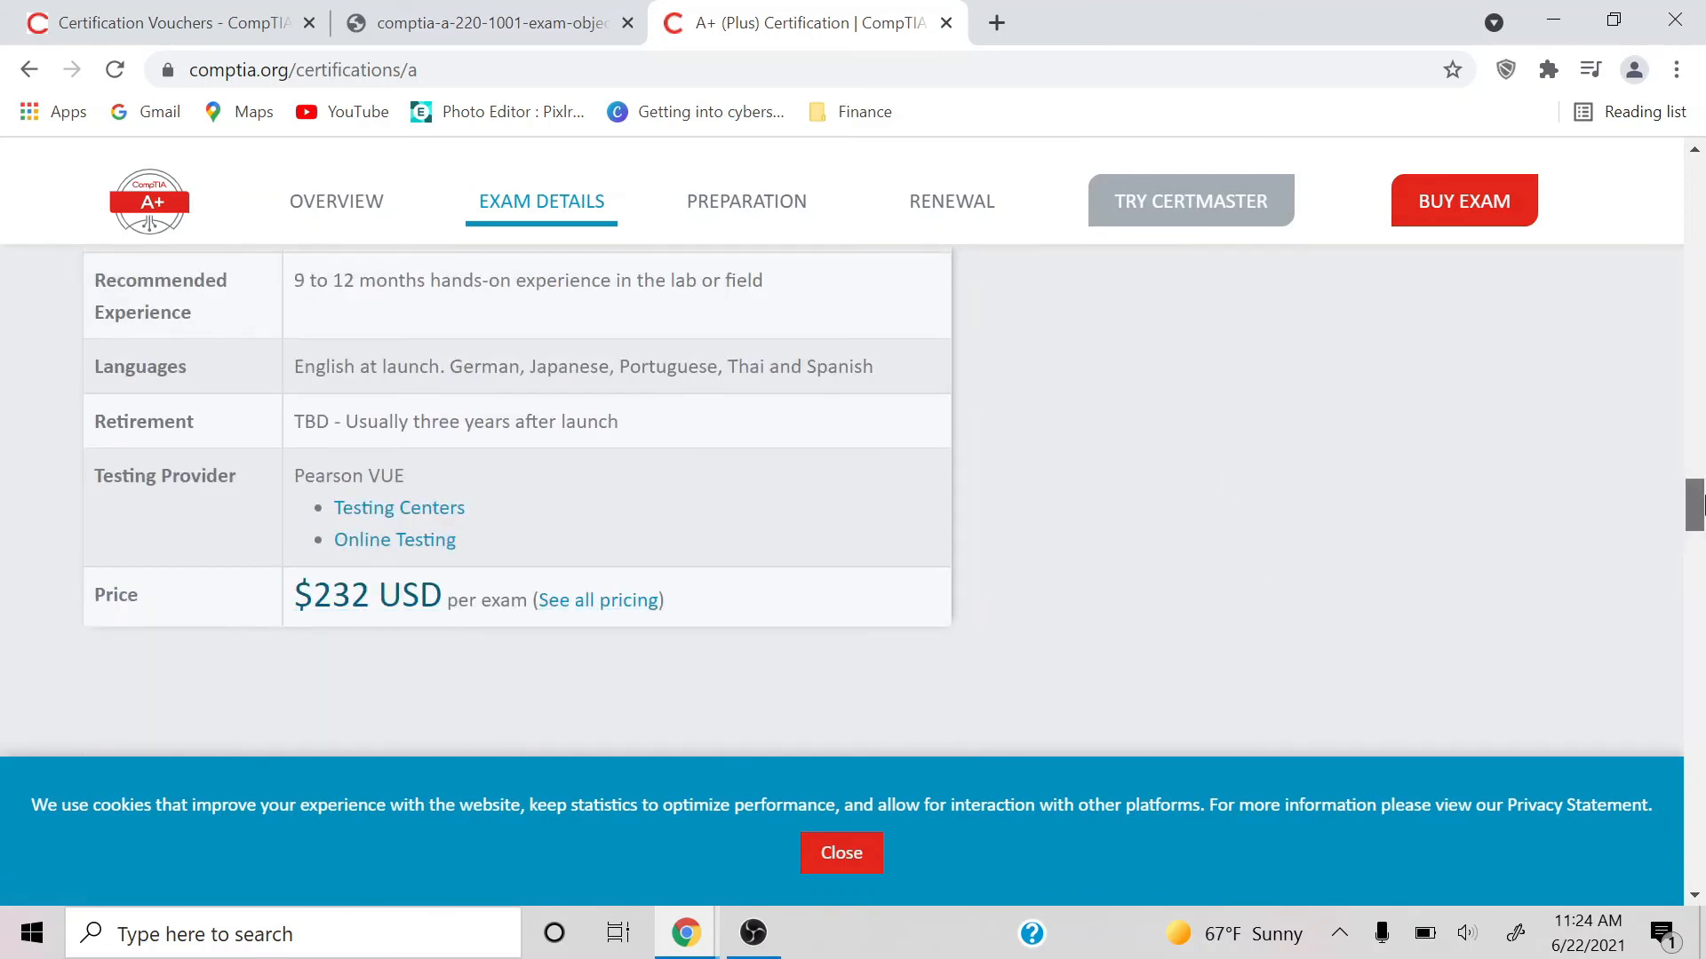
pyautogui.click(488, 22)
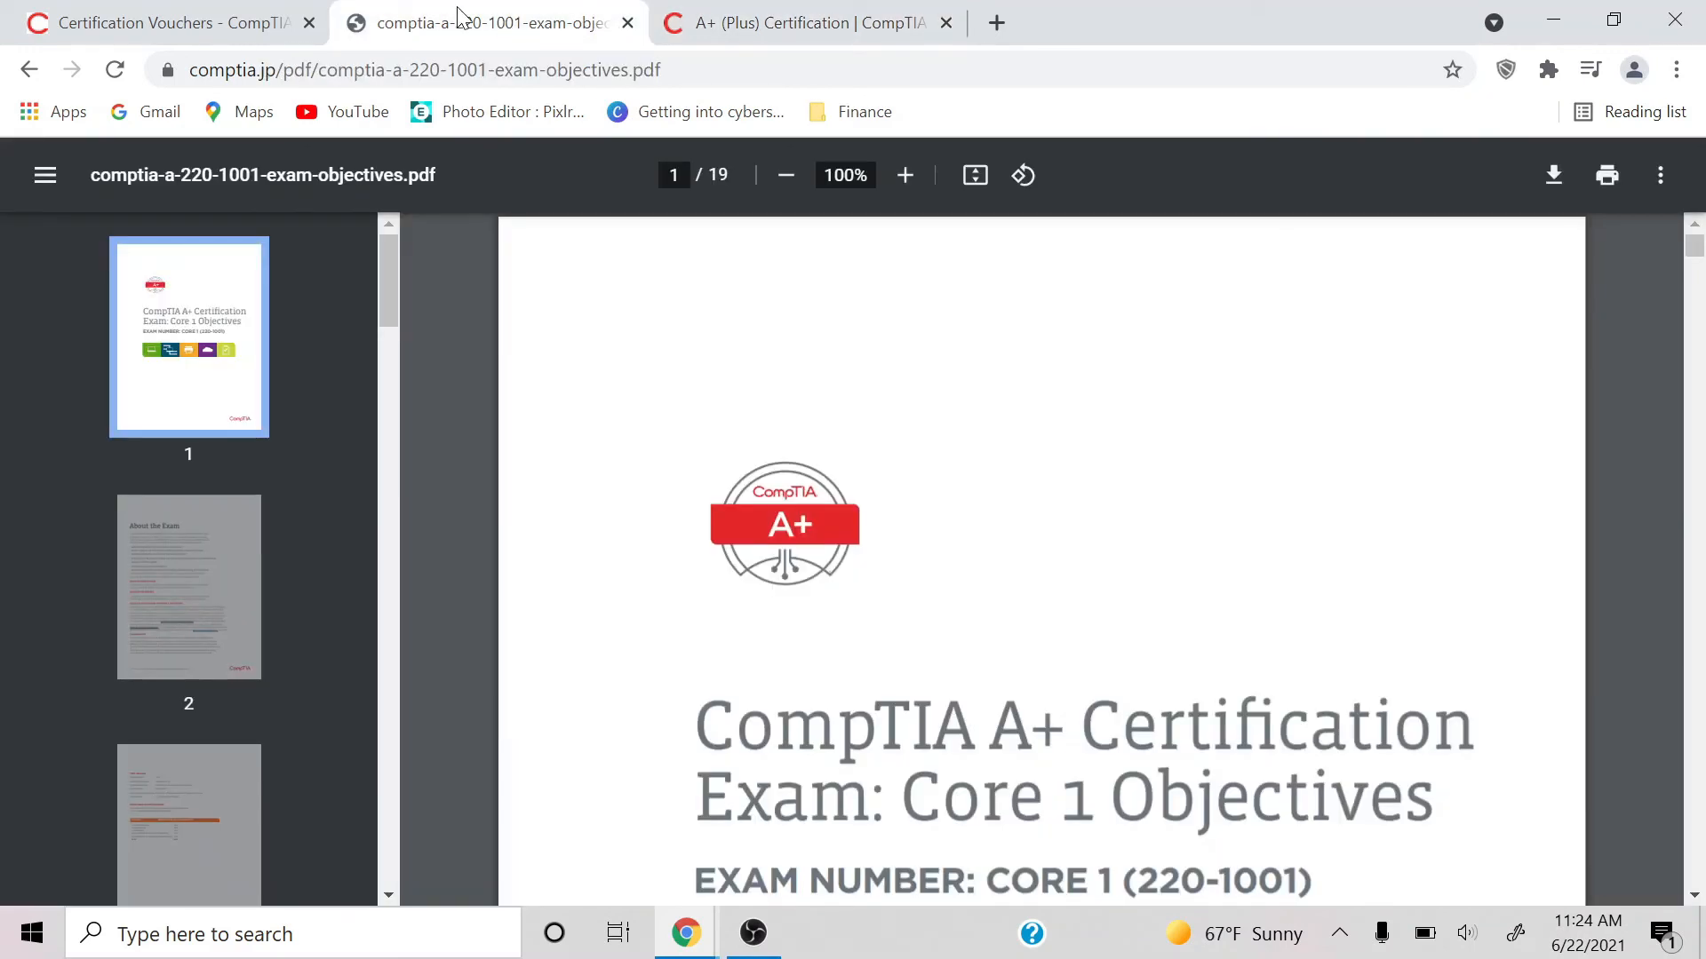
# Glance back at the A+ certification page, then return to and scroll the objectives PDF.
pyautogui.click(805, 23)
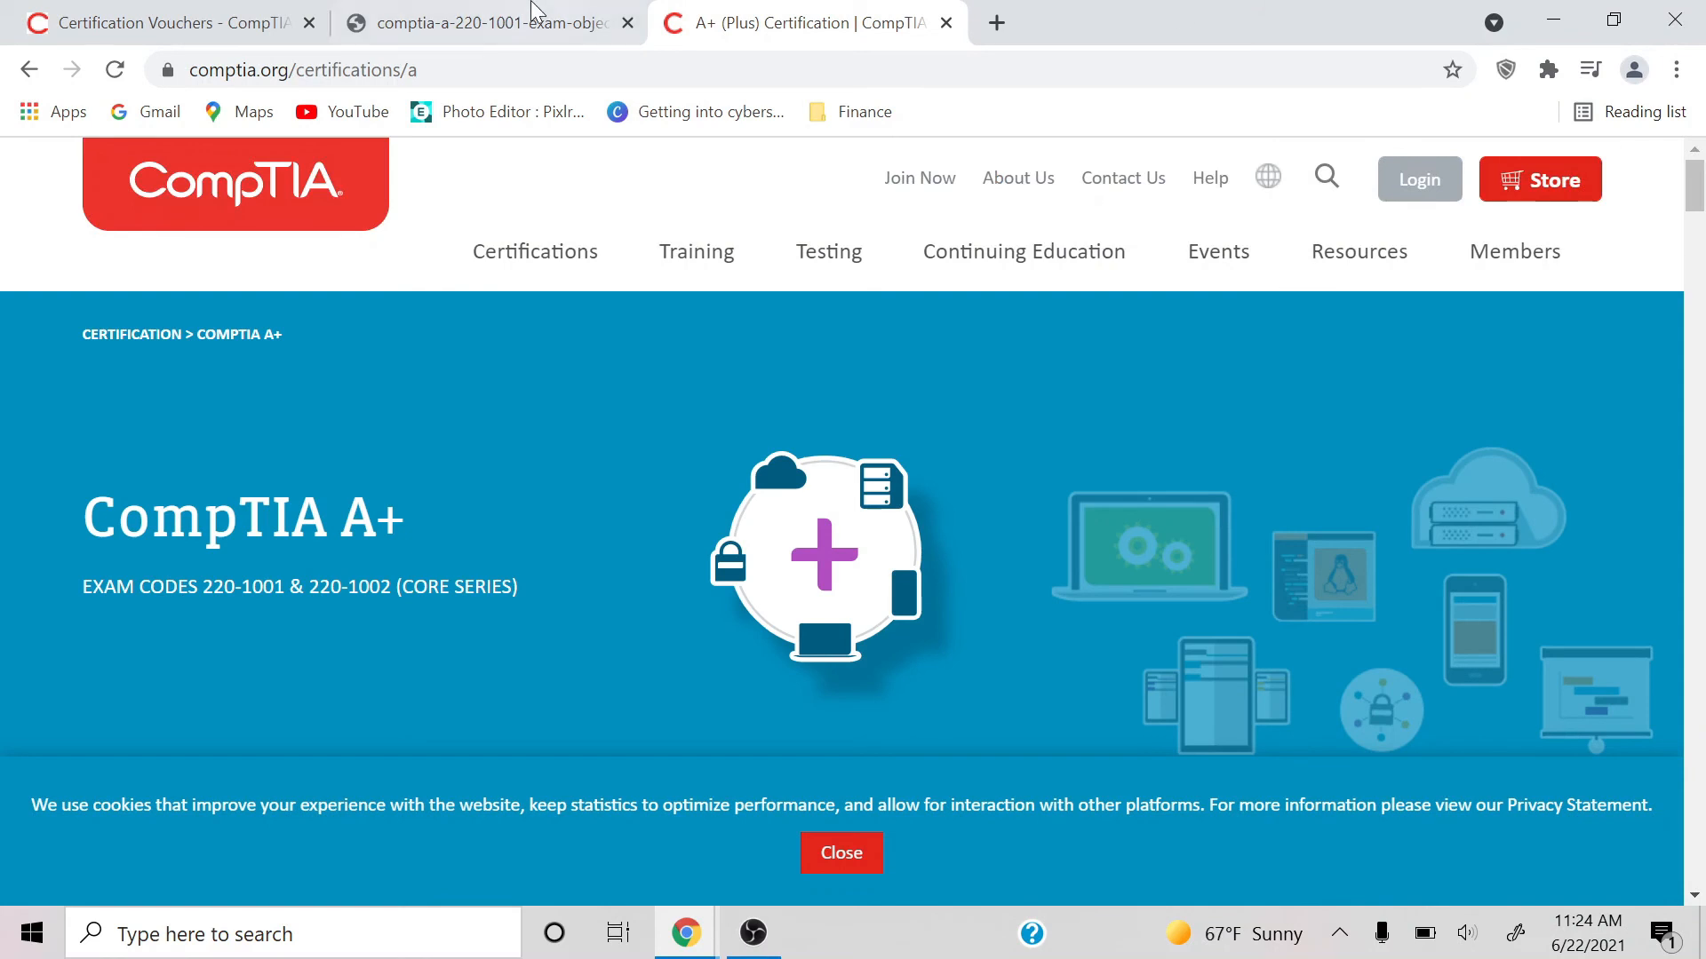
pyautogui.click(490, 21)
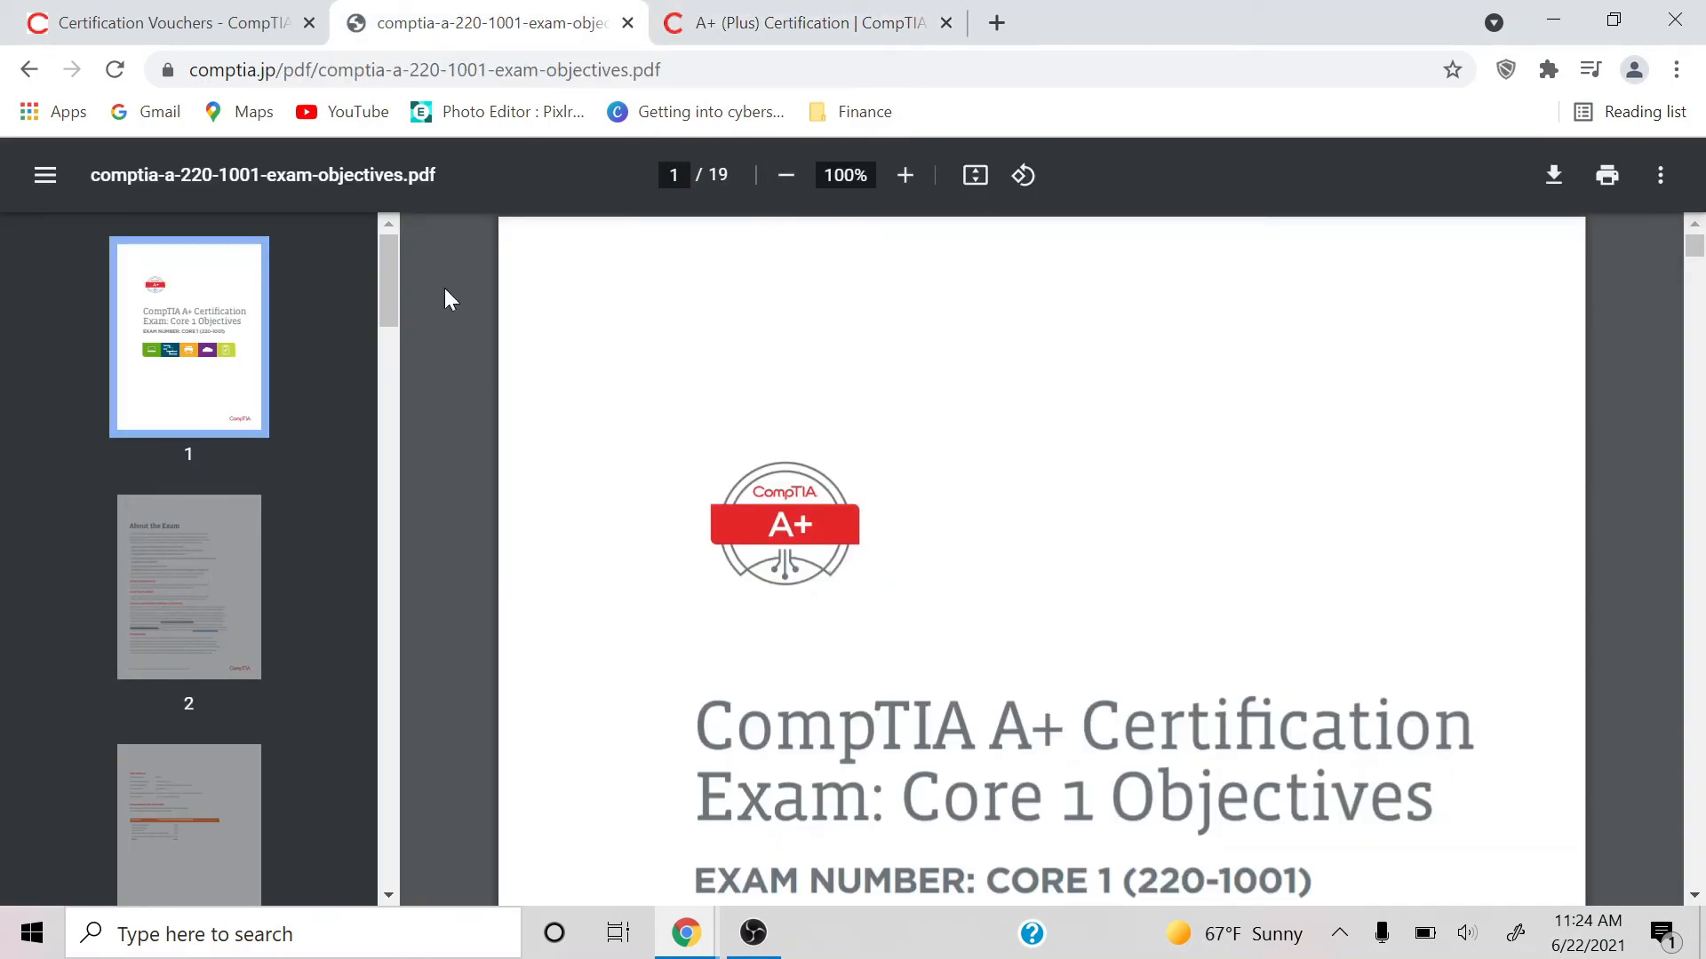
pyautogui.moveTo(1681, 711)
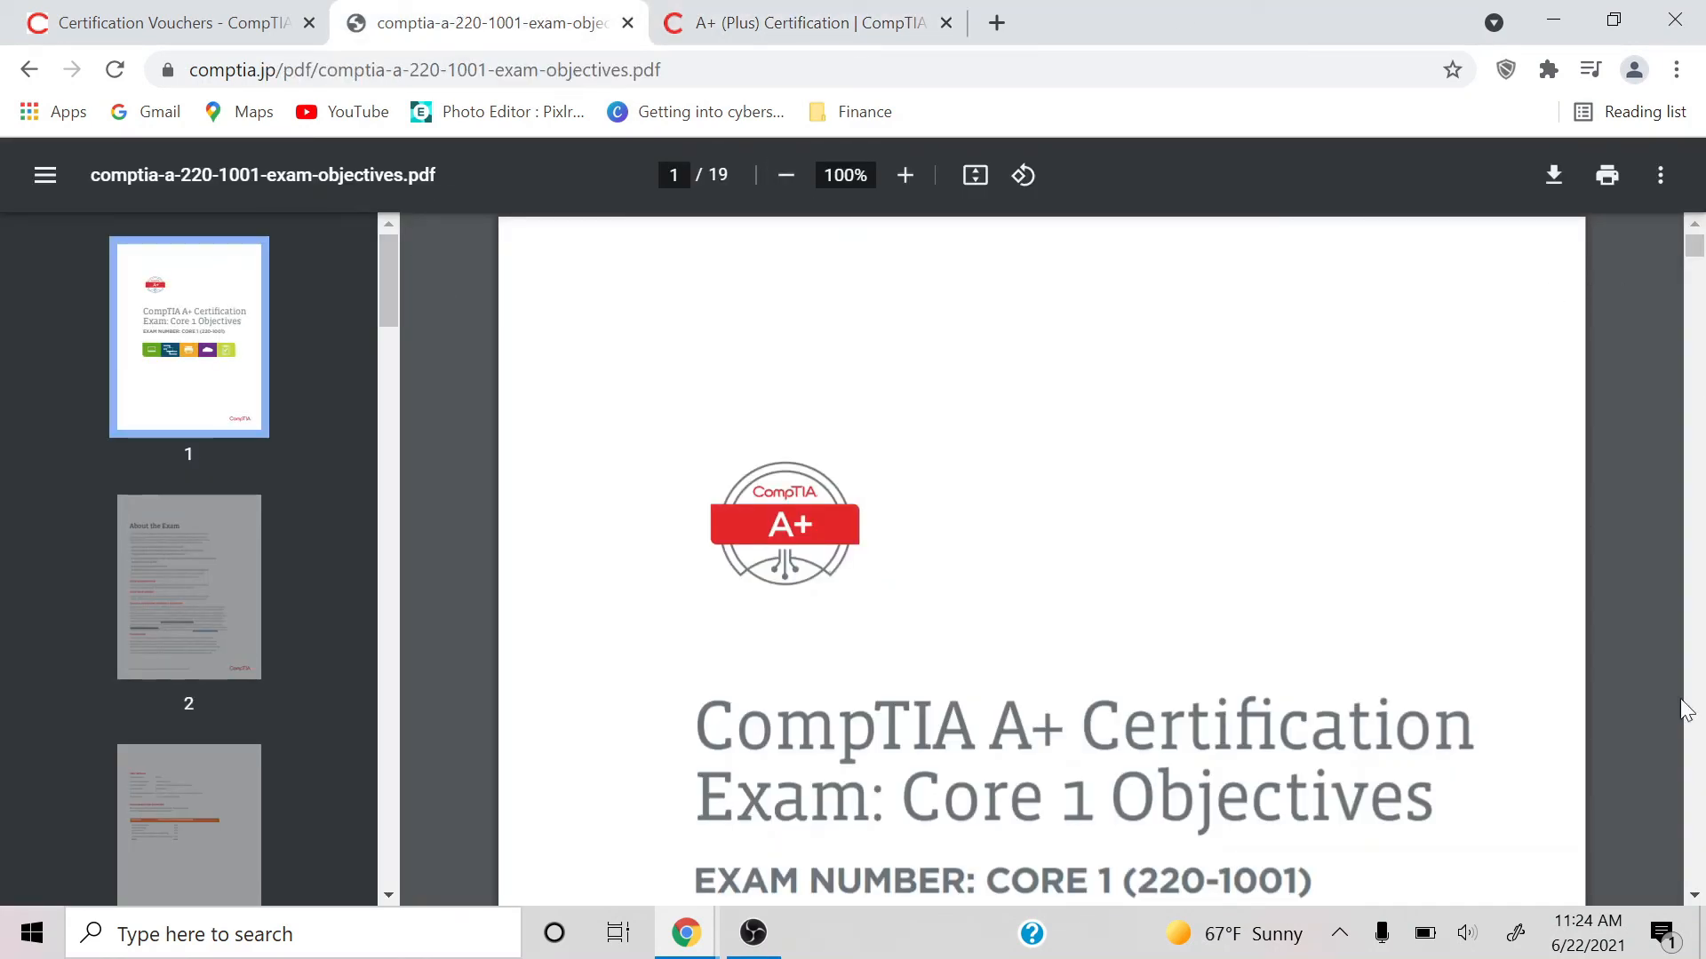
pyautogui.scroll(-3)
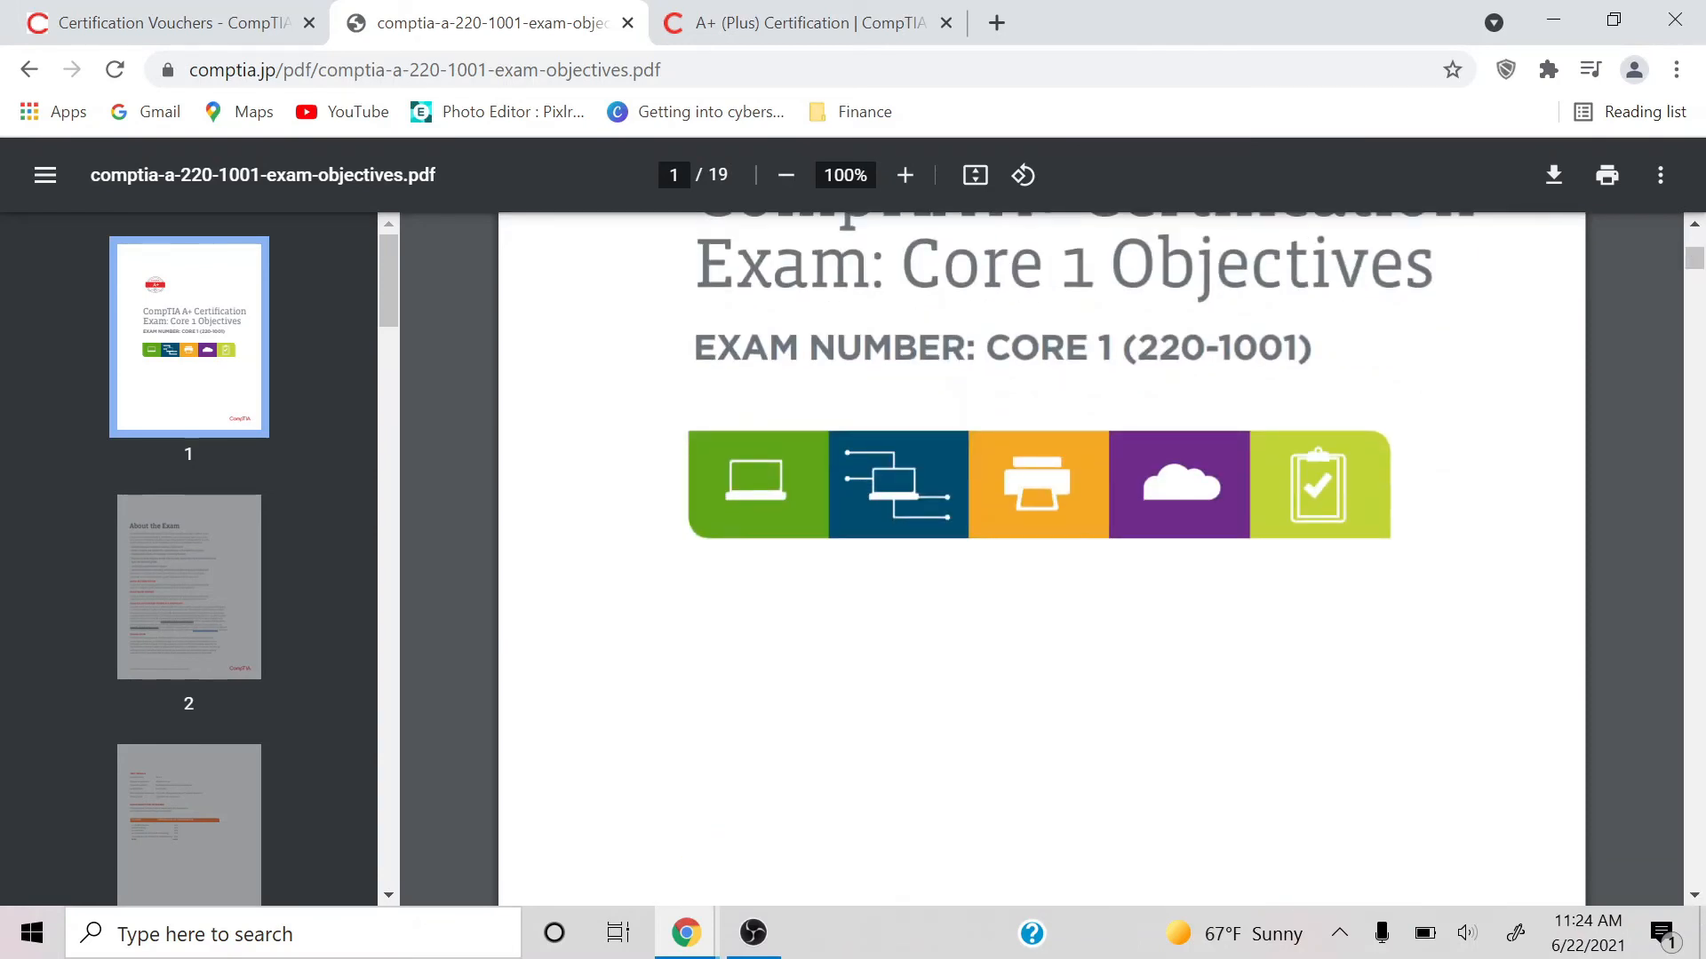
pyautogui.scroll(-3)
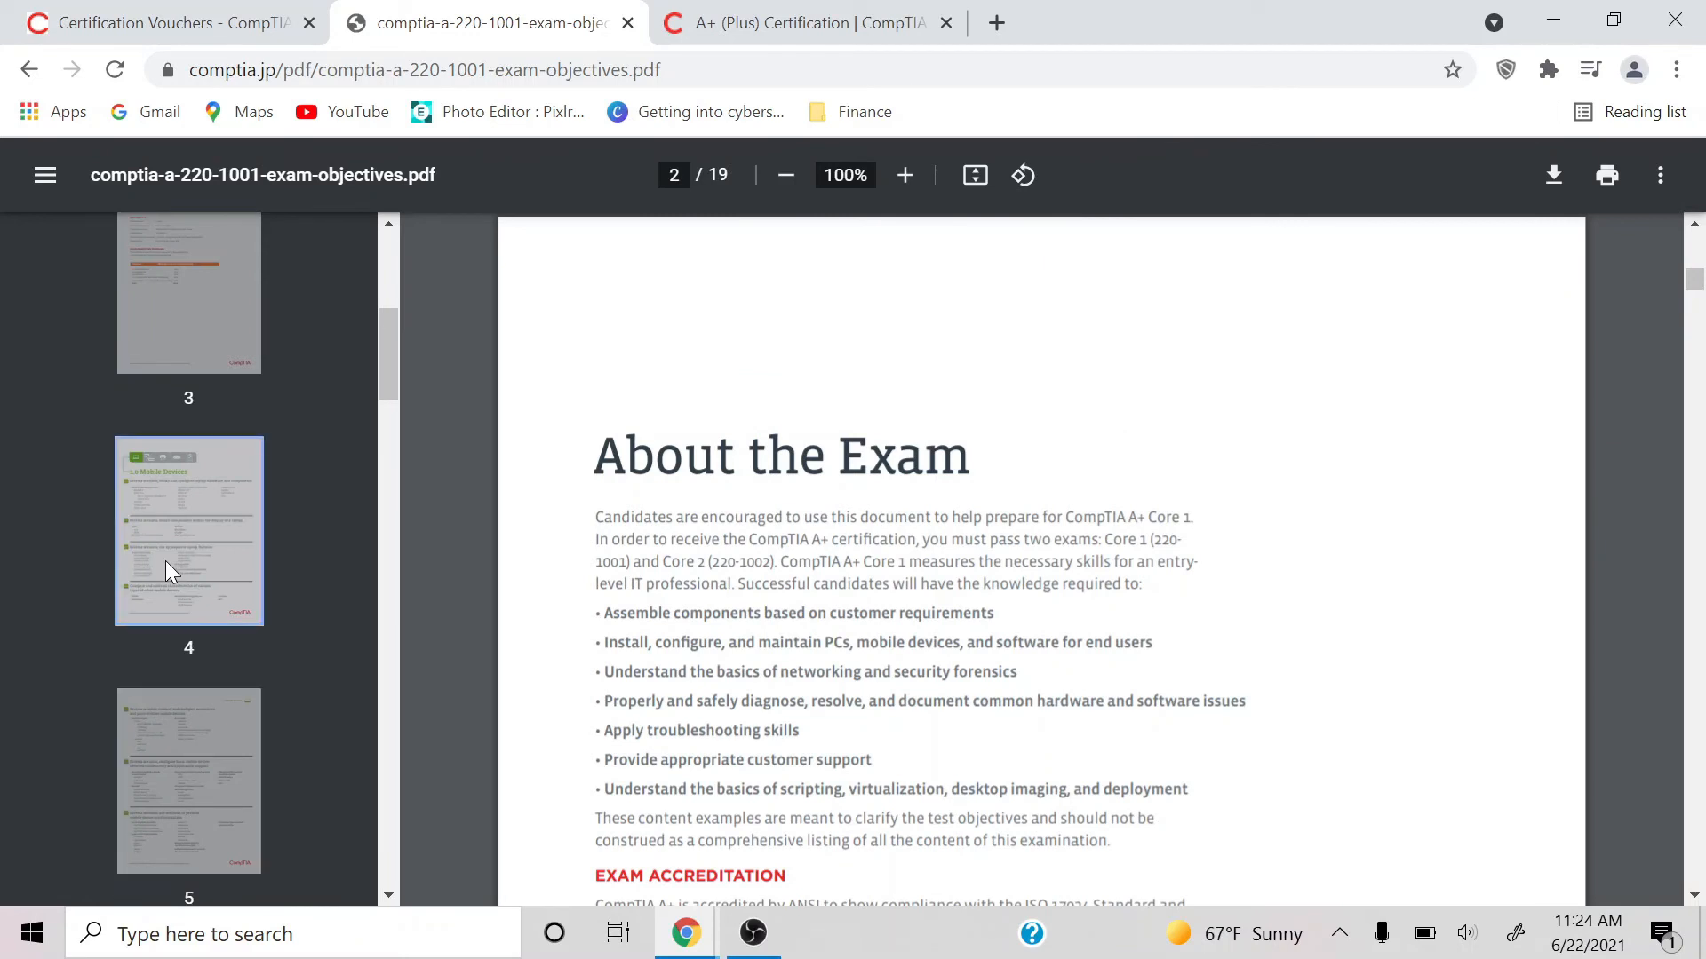
# Jump to page 4 Mobile Devices, scroll the acronyms, then jump to page 7 Networking.
pyautogui.click(189, 532)
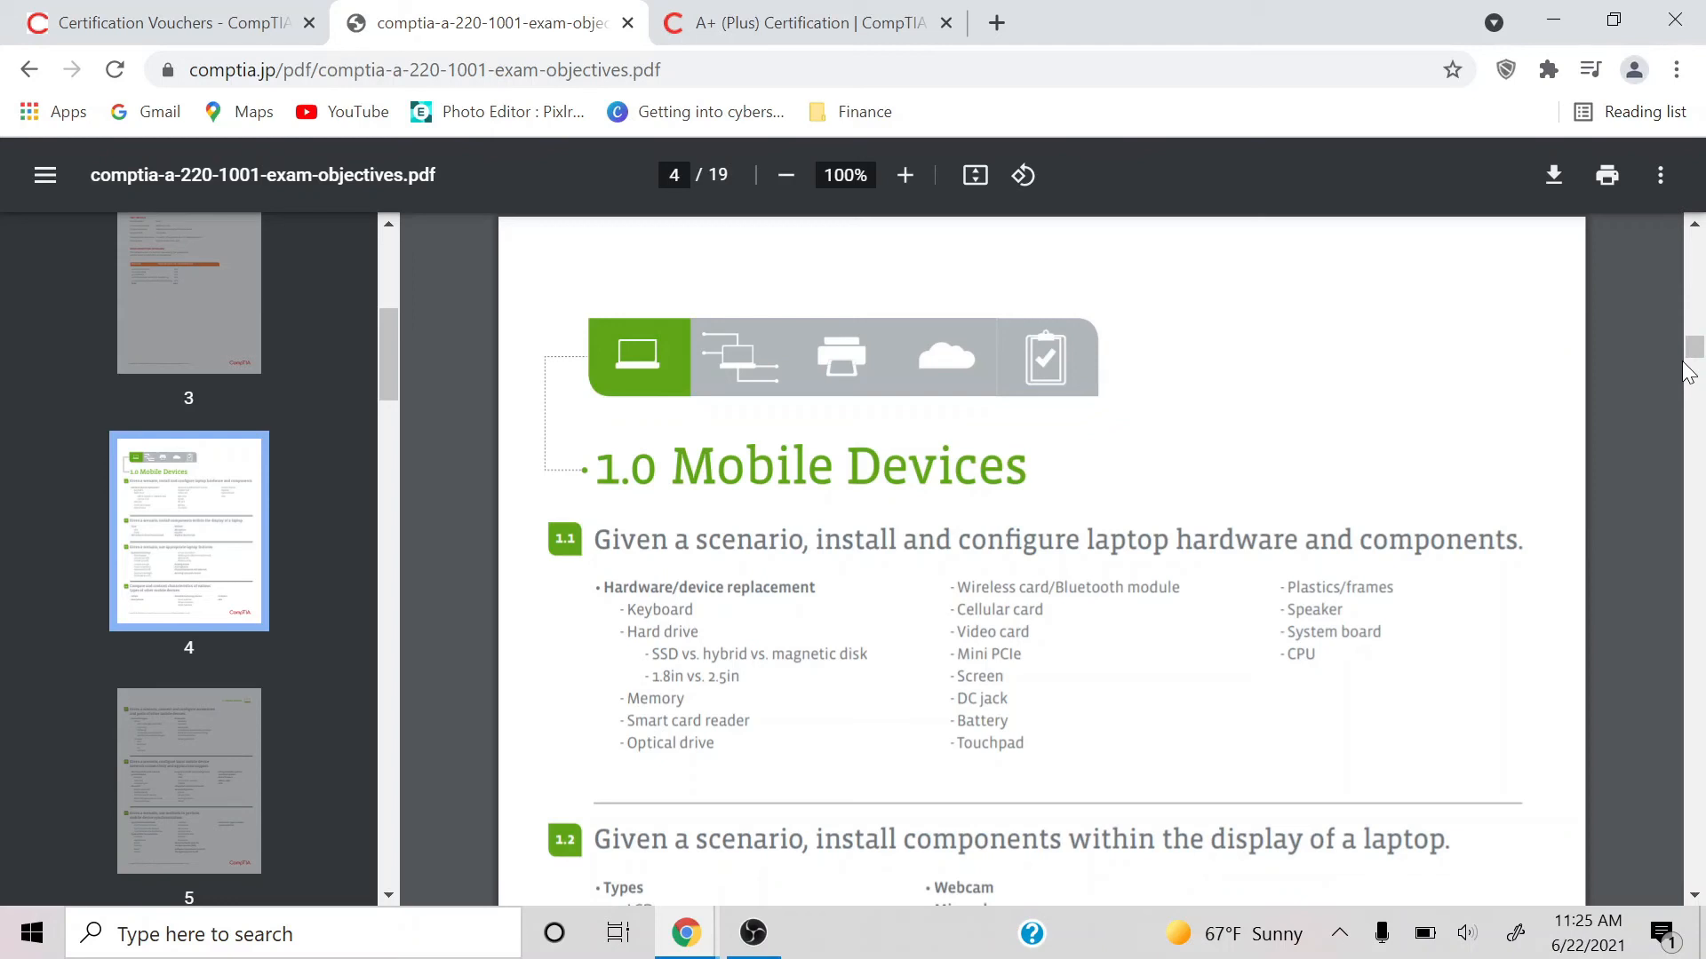
pyautogui.moveTo(1311, 620)
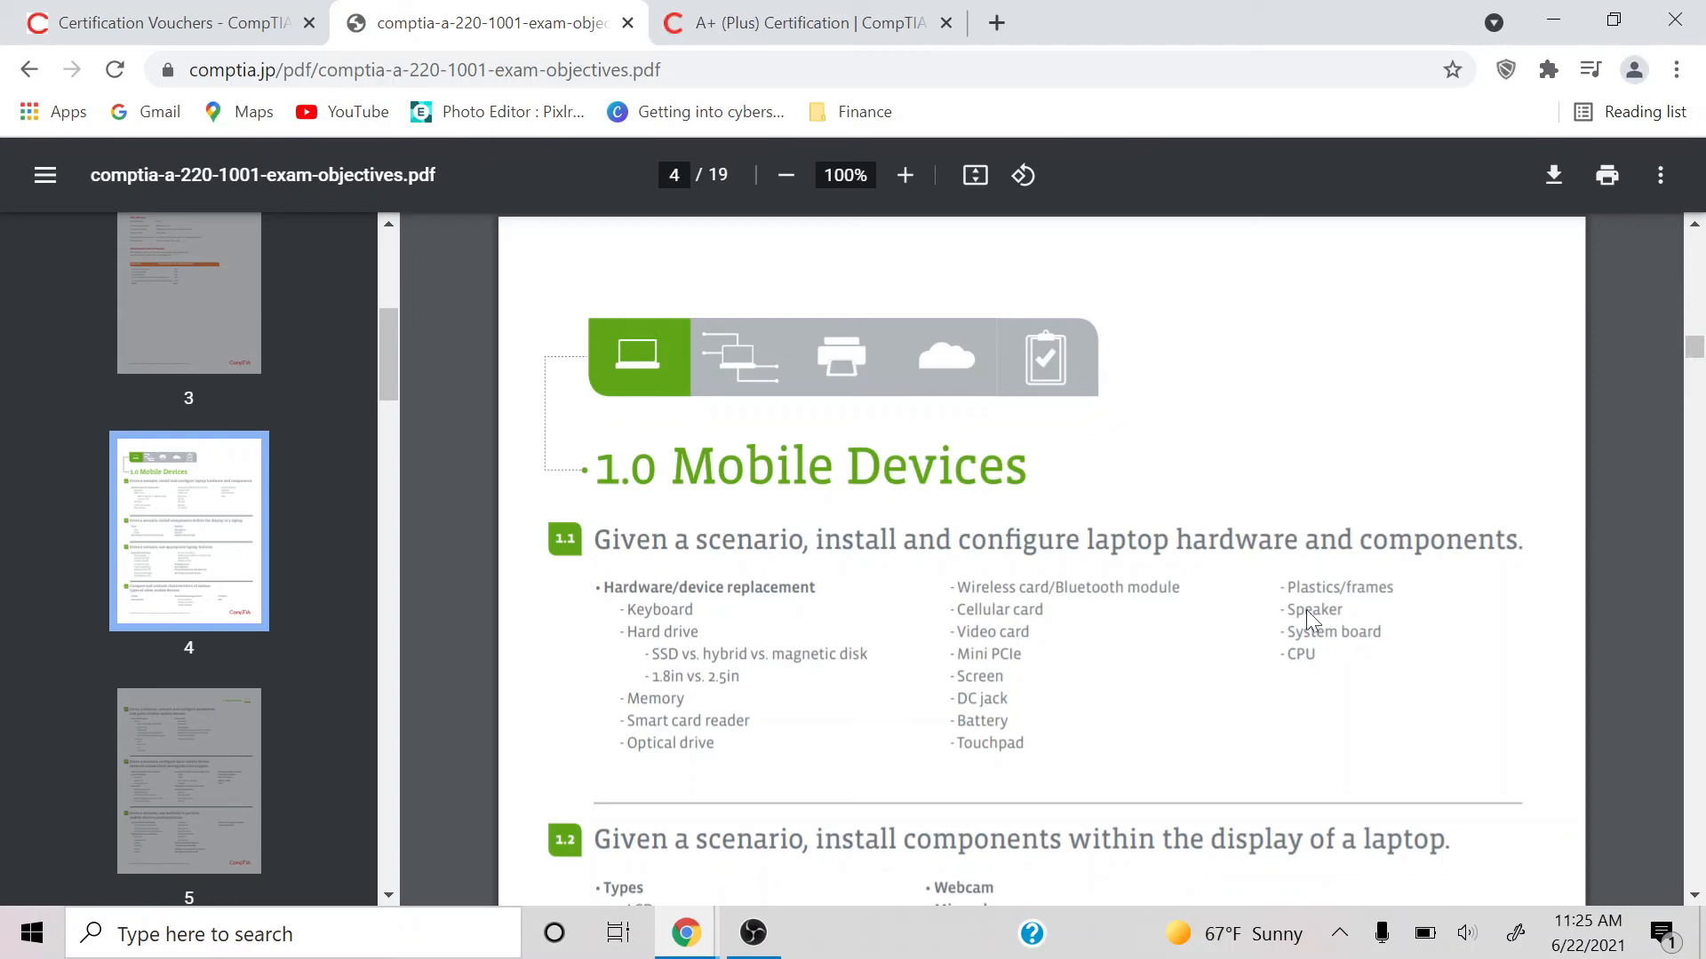
pyautogui.scroll(-3)
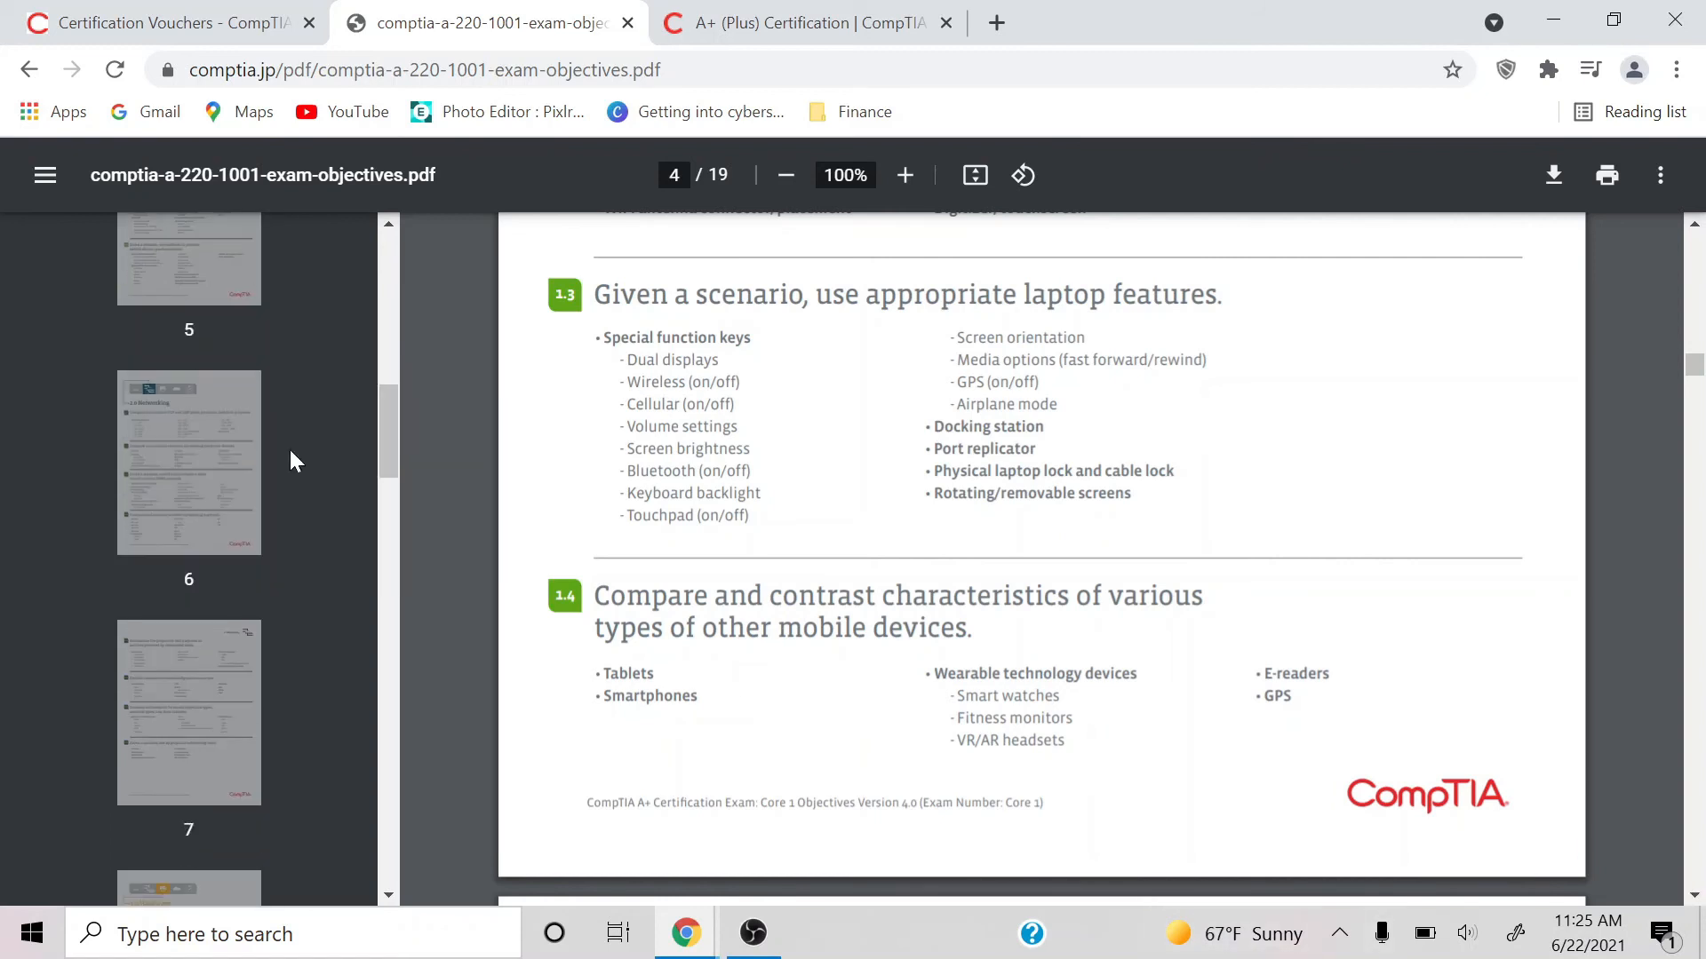
pyautogui.scroll(-3)
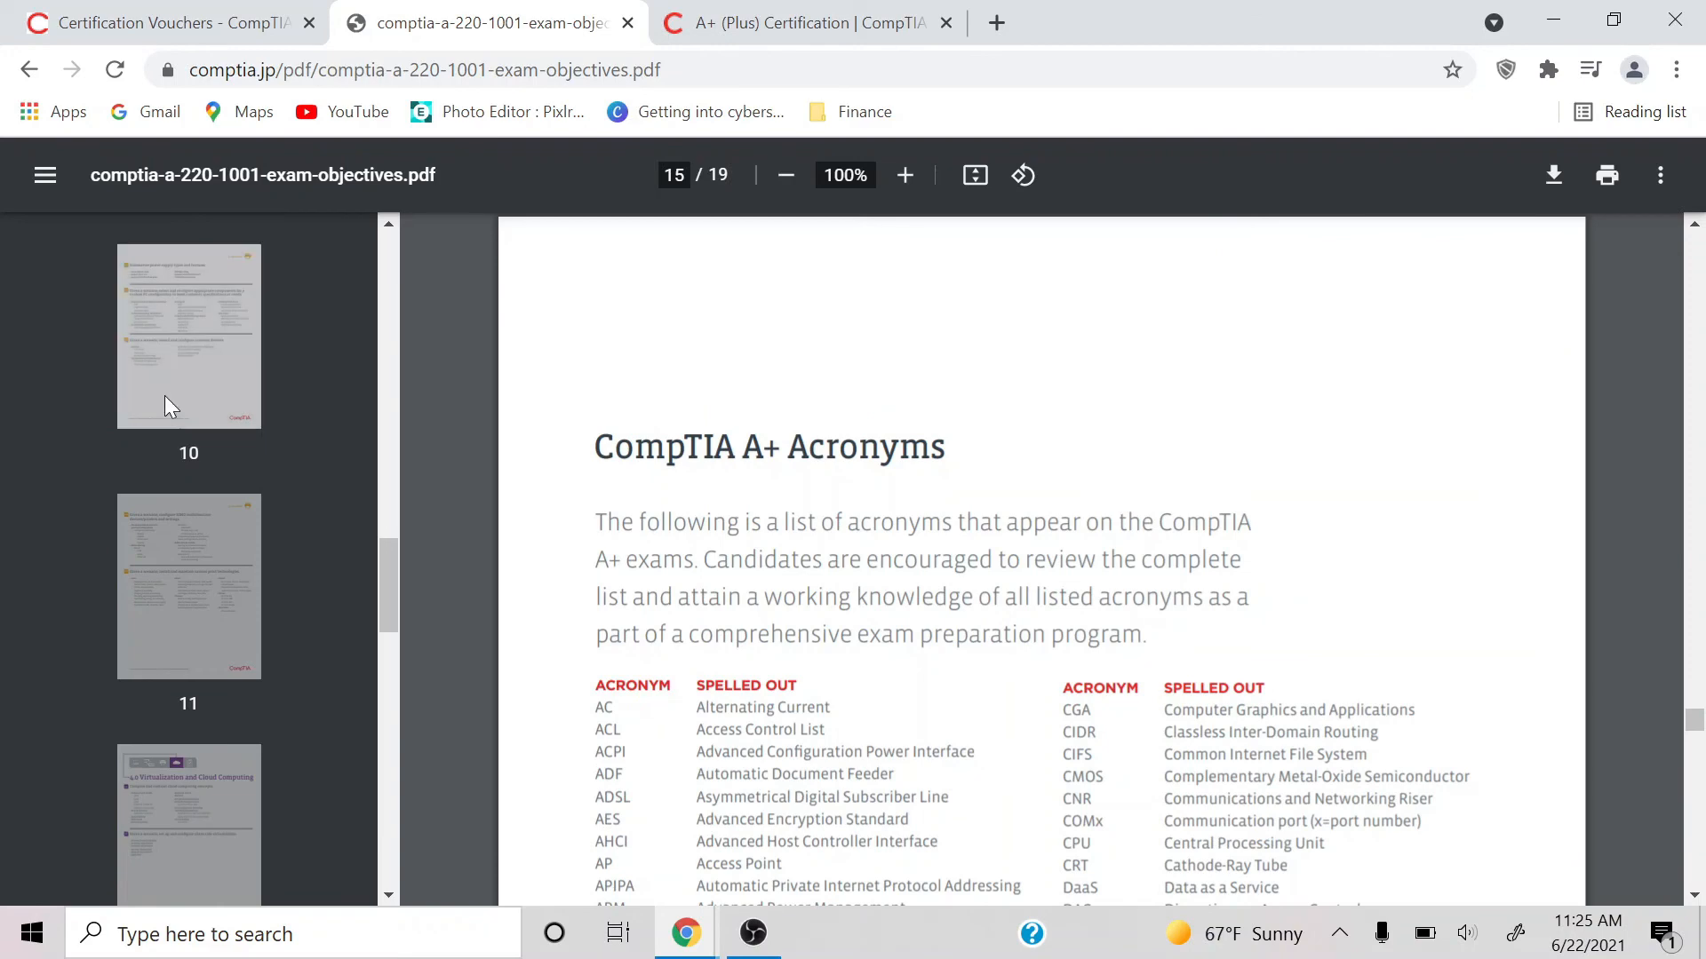
pyautogui.click(188, 586)
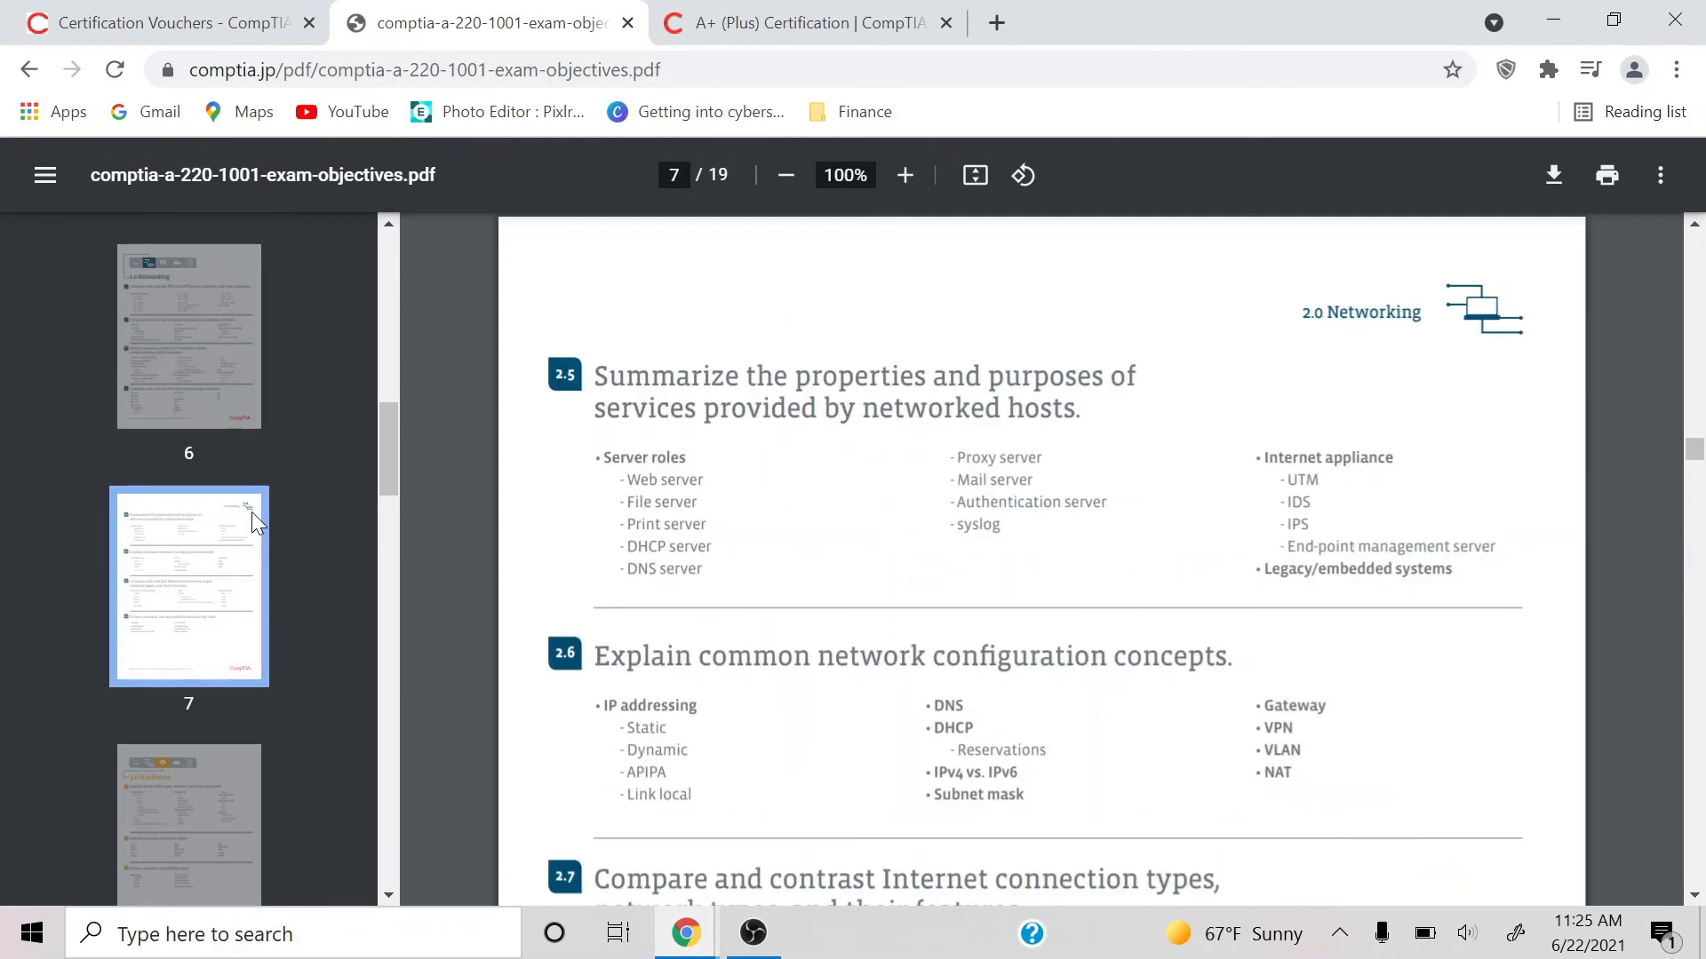
pyautogui.moveTo(838, 577)
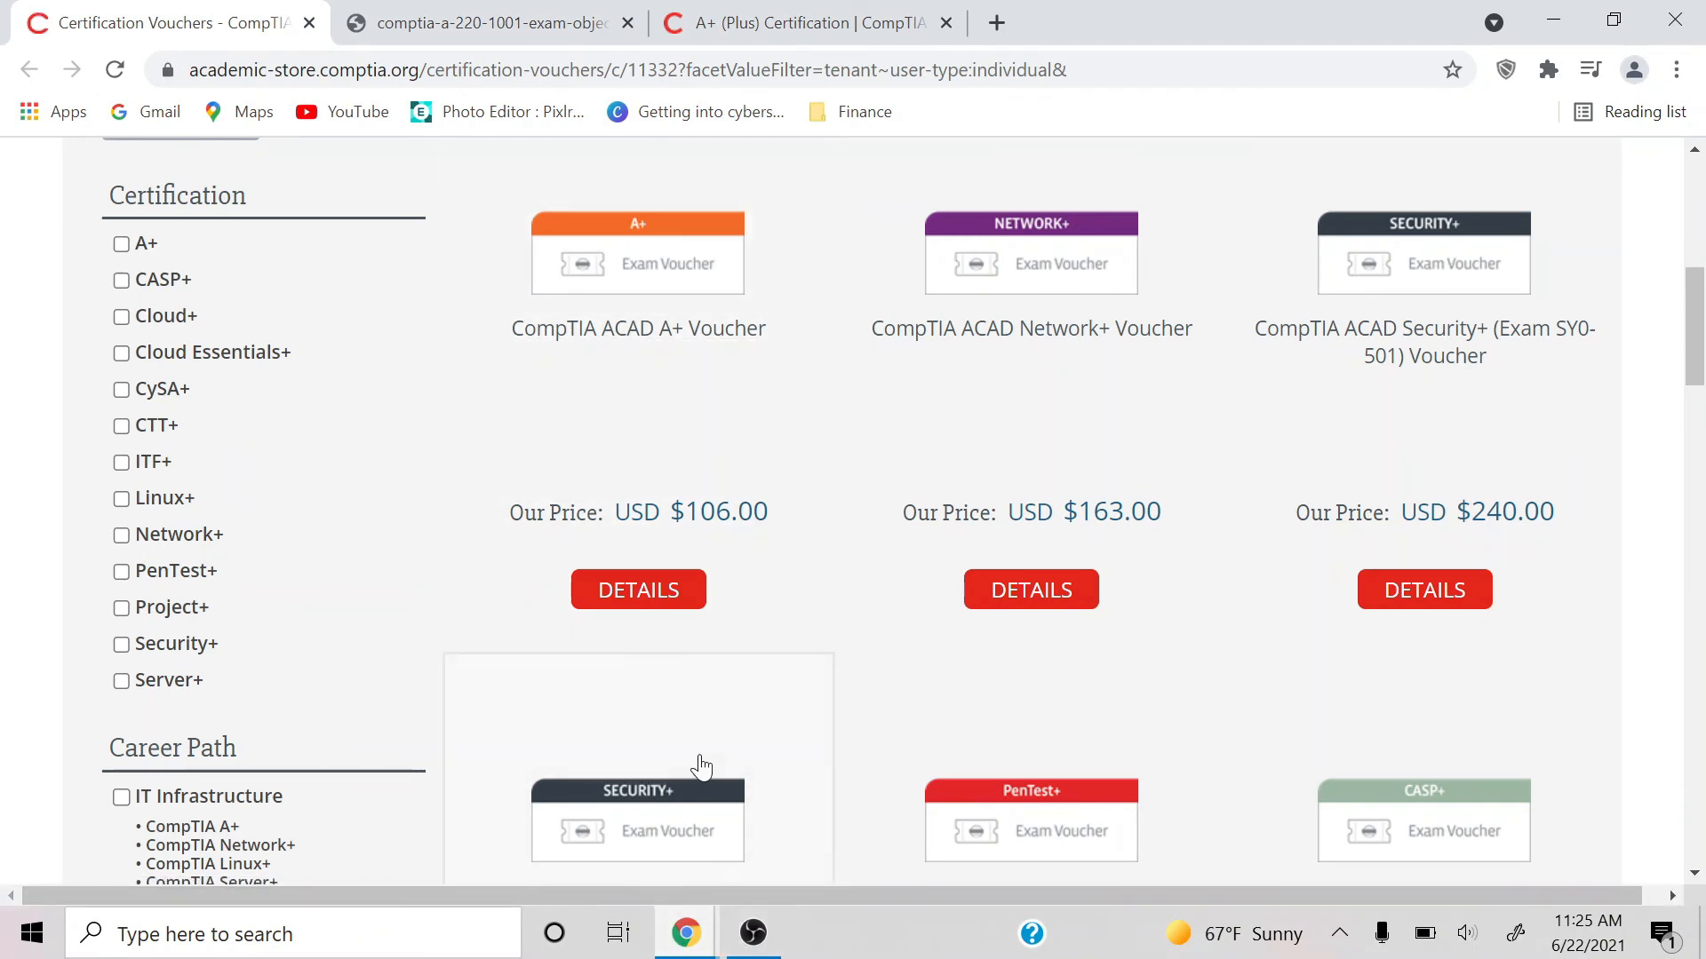
pyautogui.moveTo(11, 648)
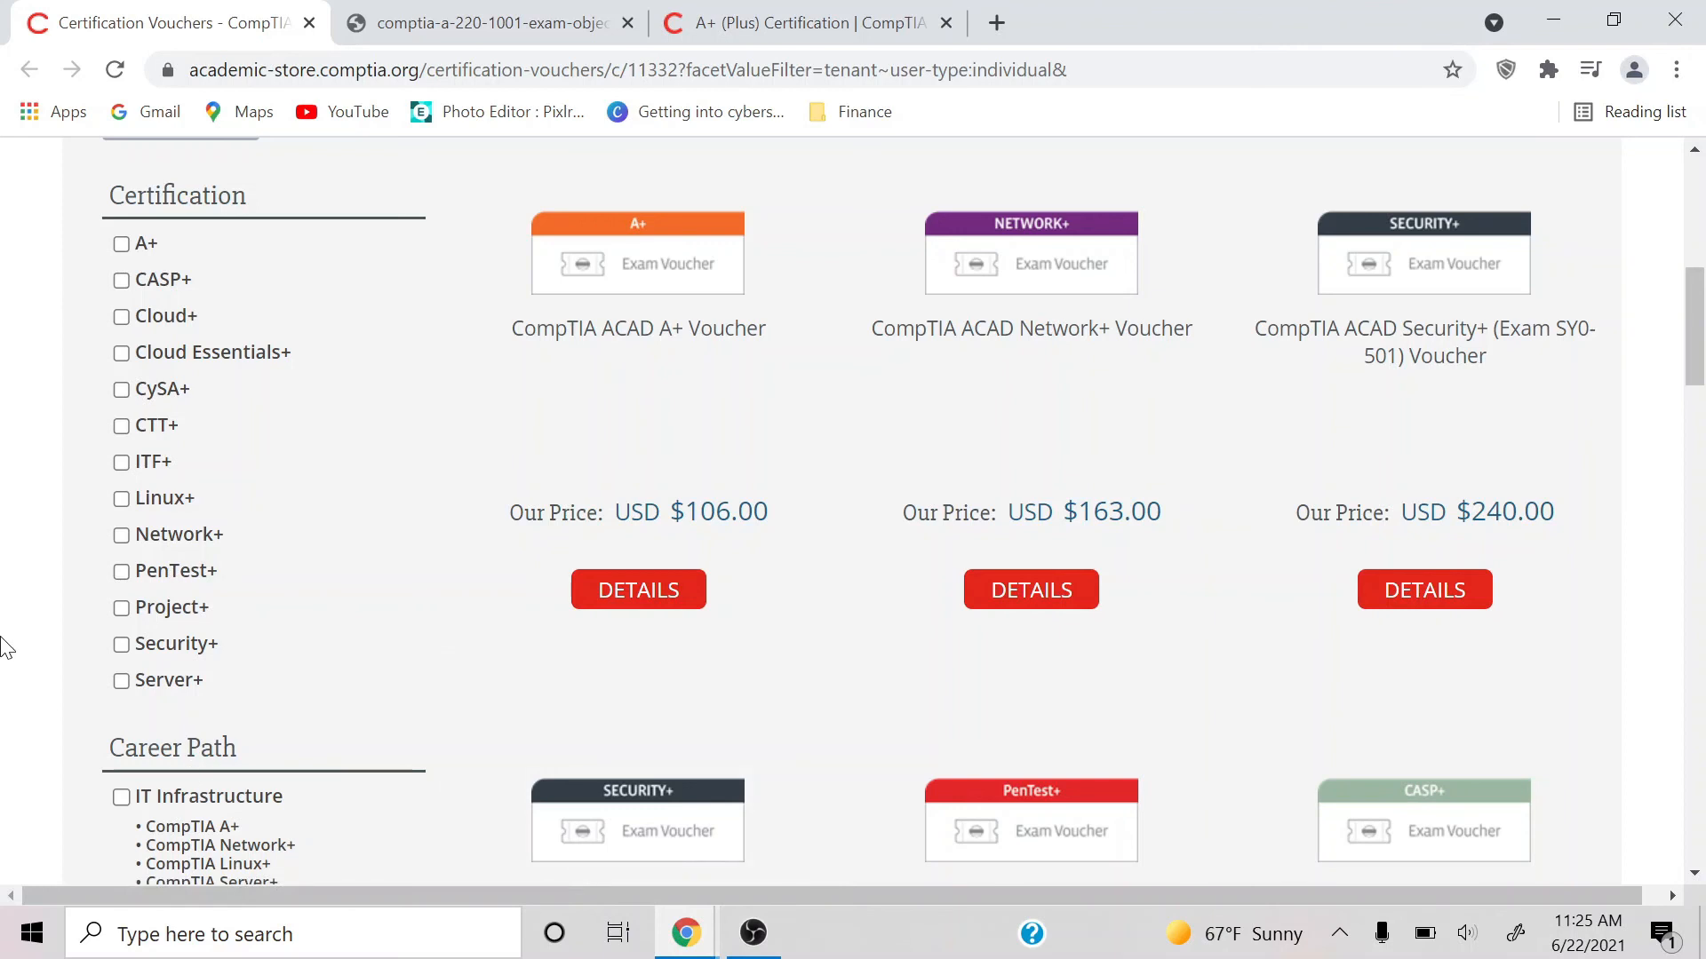